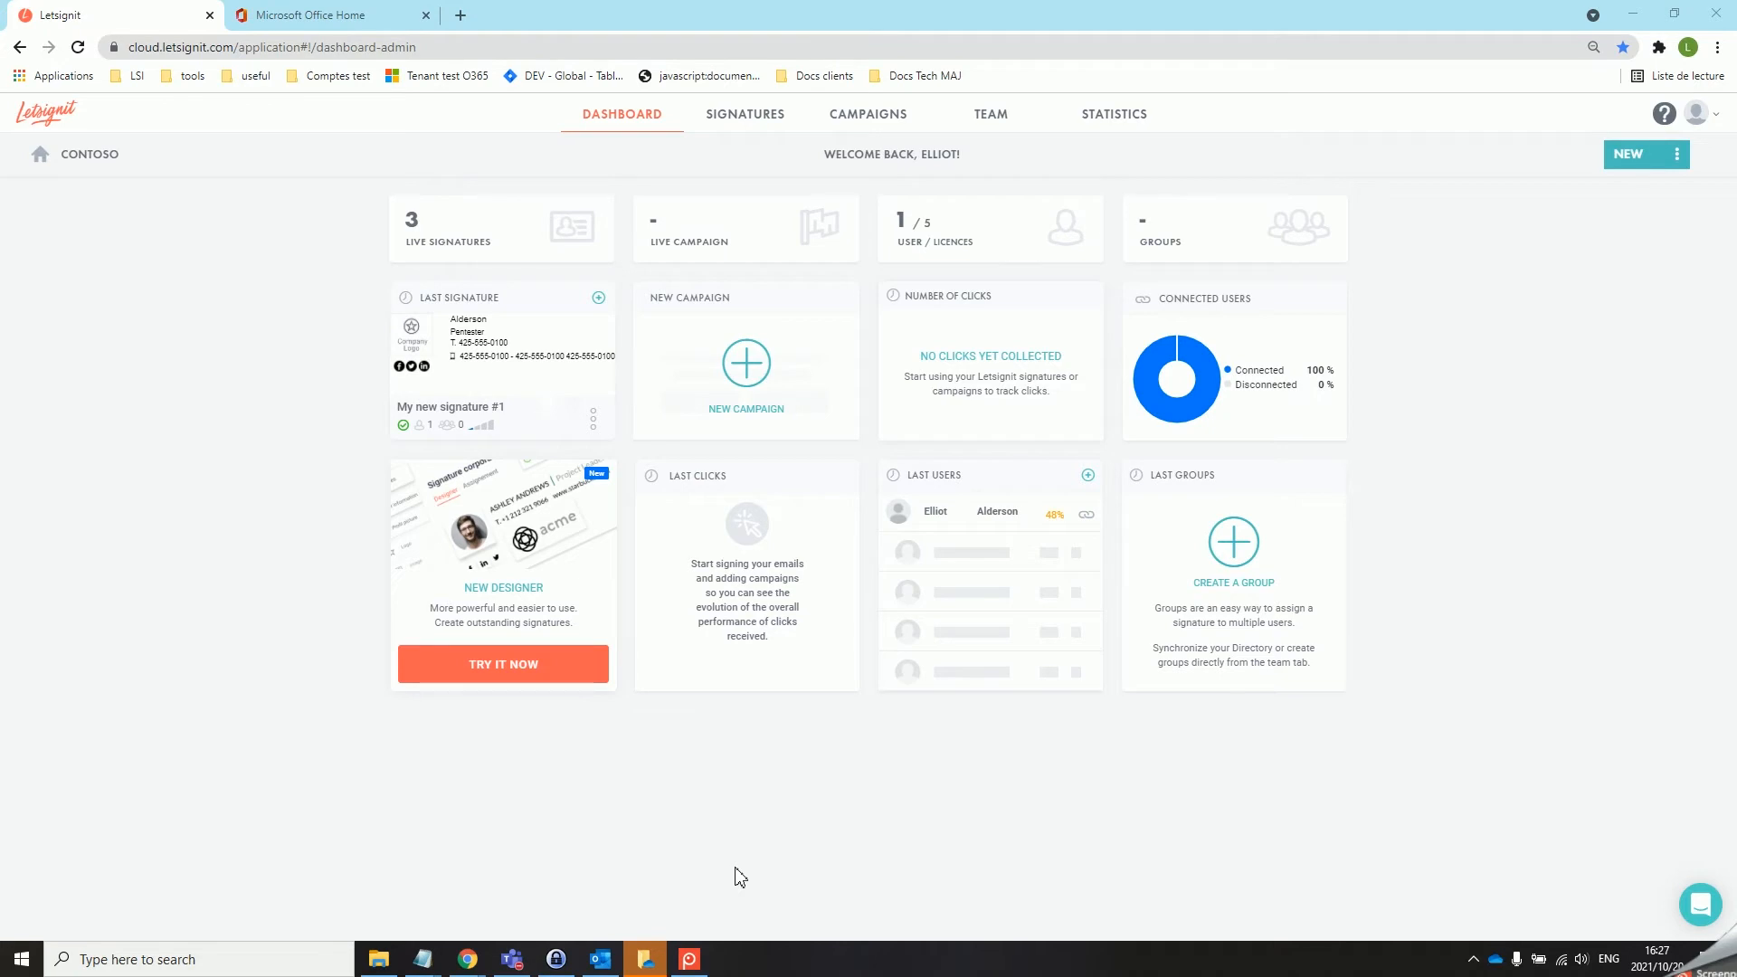
mouse_move(990, 120)
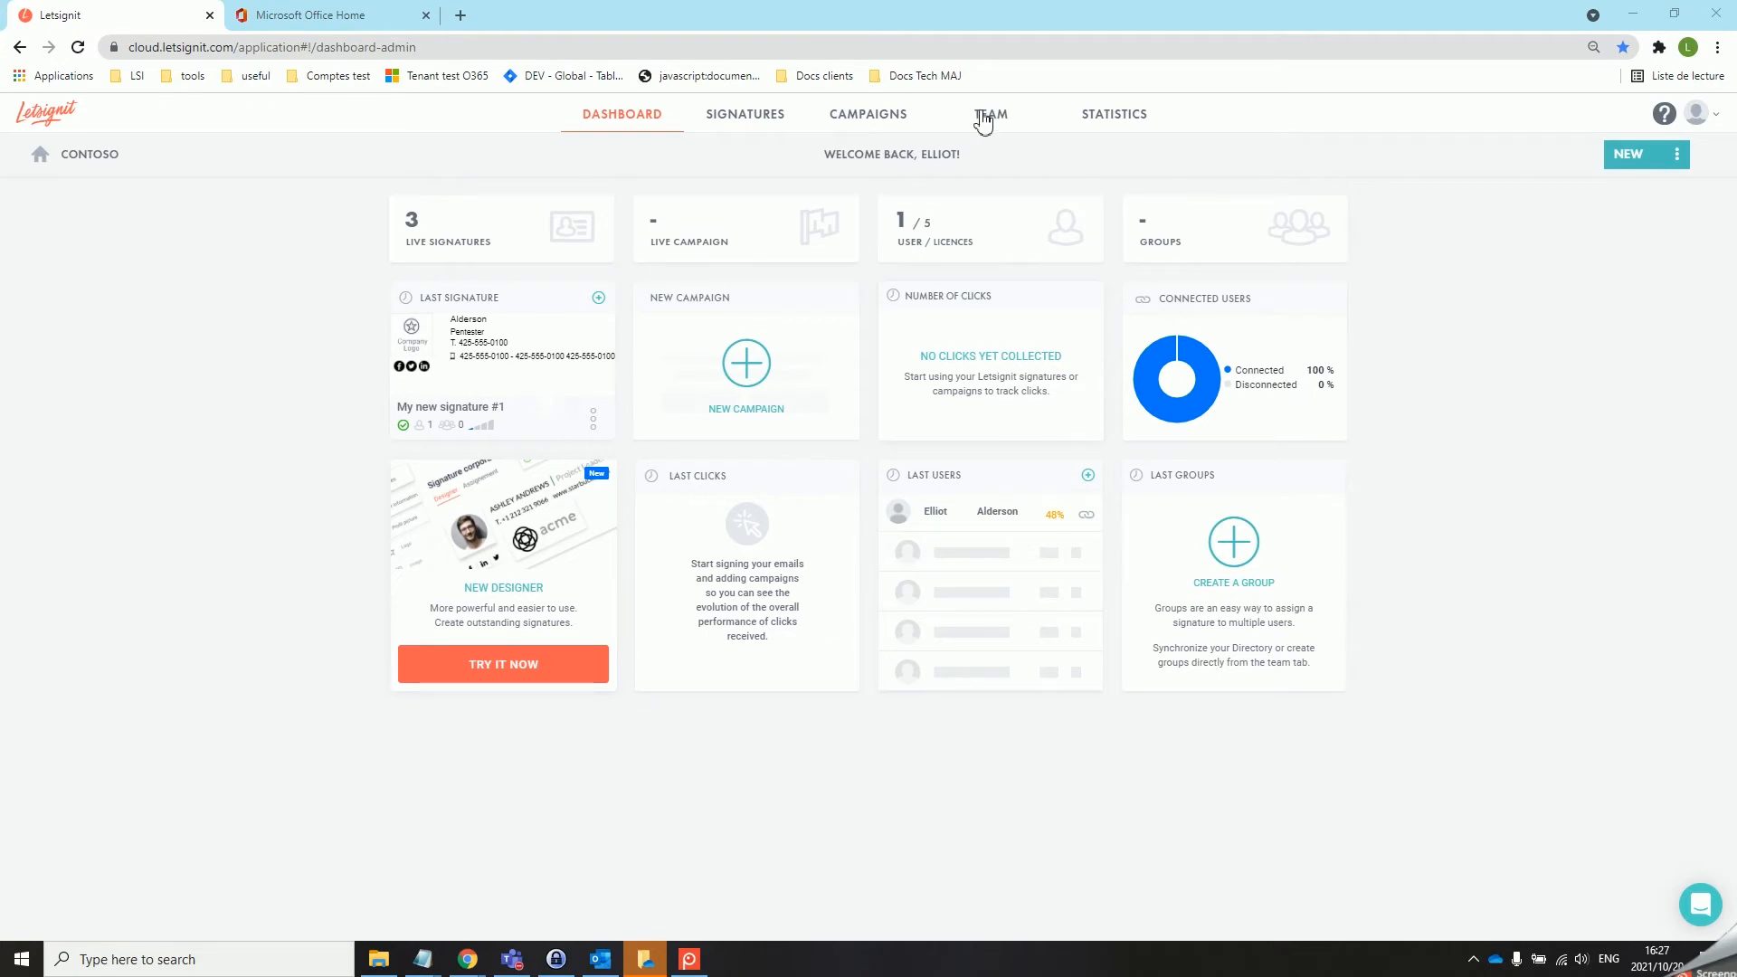
Assign the Admin role to Elliot Alderson and see the 'already admin' notice.
click(990, 114)
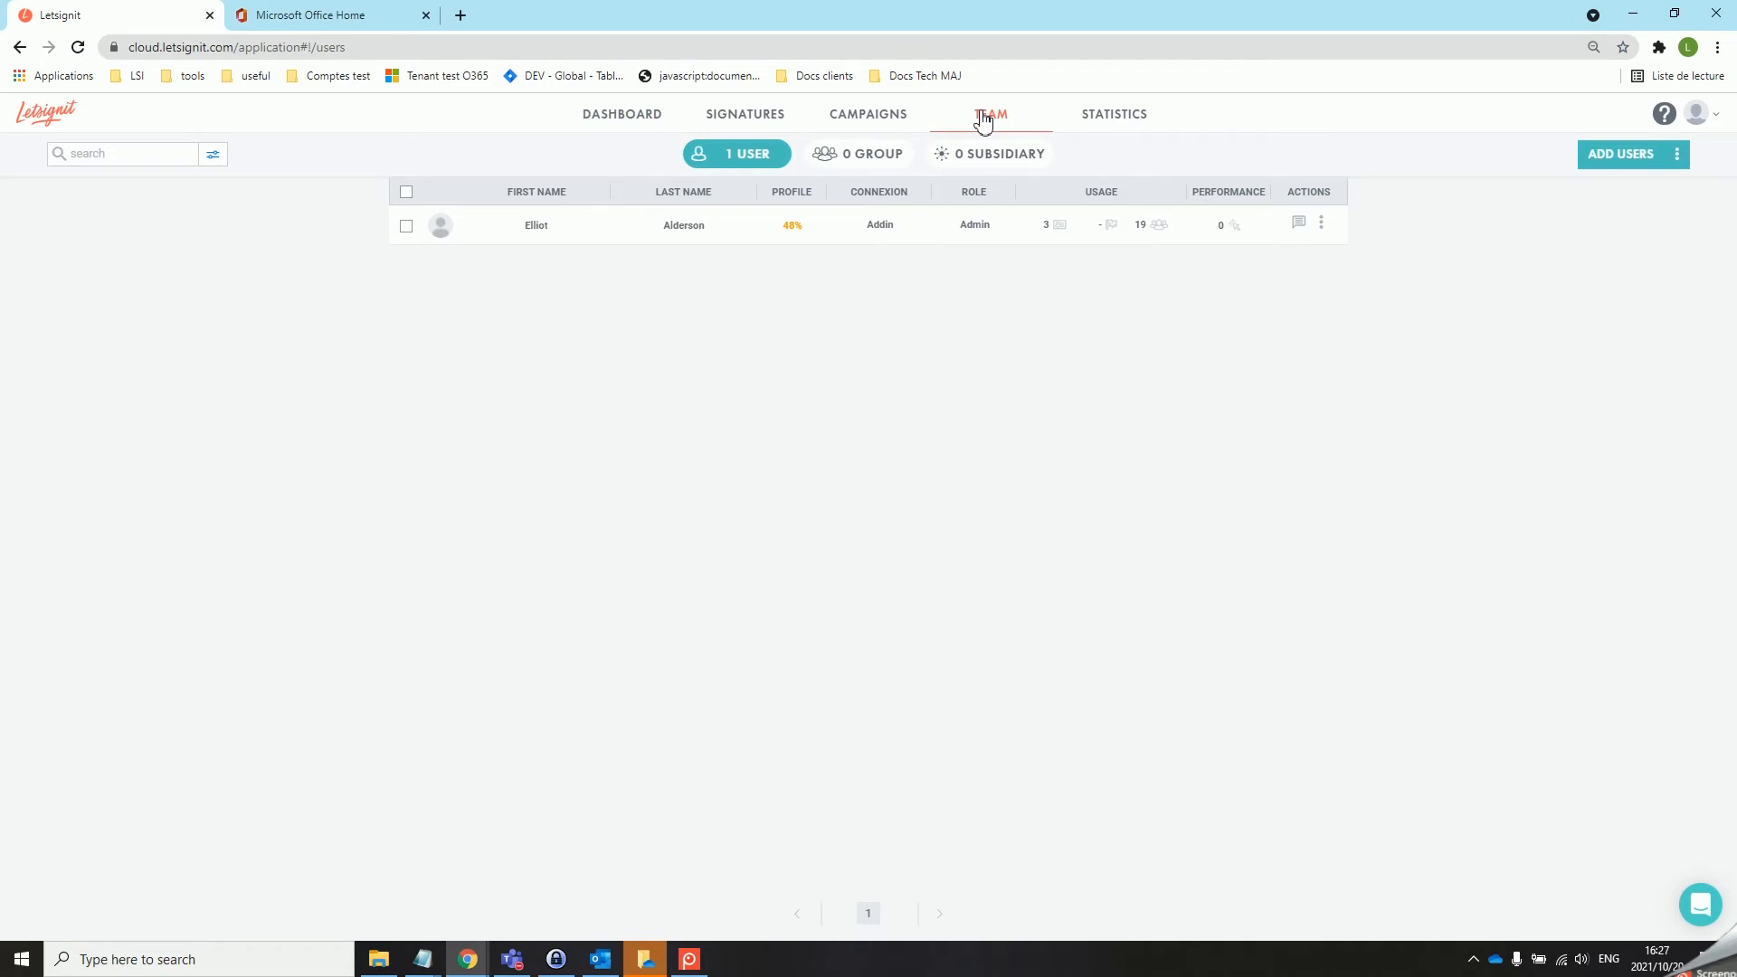
mouse_move(1008, 239)
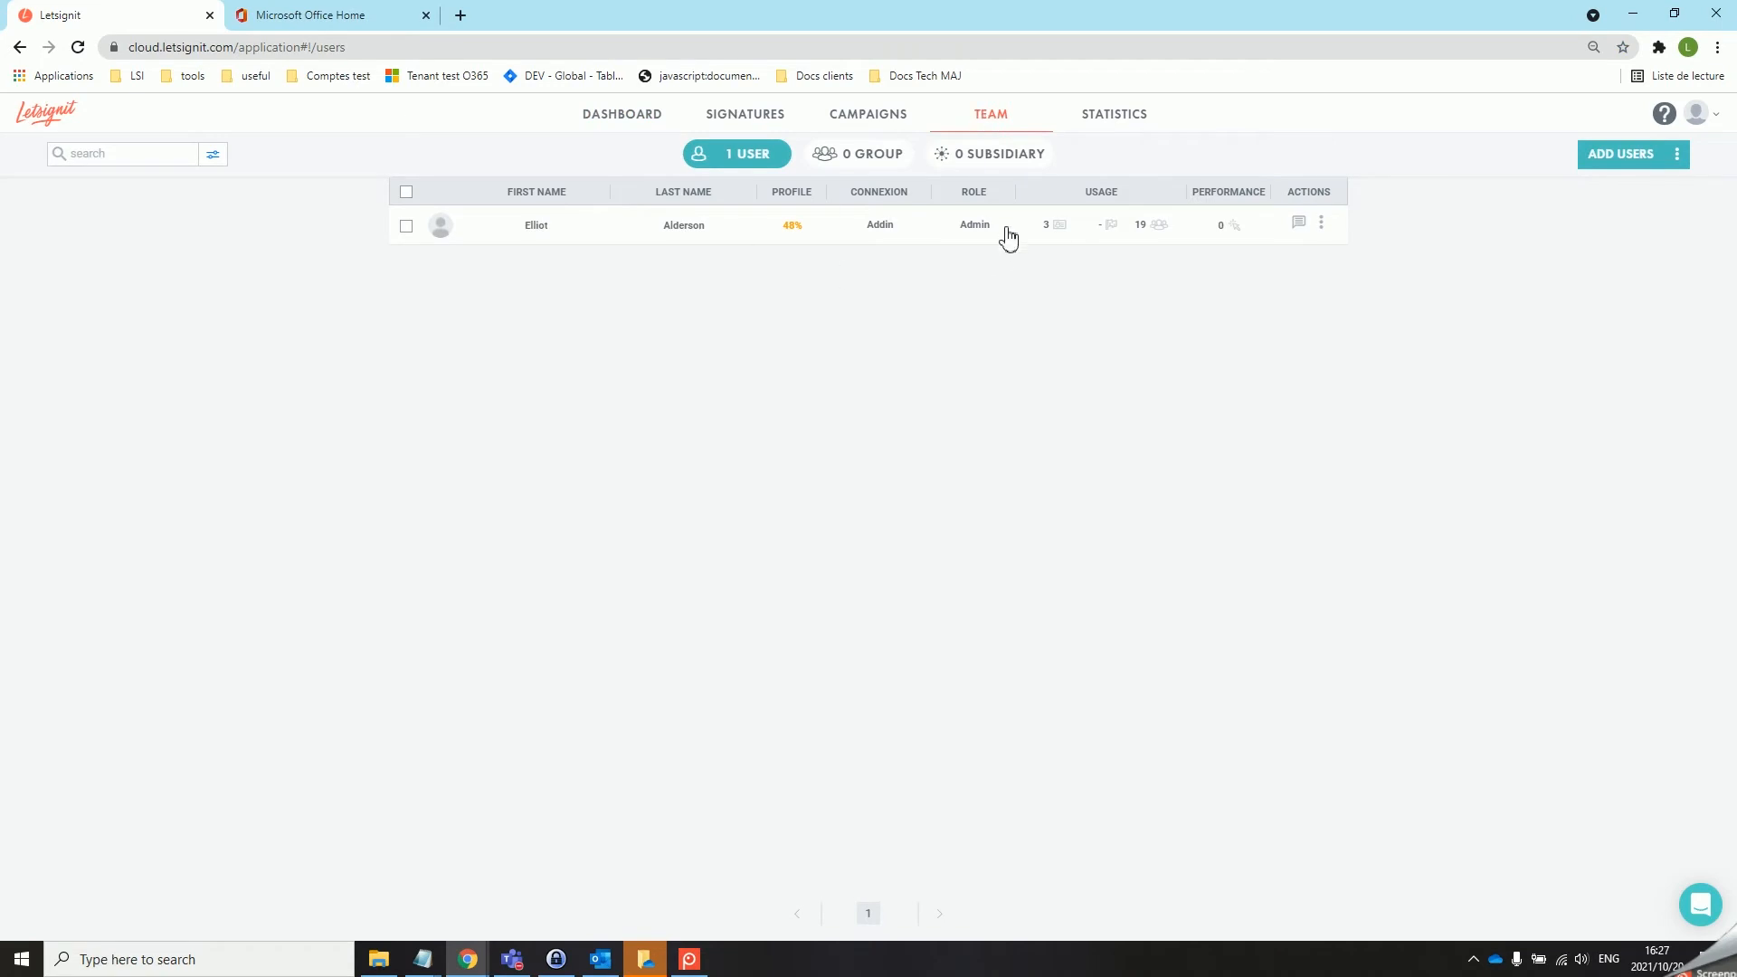
mouse_move(965, 234)
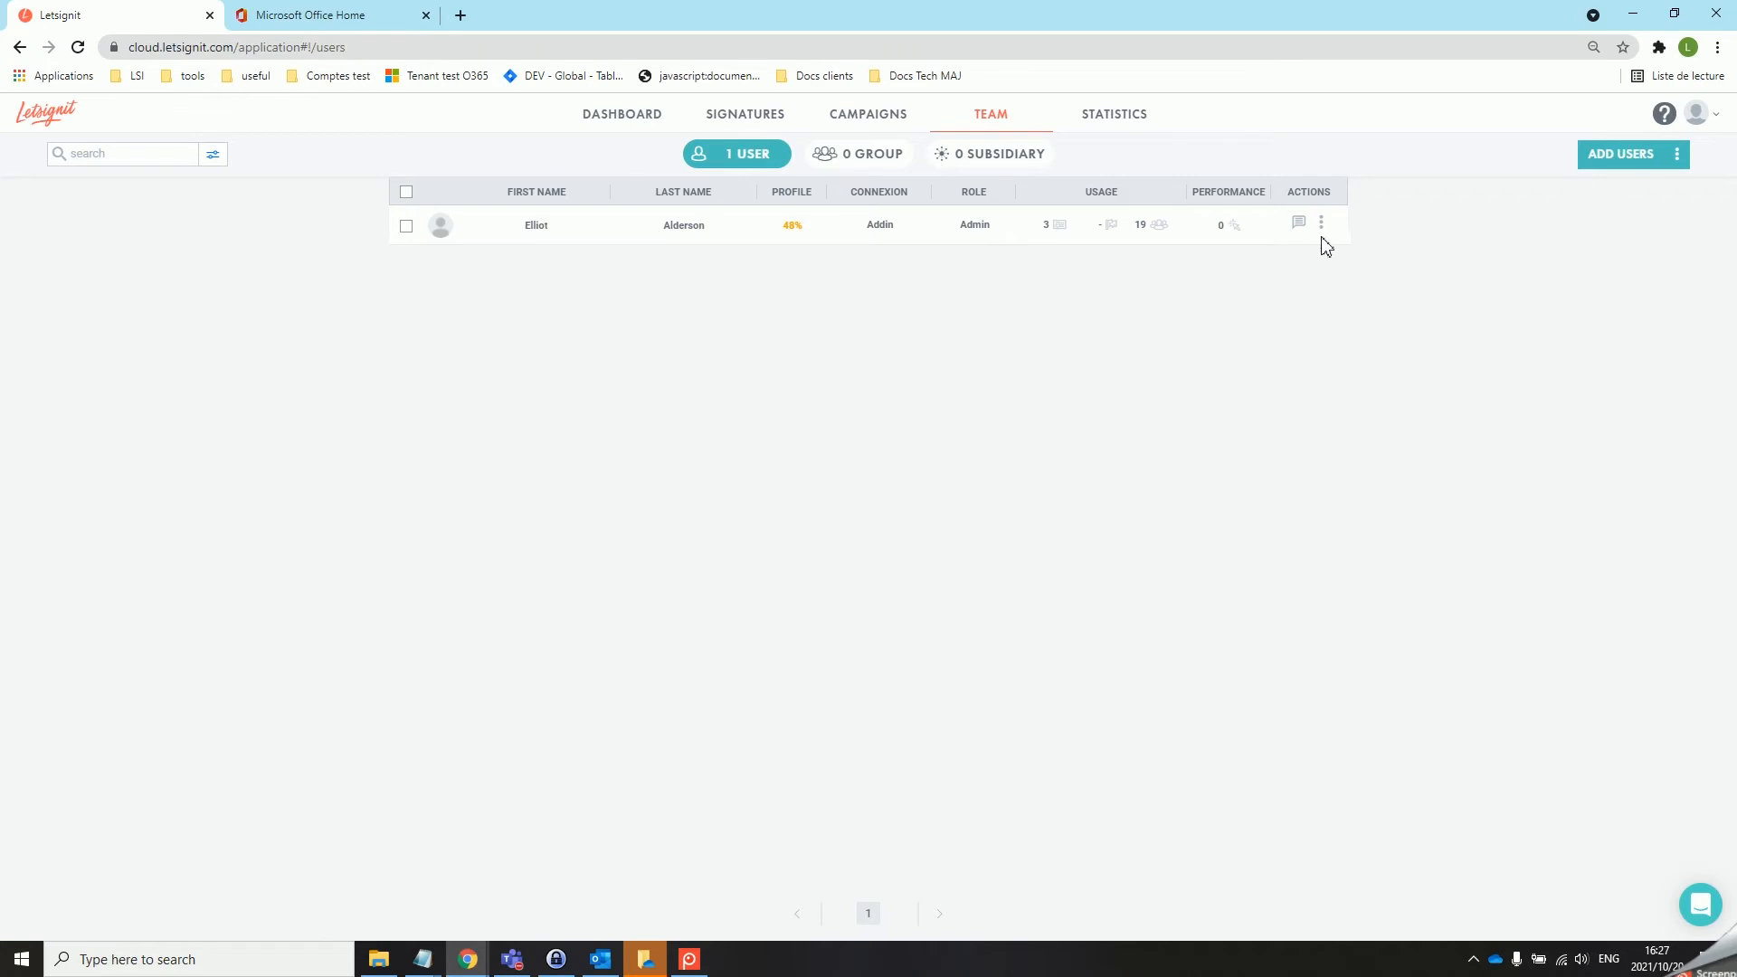
click(1319, 222)
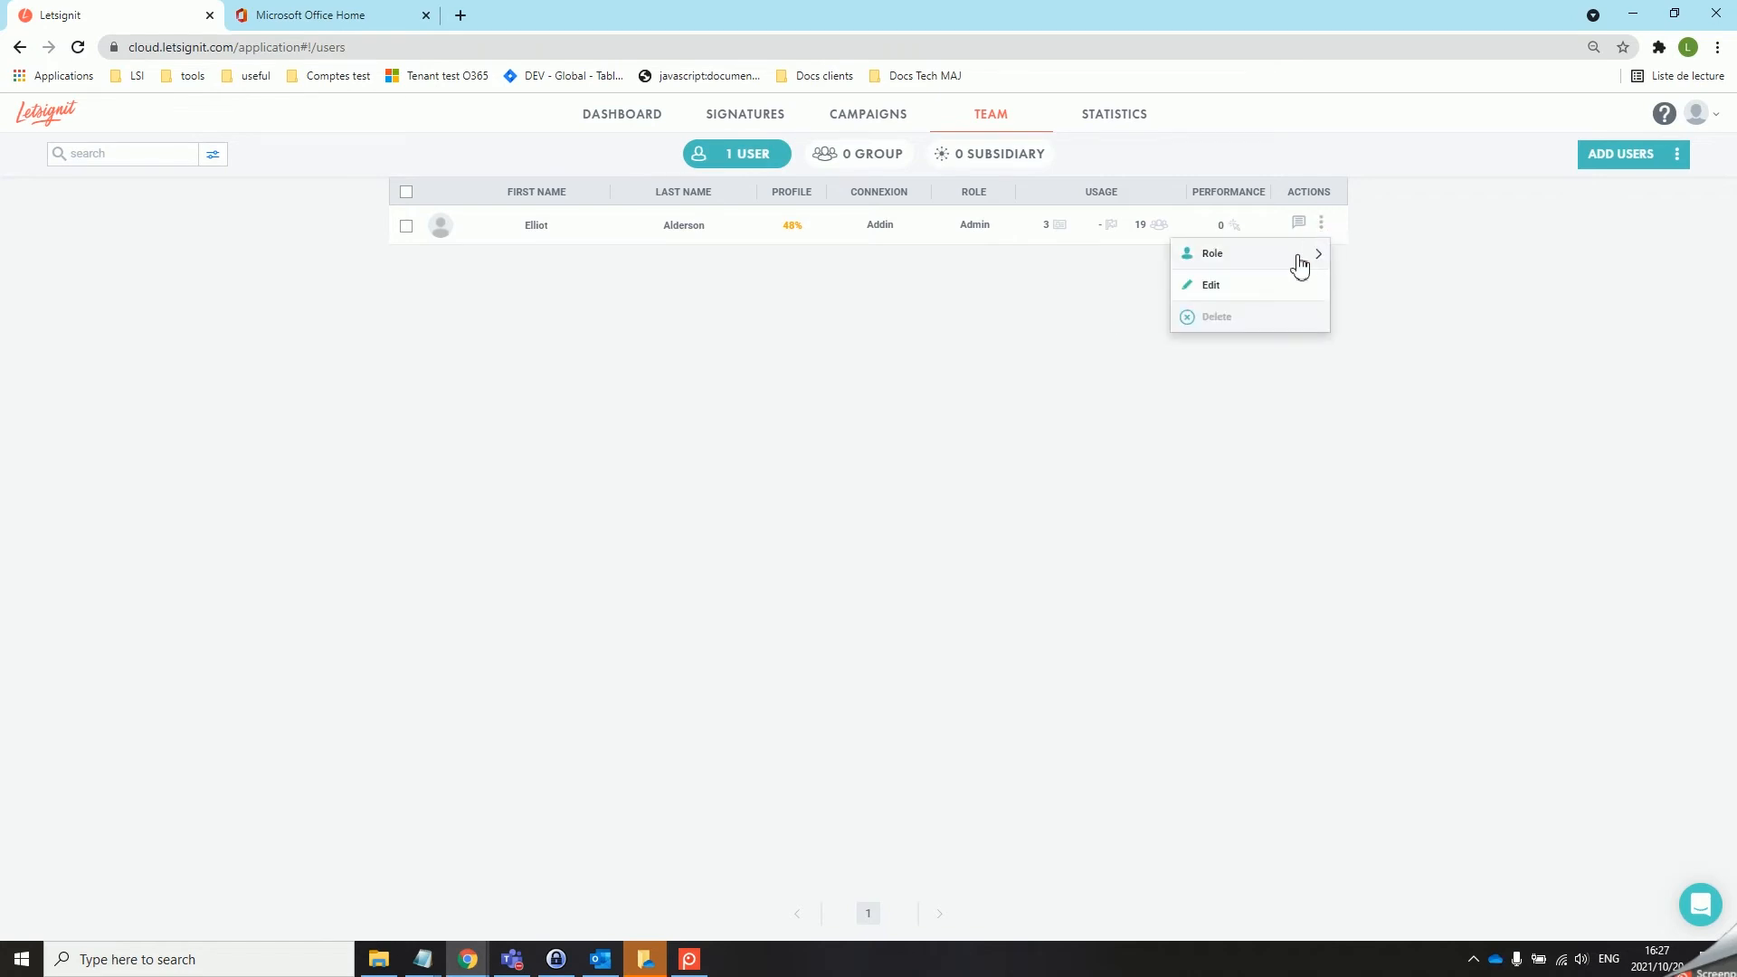
click(1213, 253)
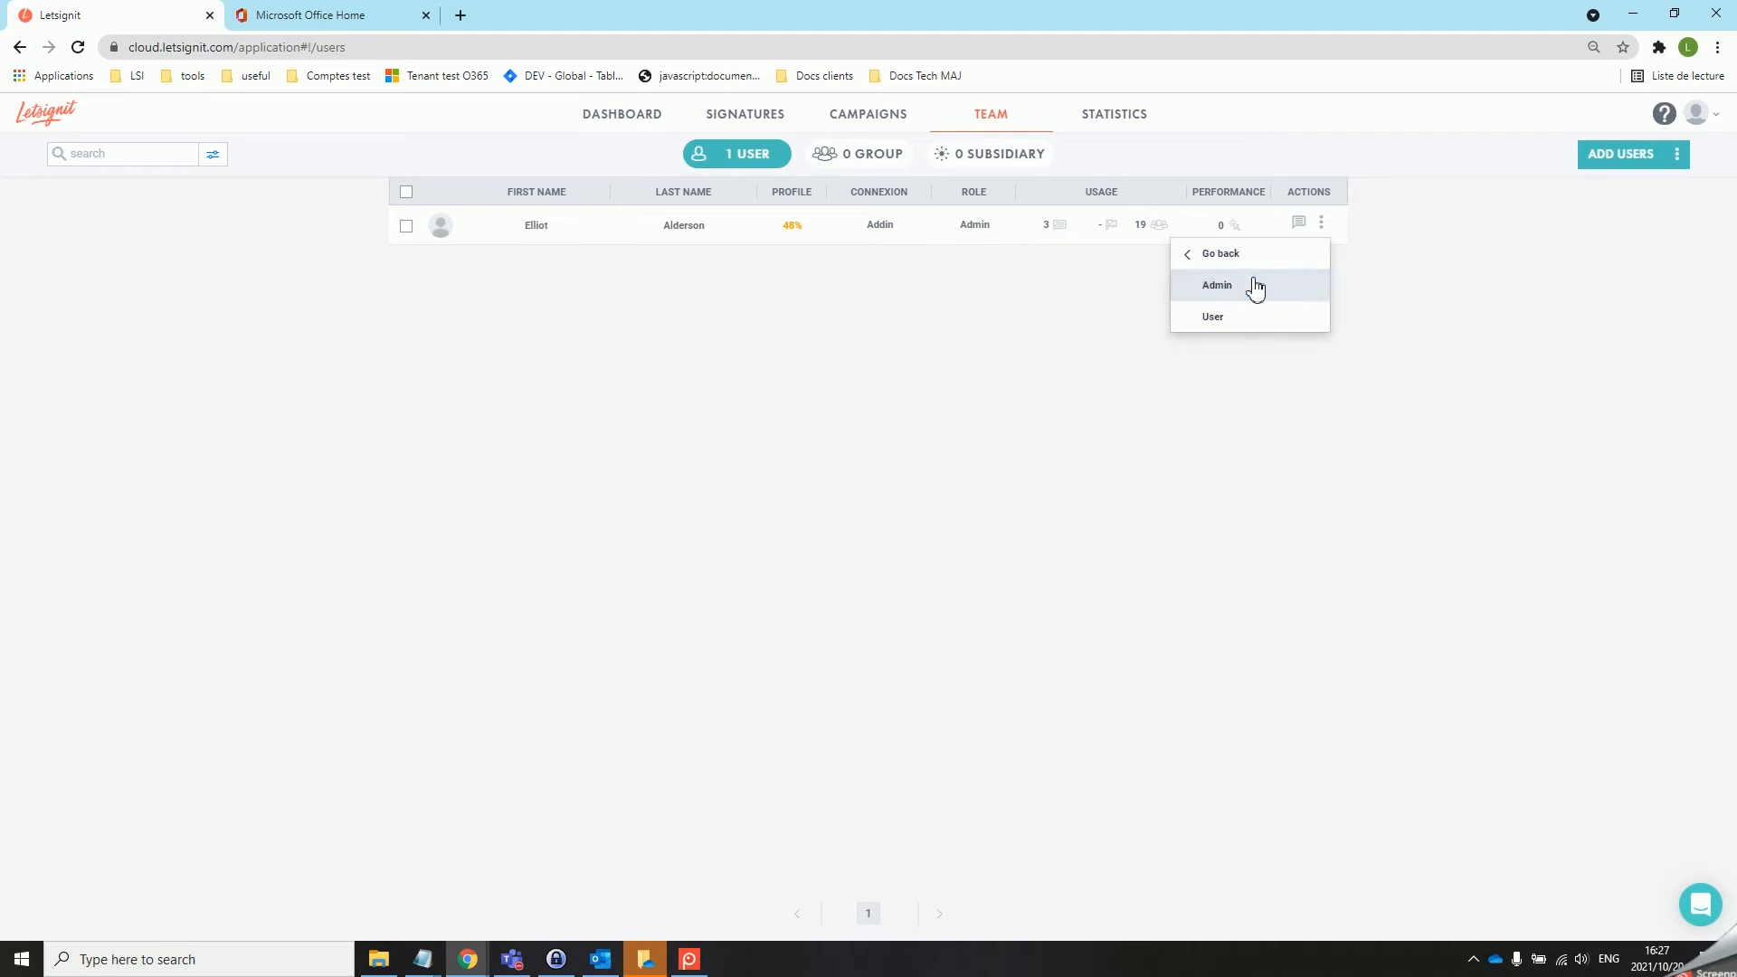
click(1216, 284)
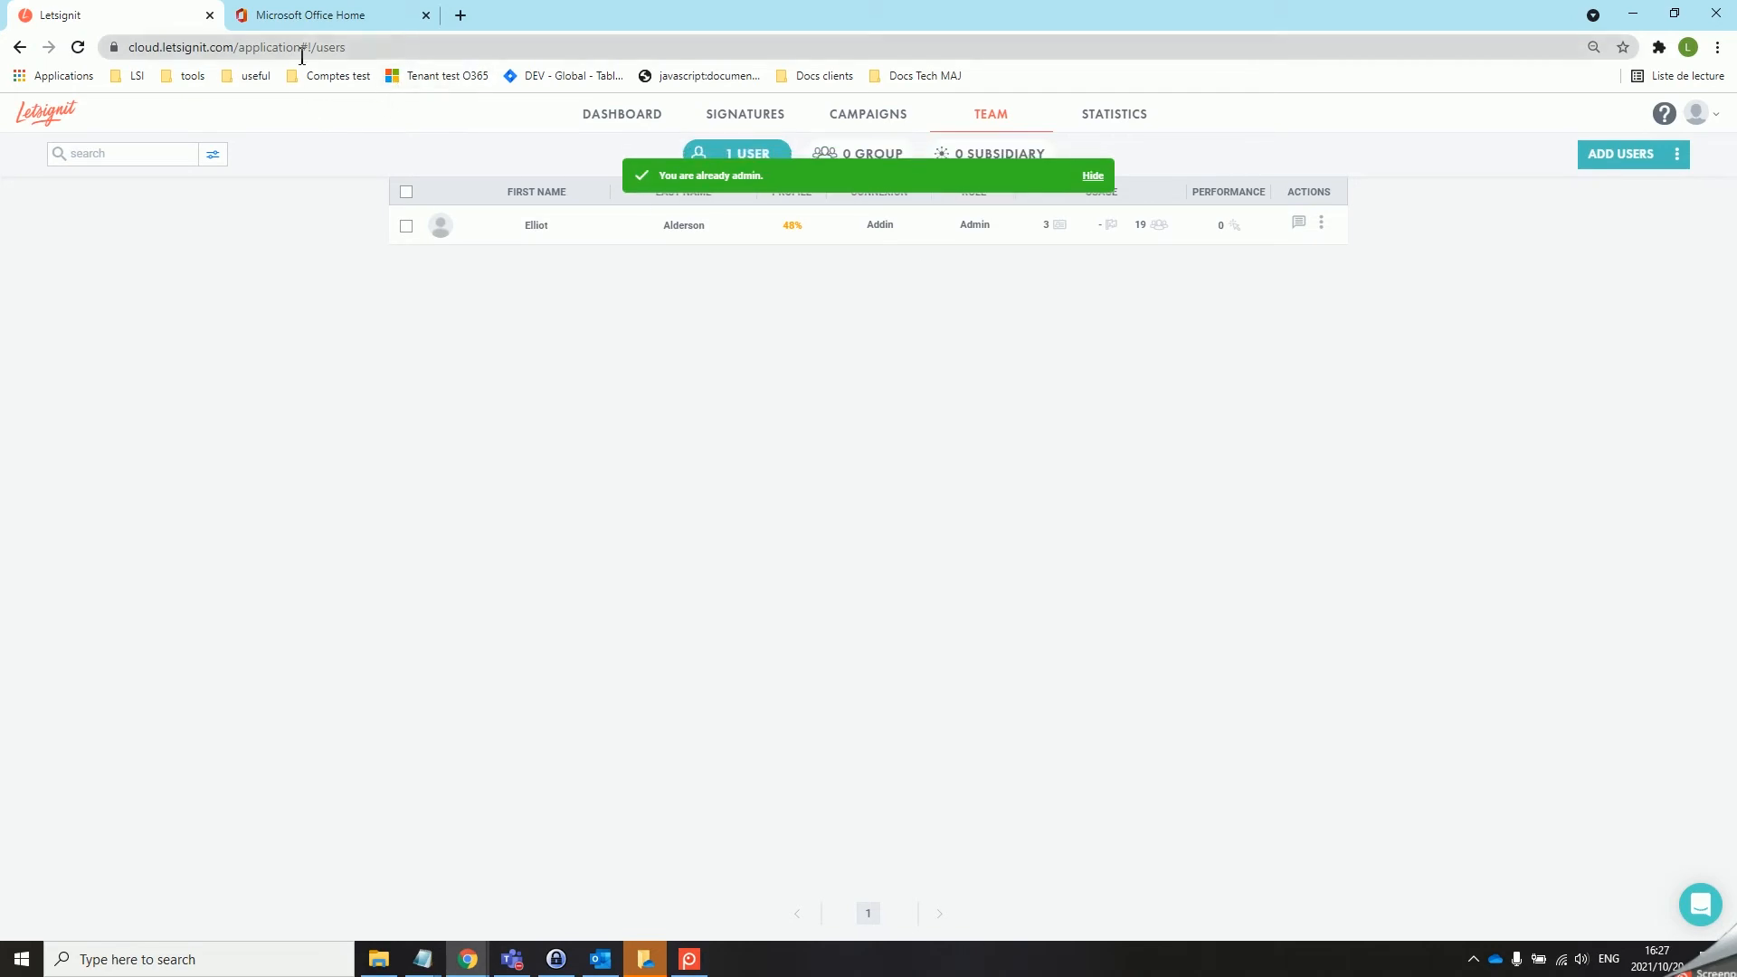
Show the Active users list in the Microsoft 365 admin center.
click(324, 15)
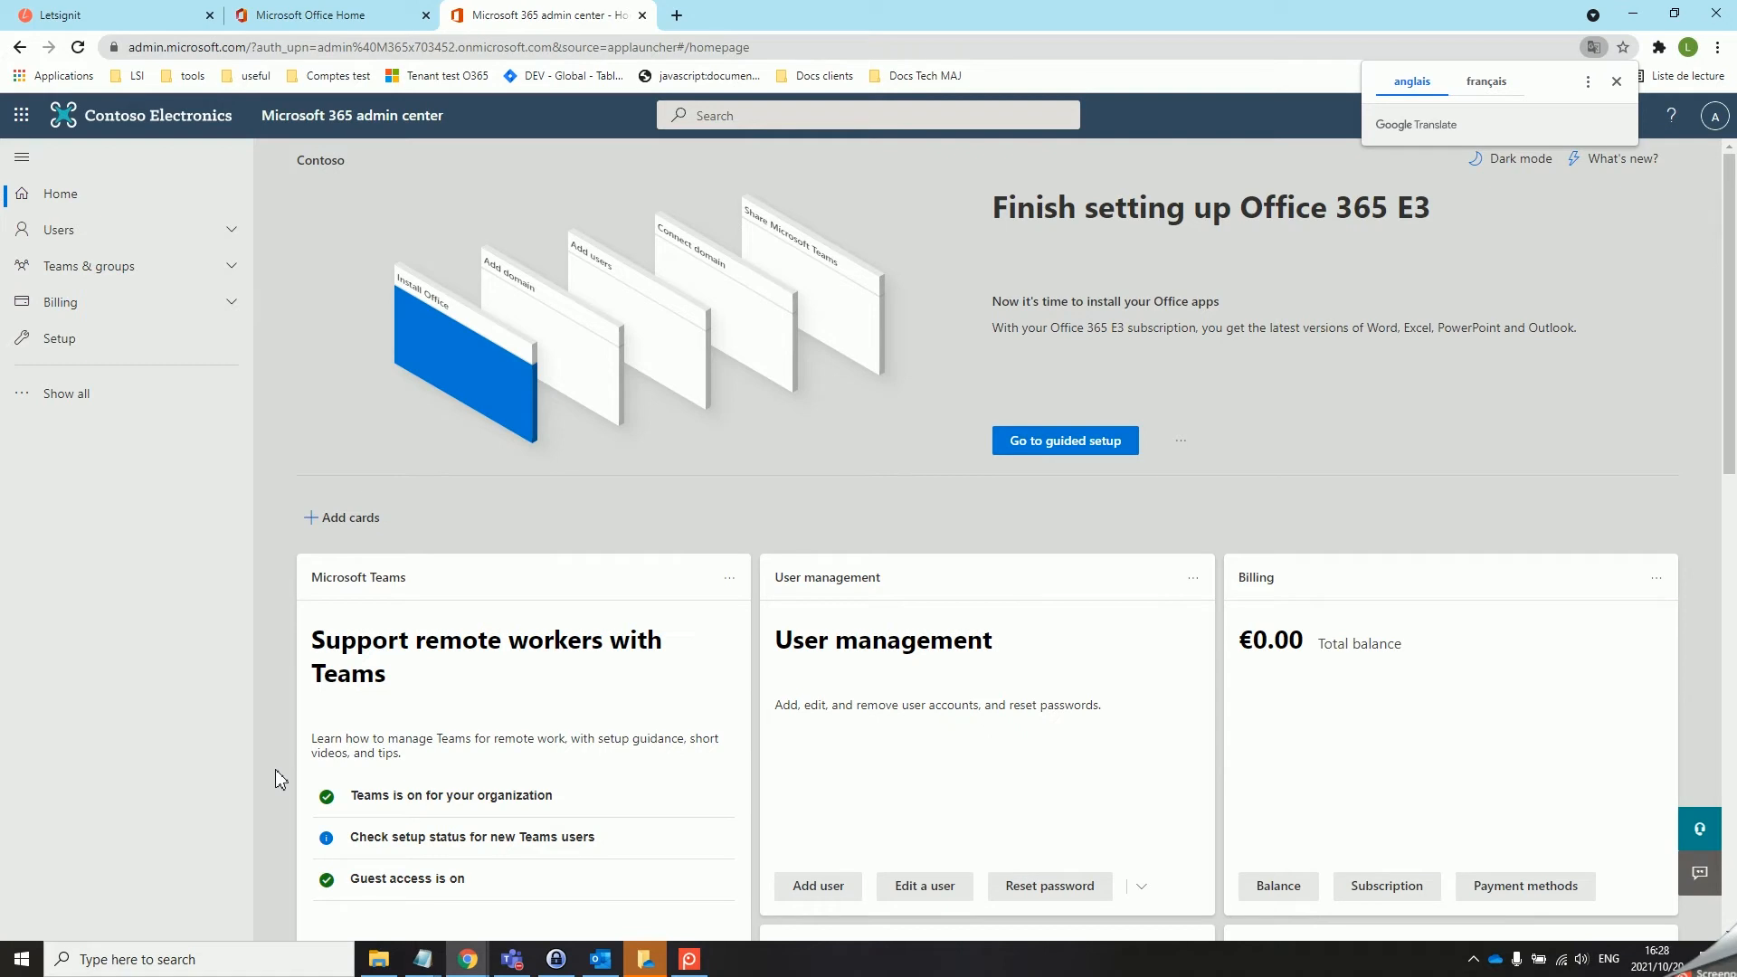
mouse_move(184, 304)
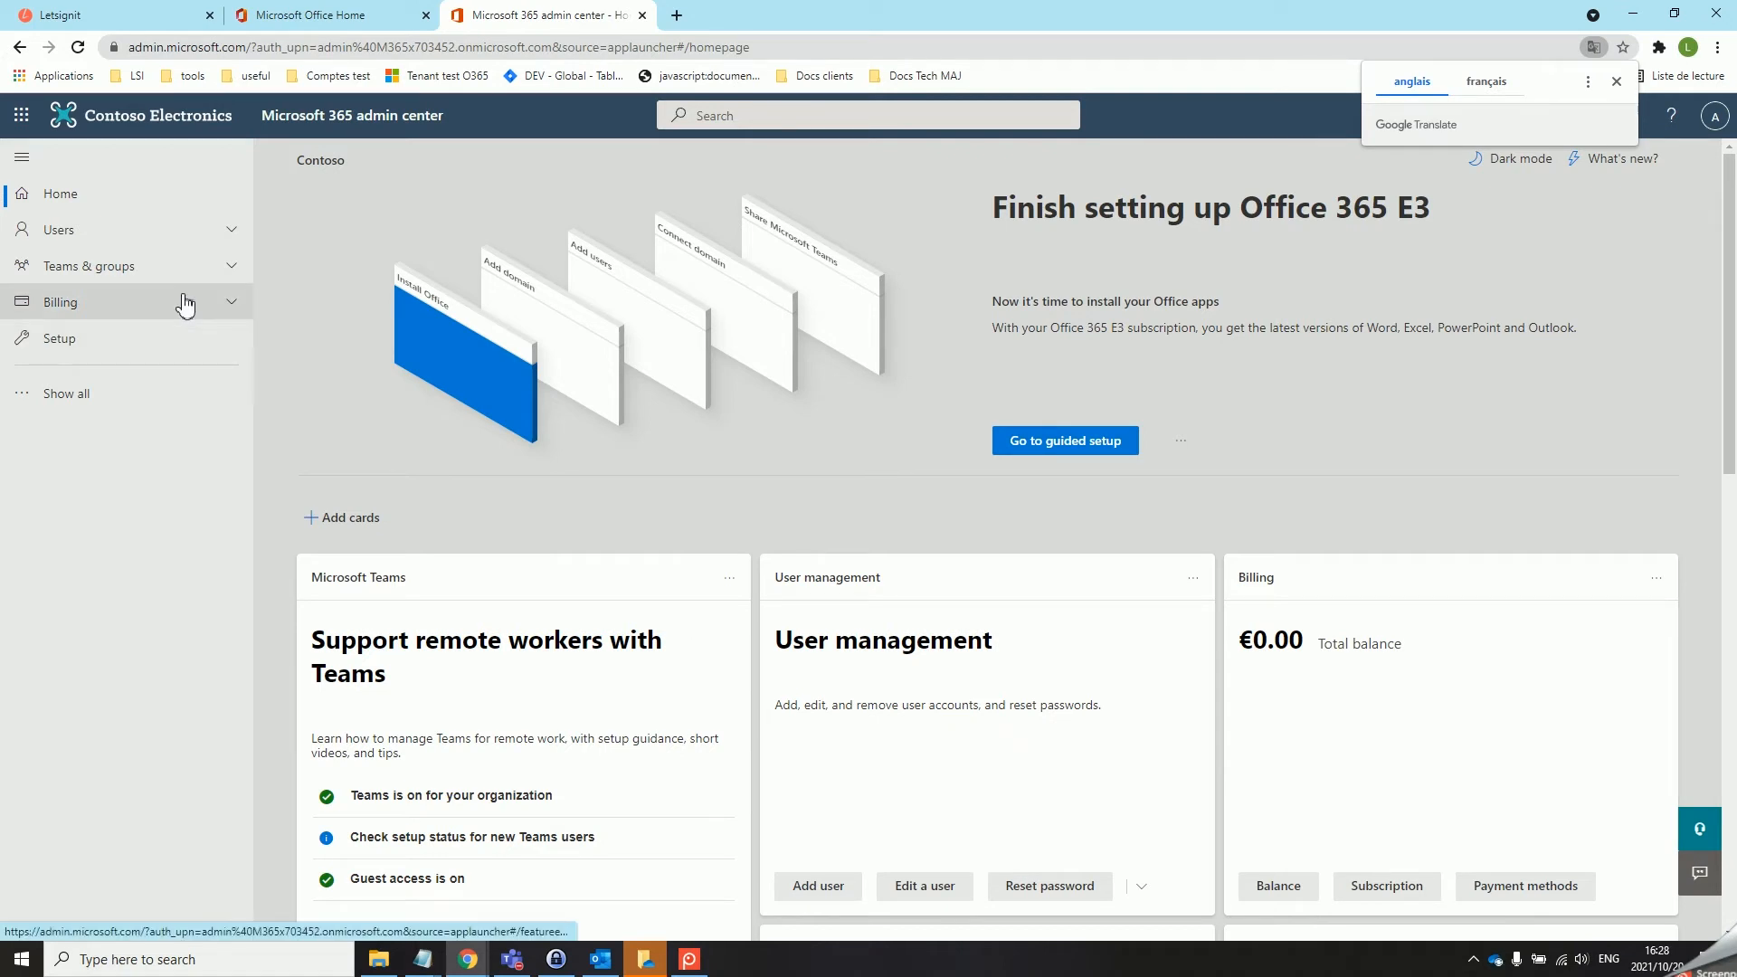
mouse_move(201, 235)
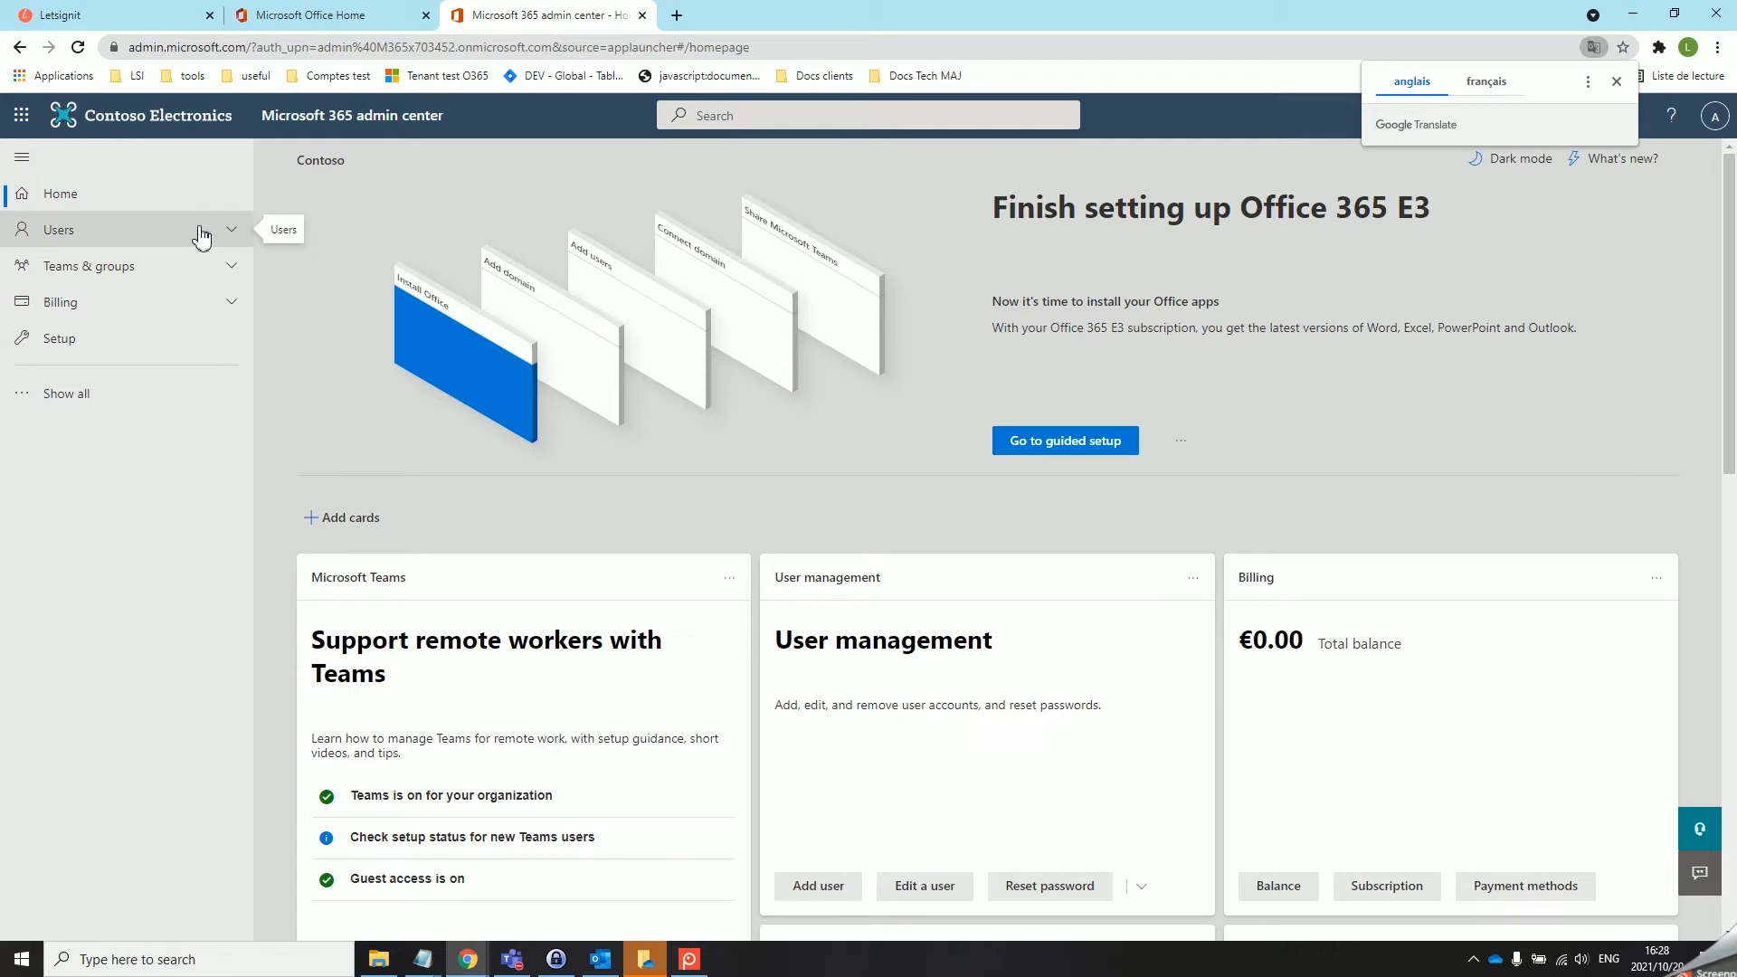
click(58, 230)
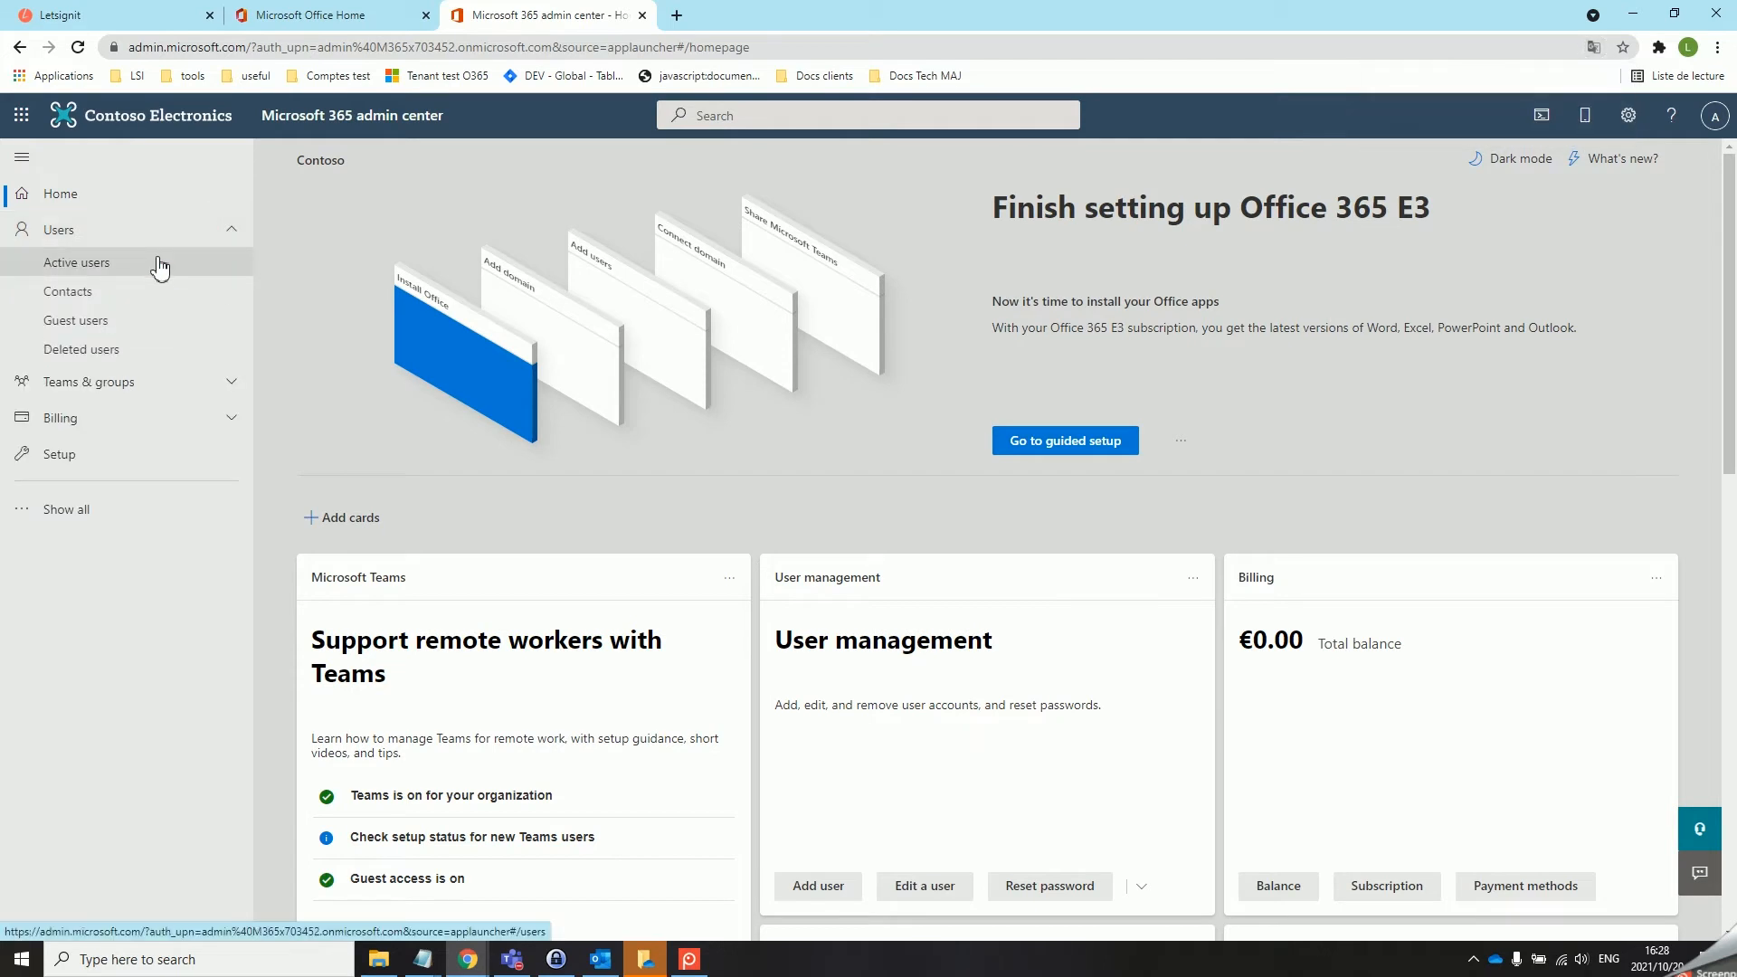
click(76, 263)
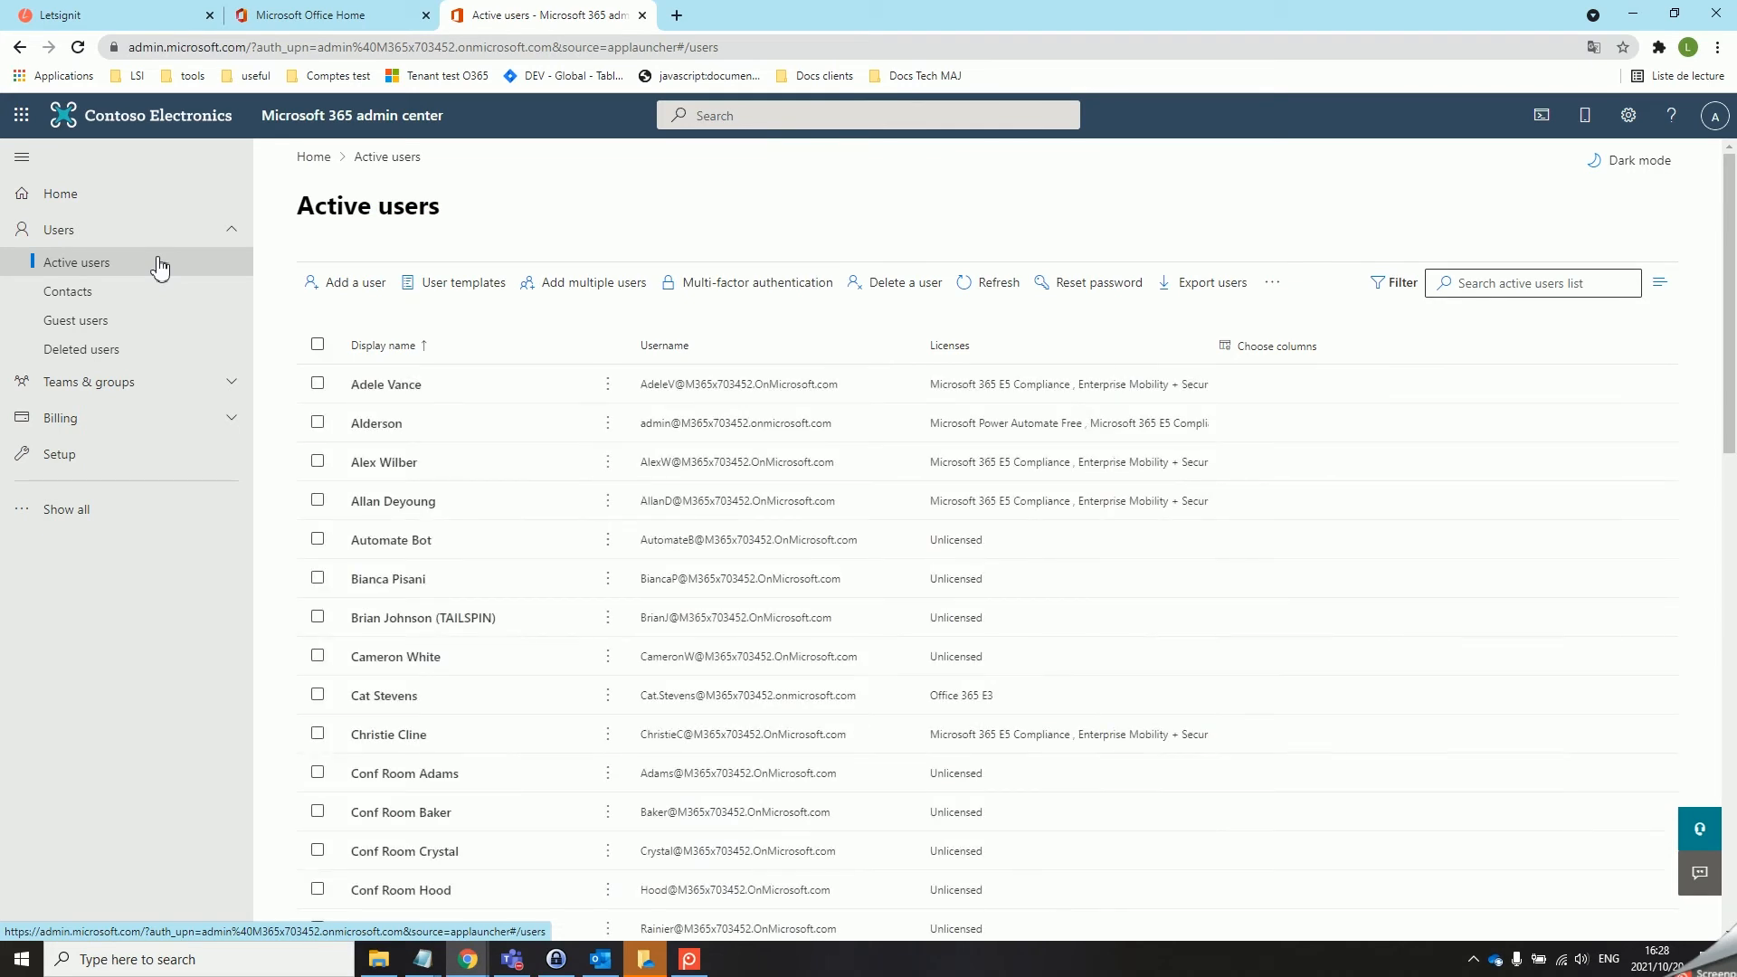
mouse_move(375, 431)
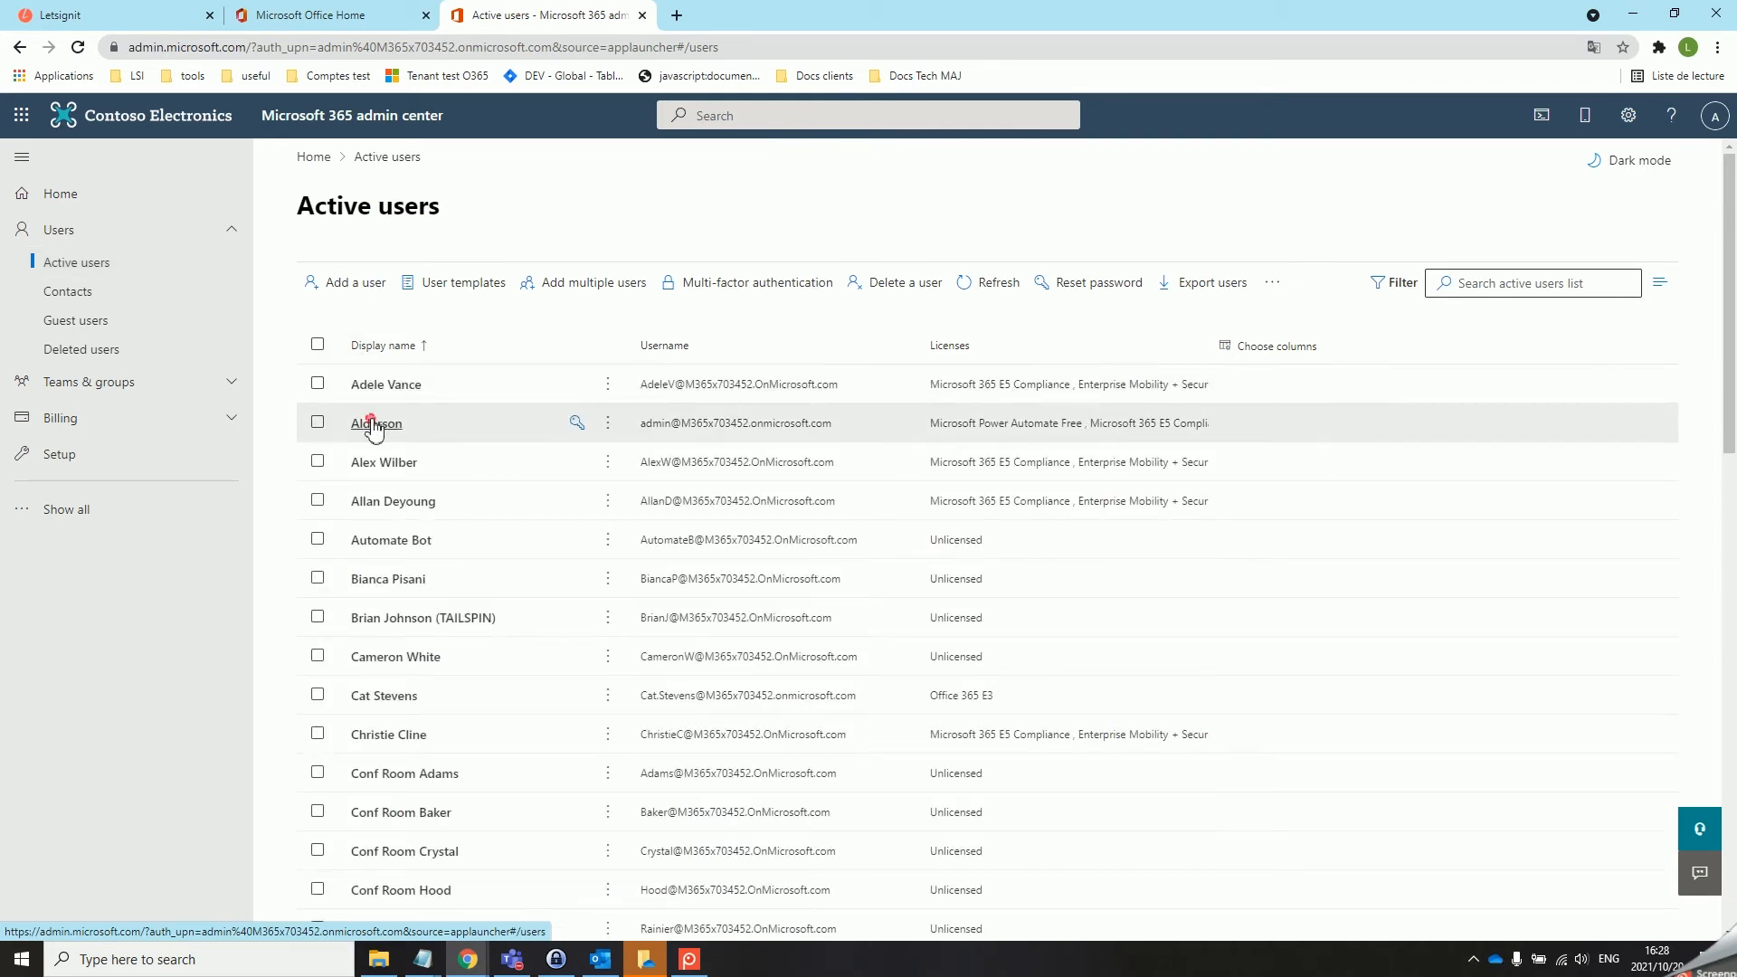
click(376, 424)
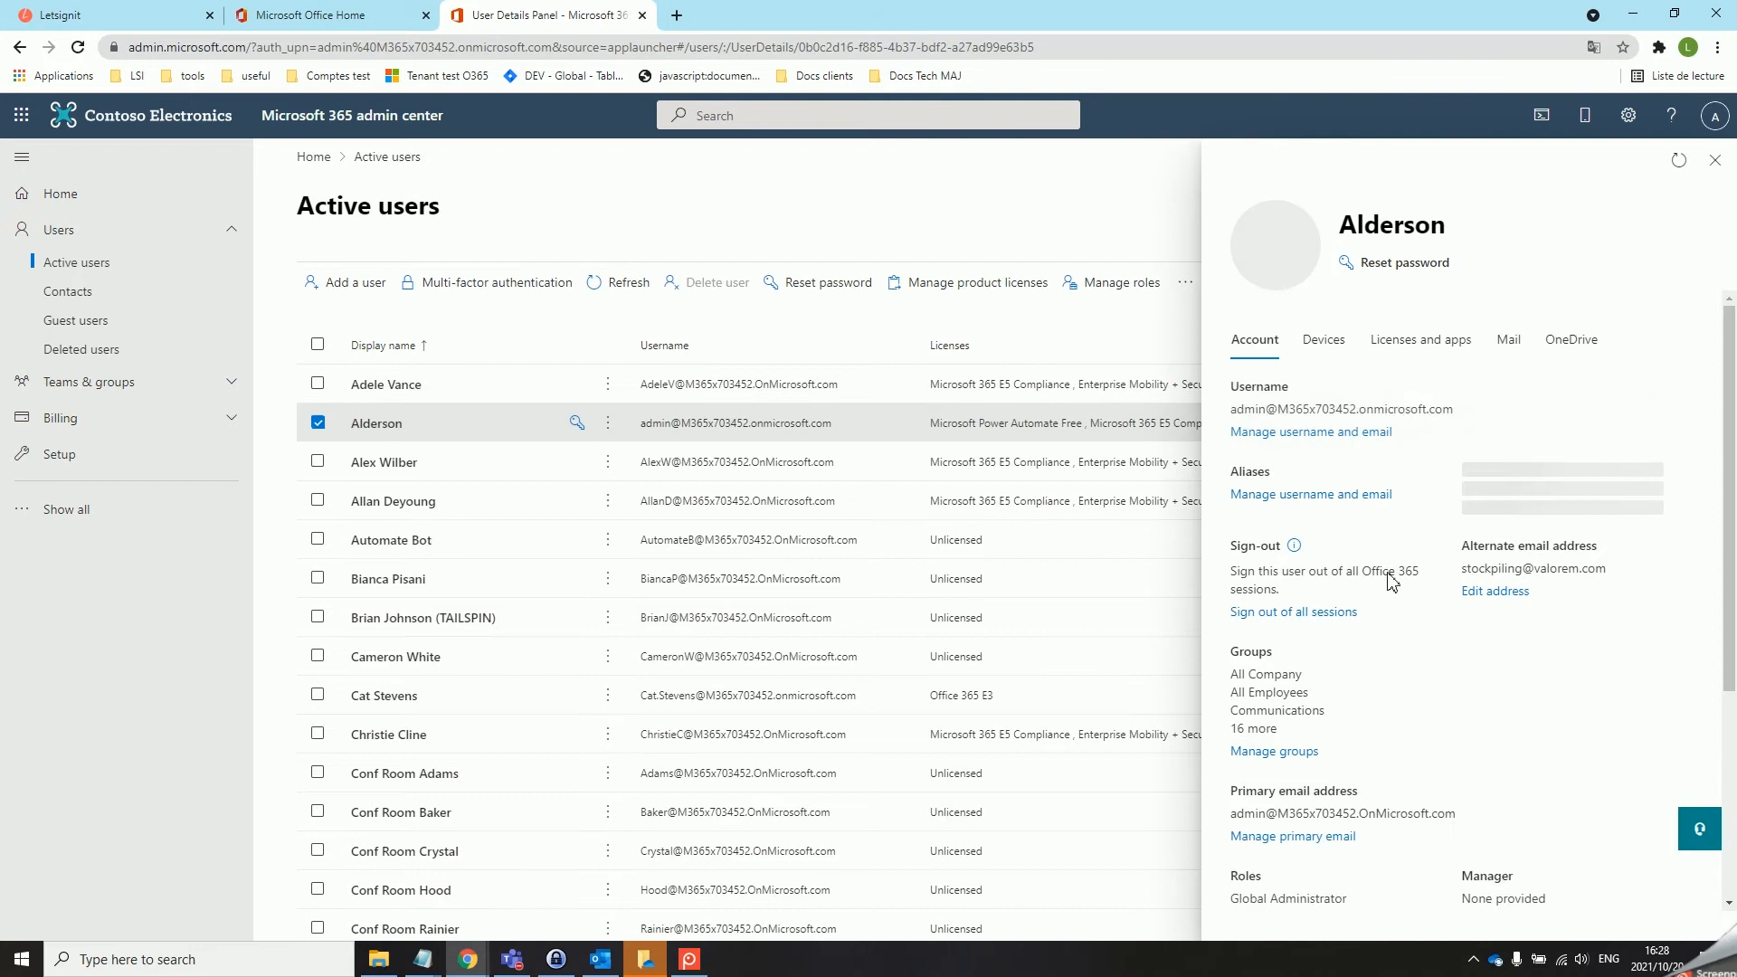
scroll(down, 3)
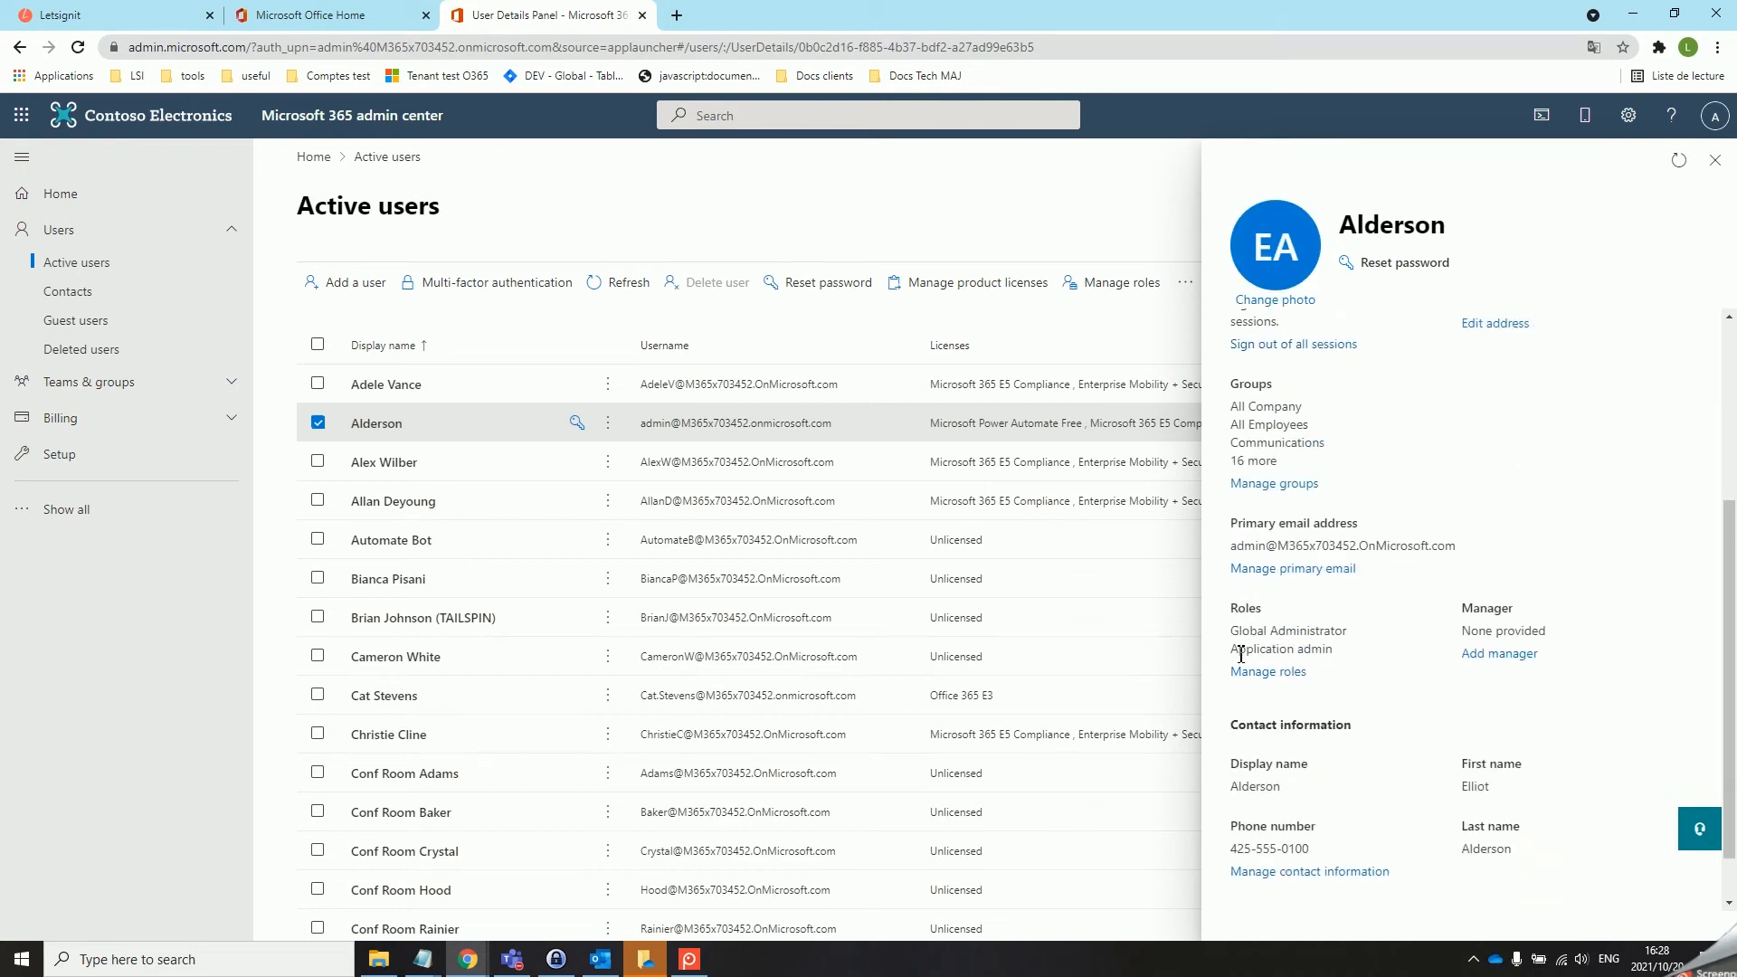
double_click(1281, 650)
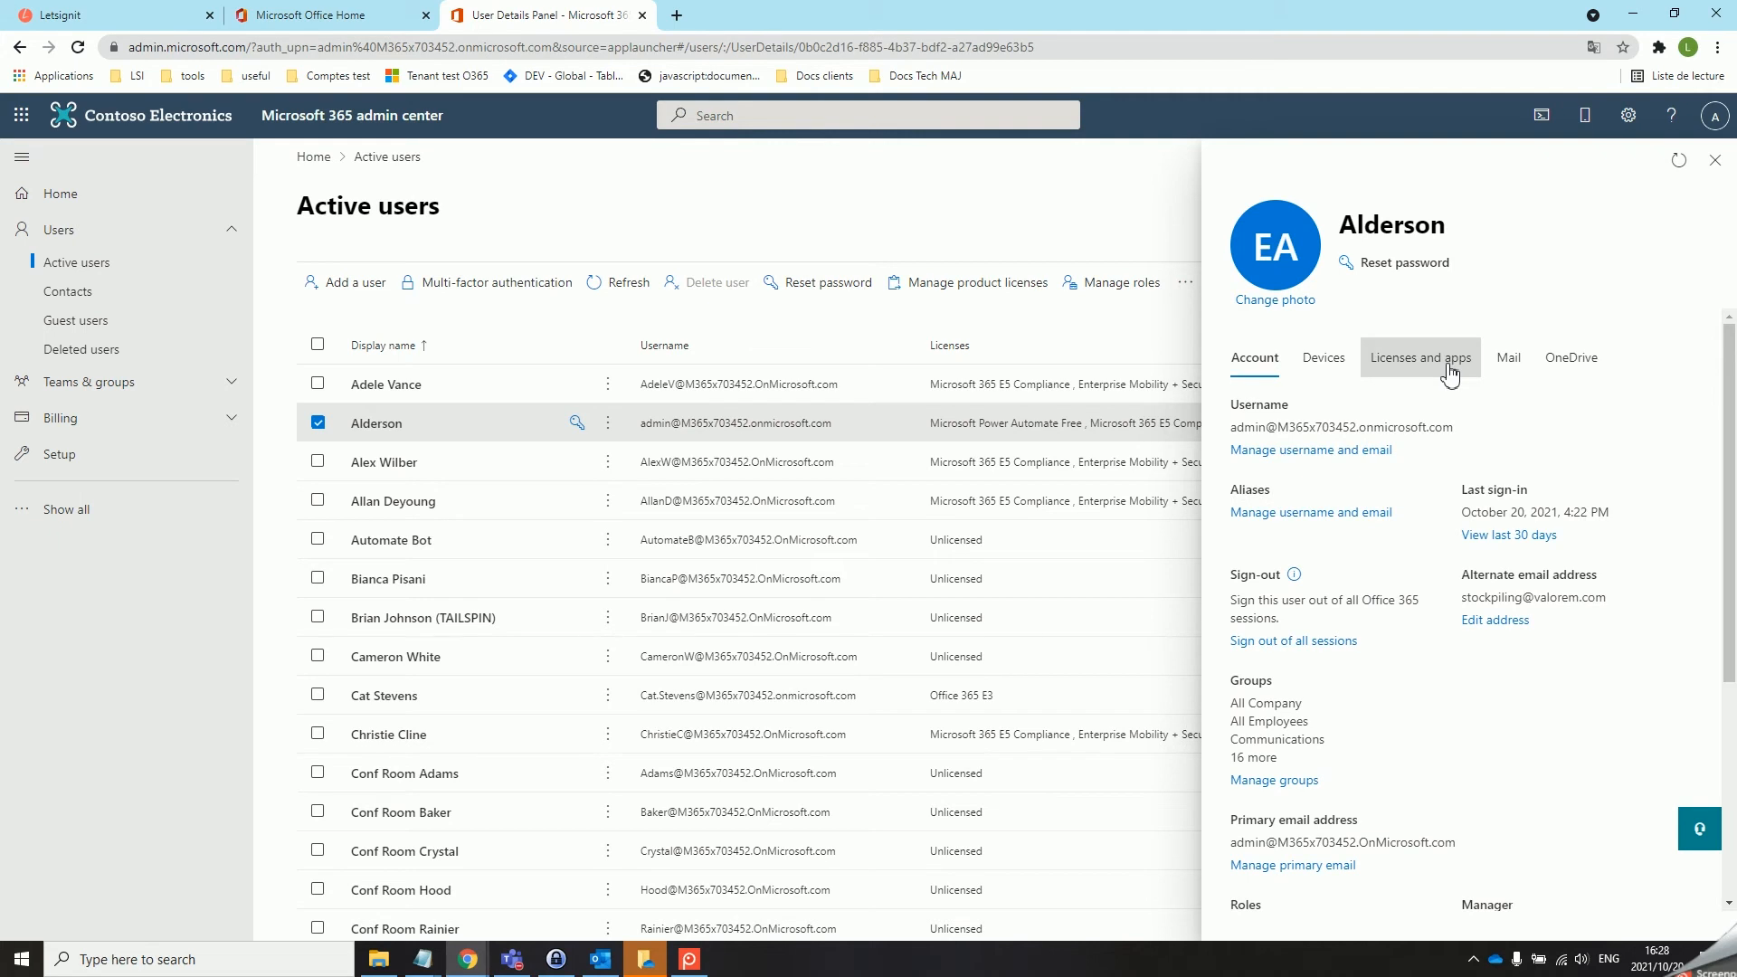
Save Alderson's six license assignments and return to the Letsignit page.
click(1421, 359)
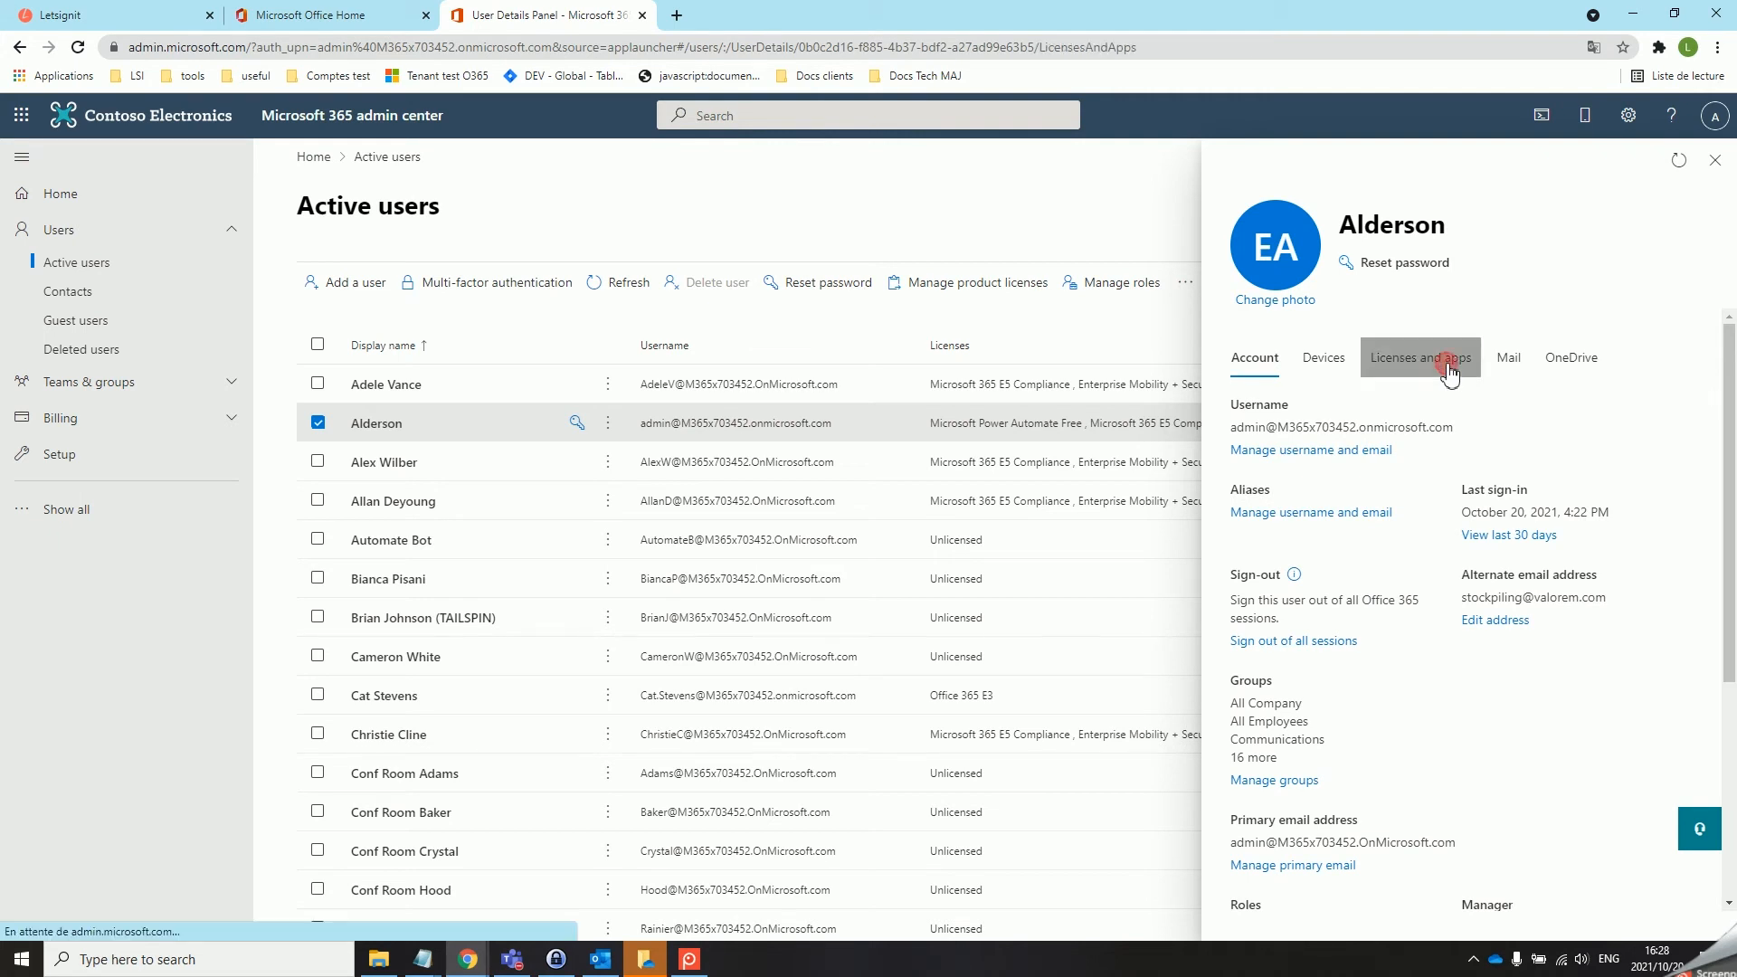
click(1419, 356)
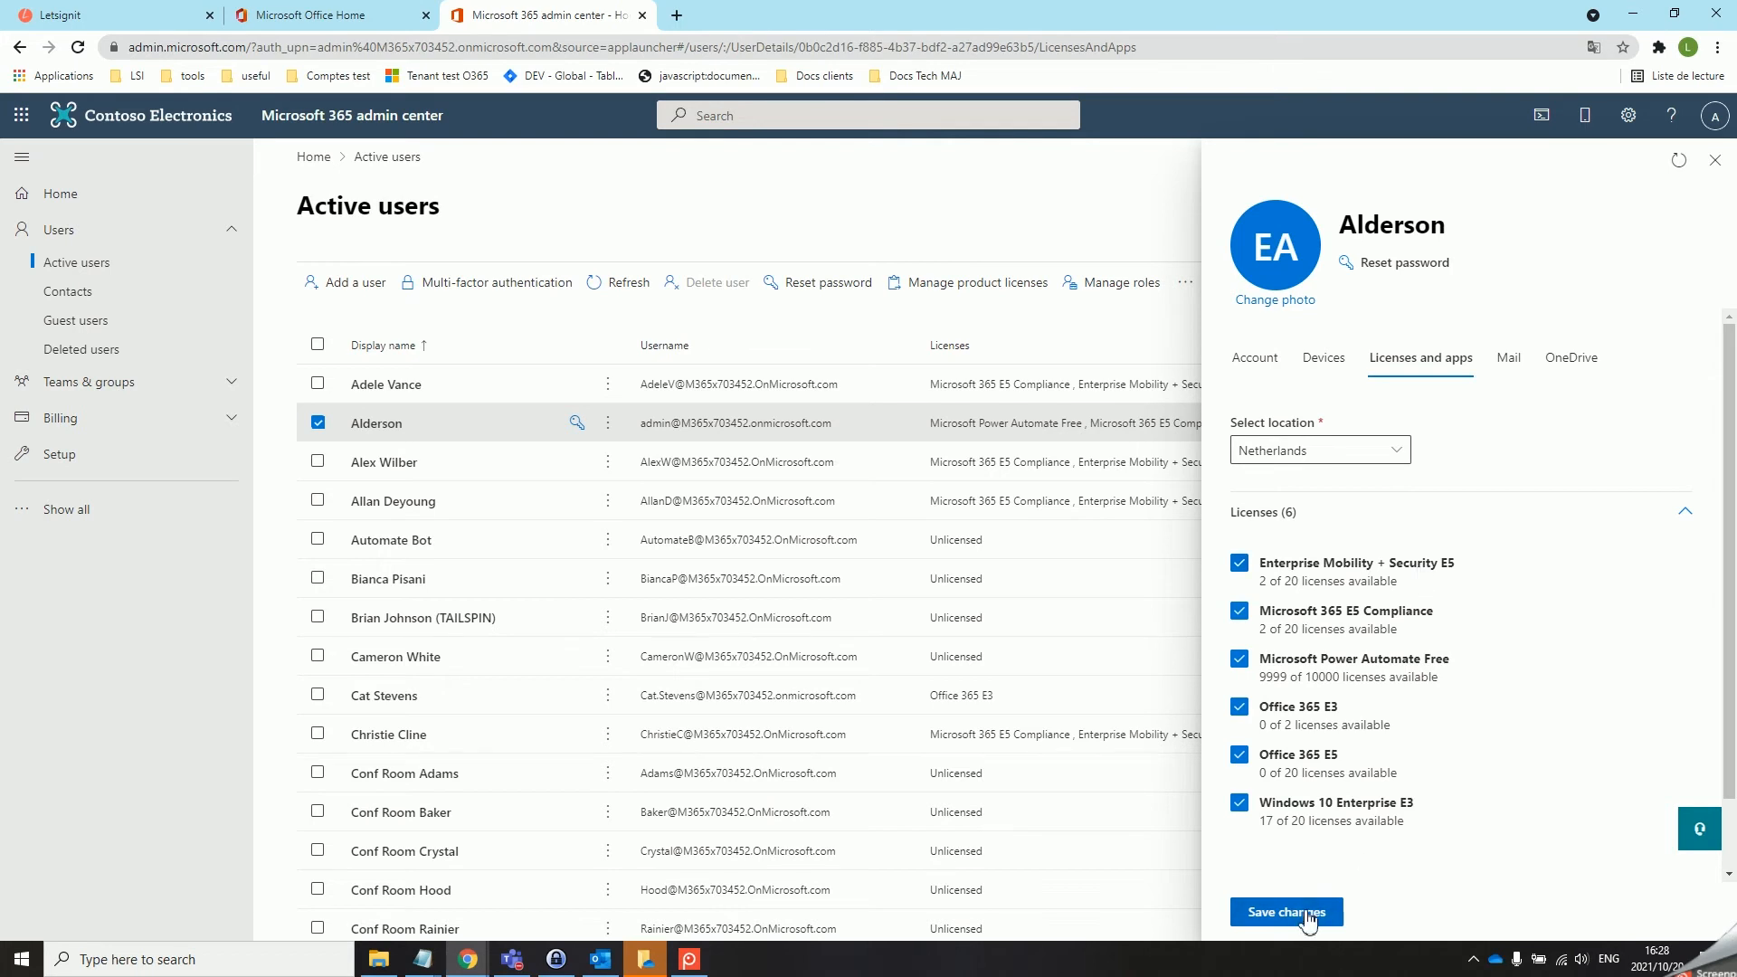
click(1285, 912)
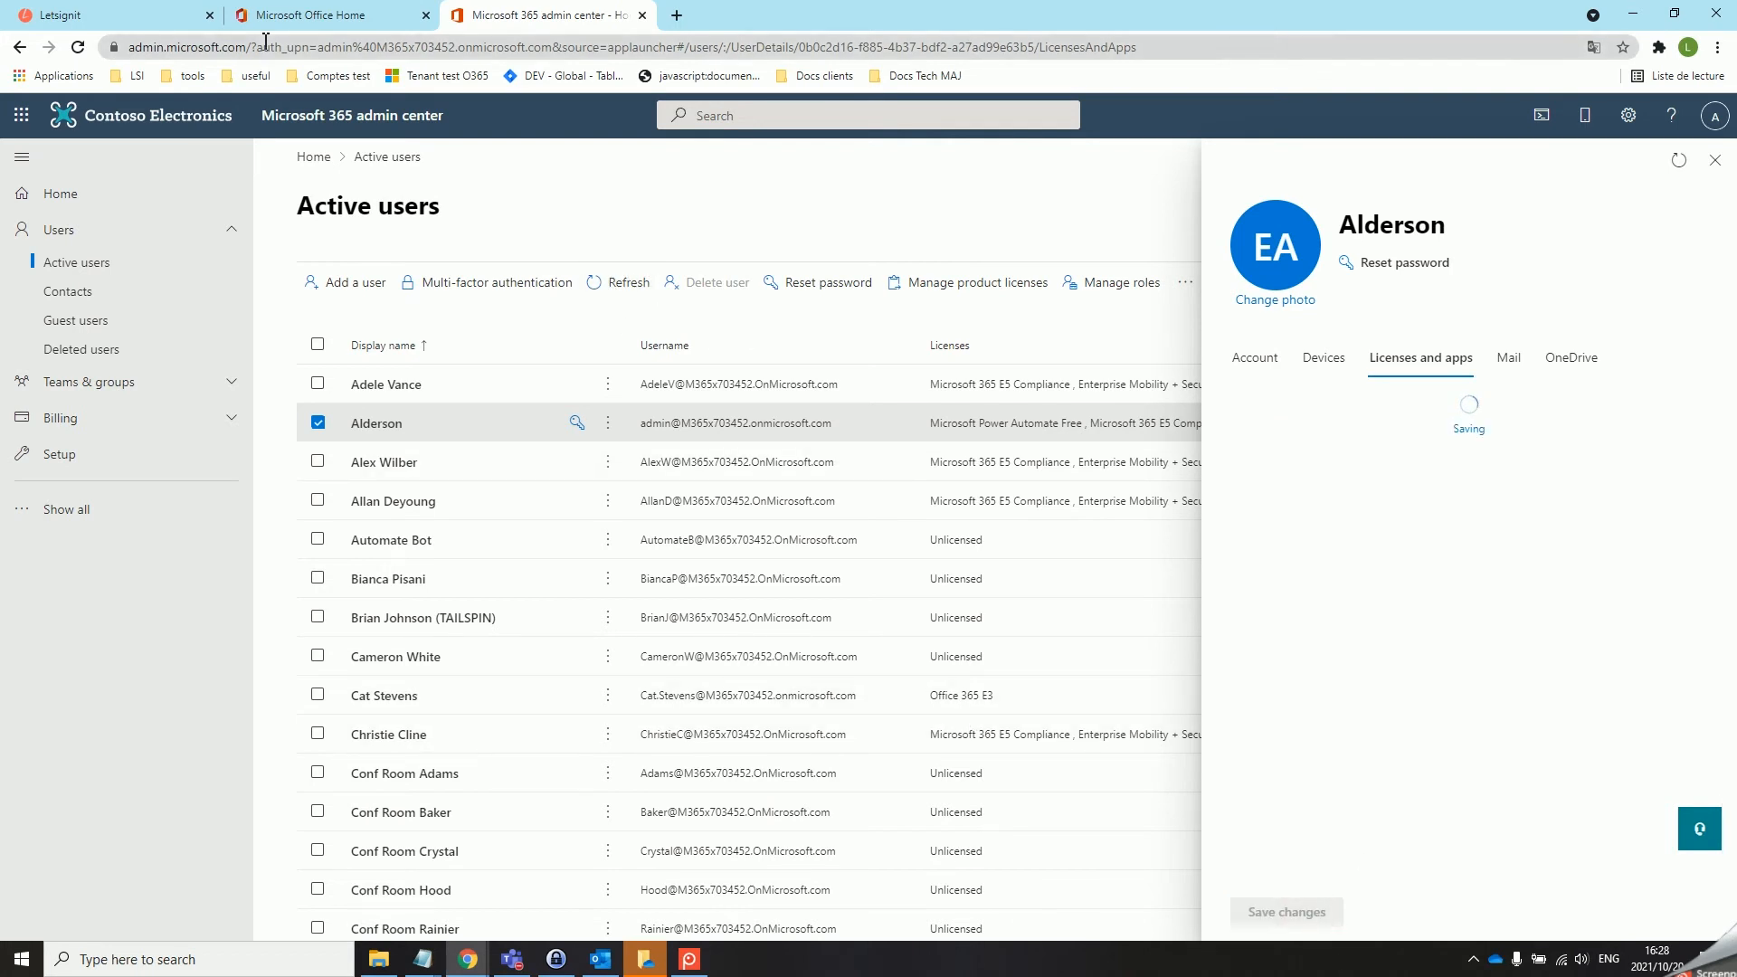
click(110, 15)
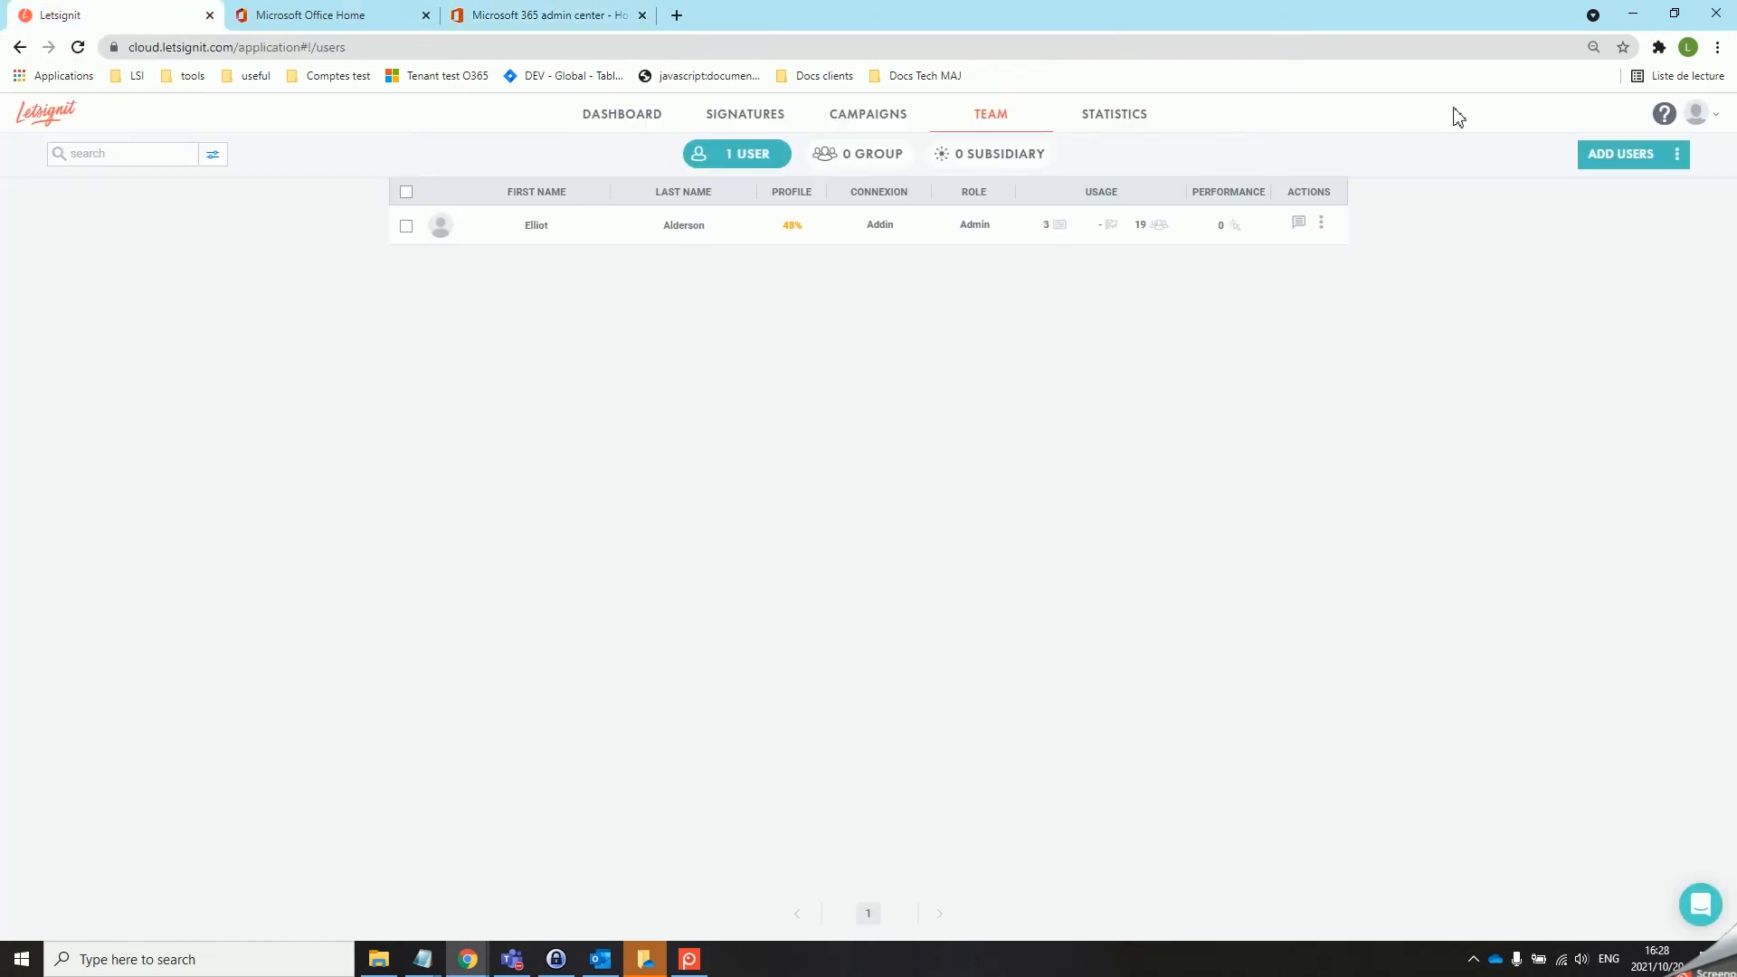
Expand the Microsoft Office 365 Active Directory synchronization connector on the connectors page.
click(1697, 112)
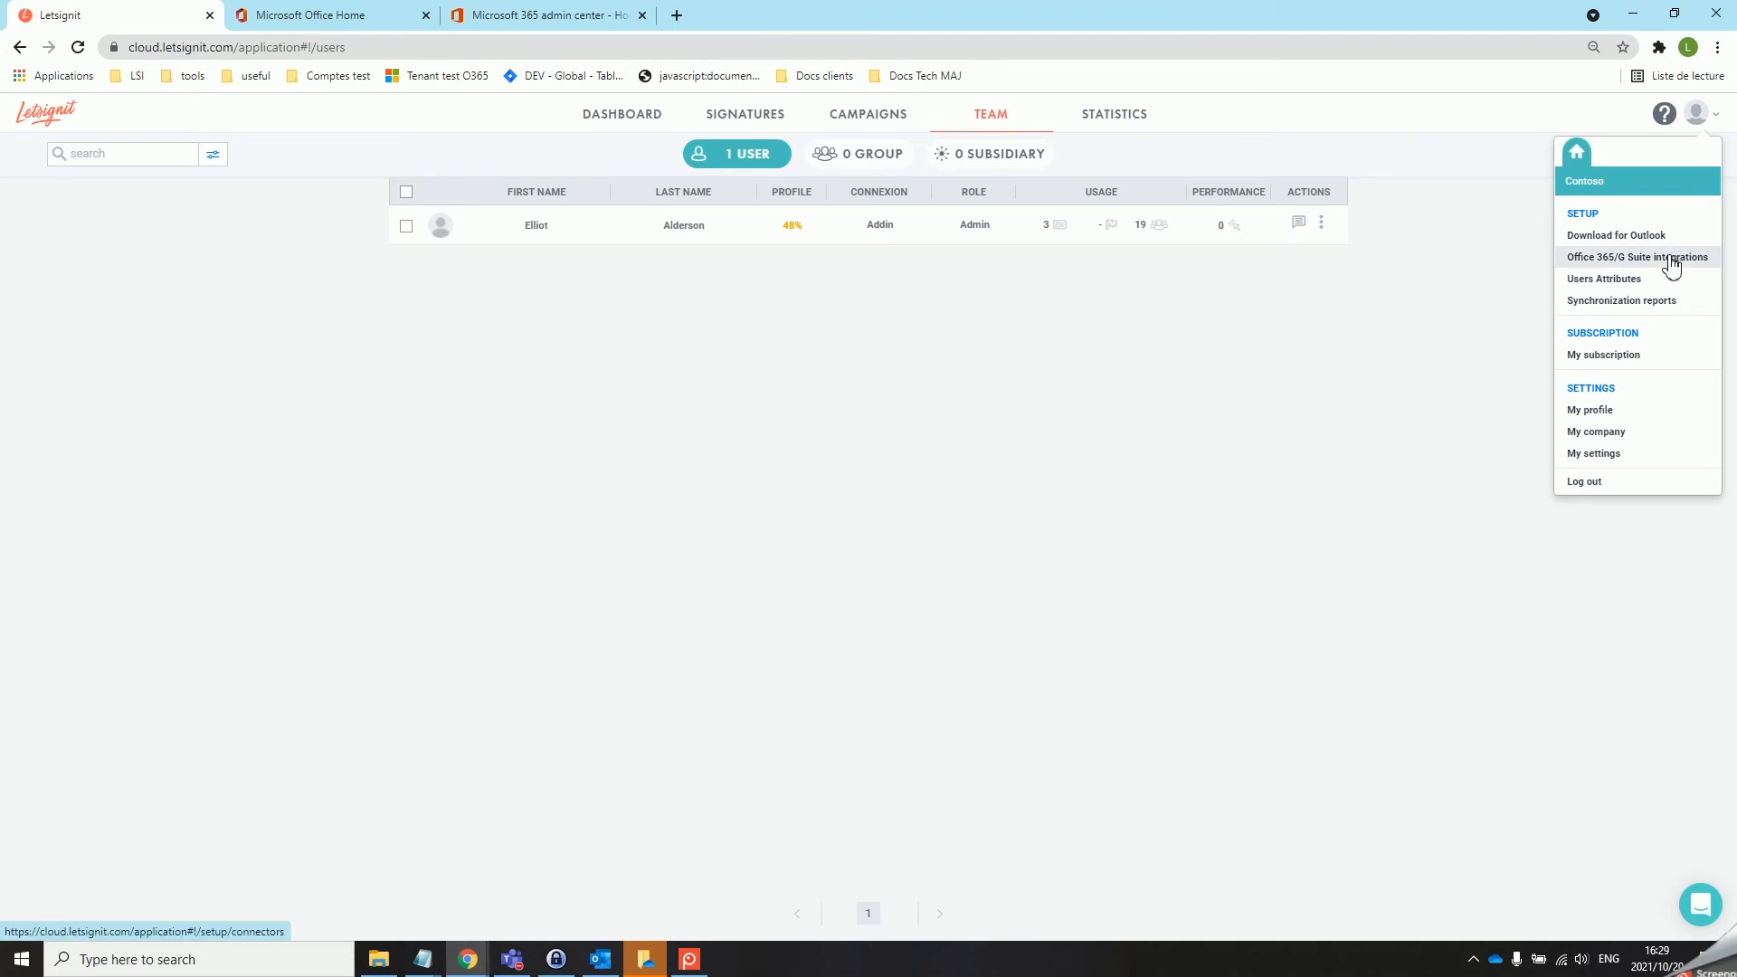
click(1637, 257)
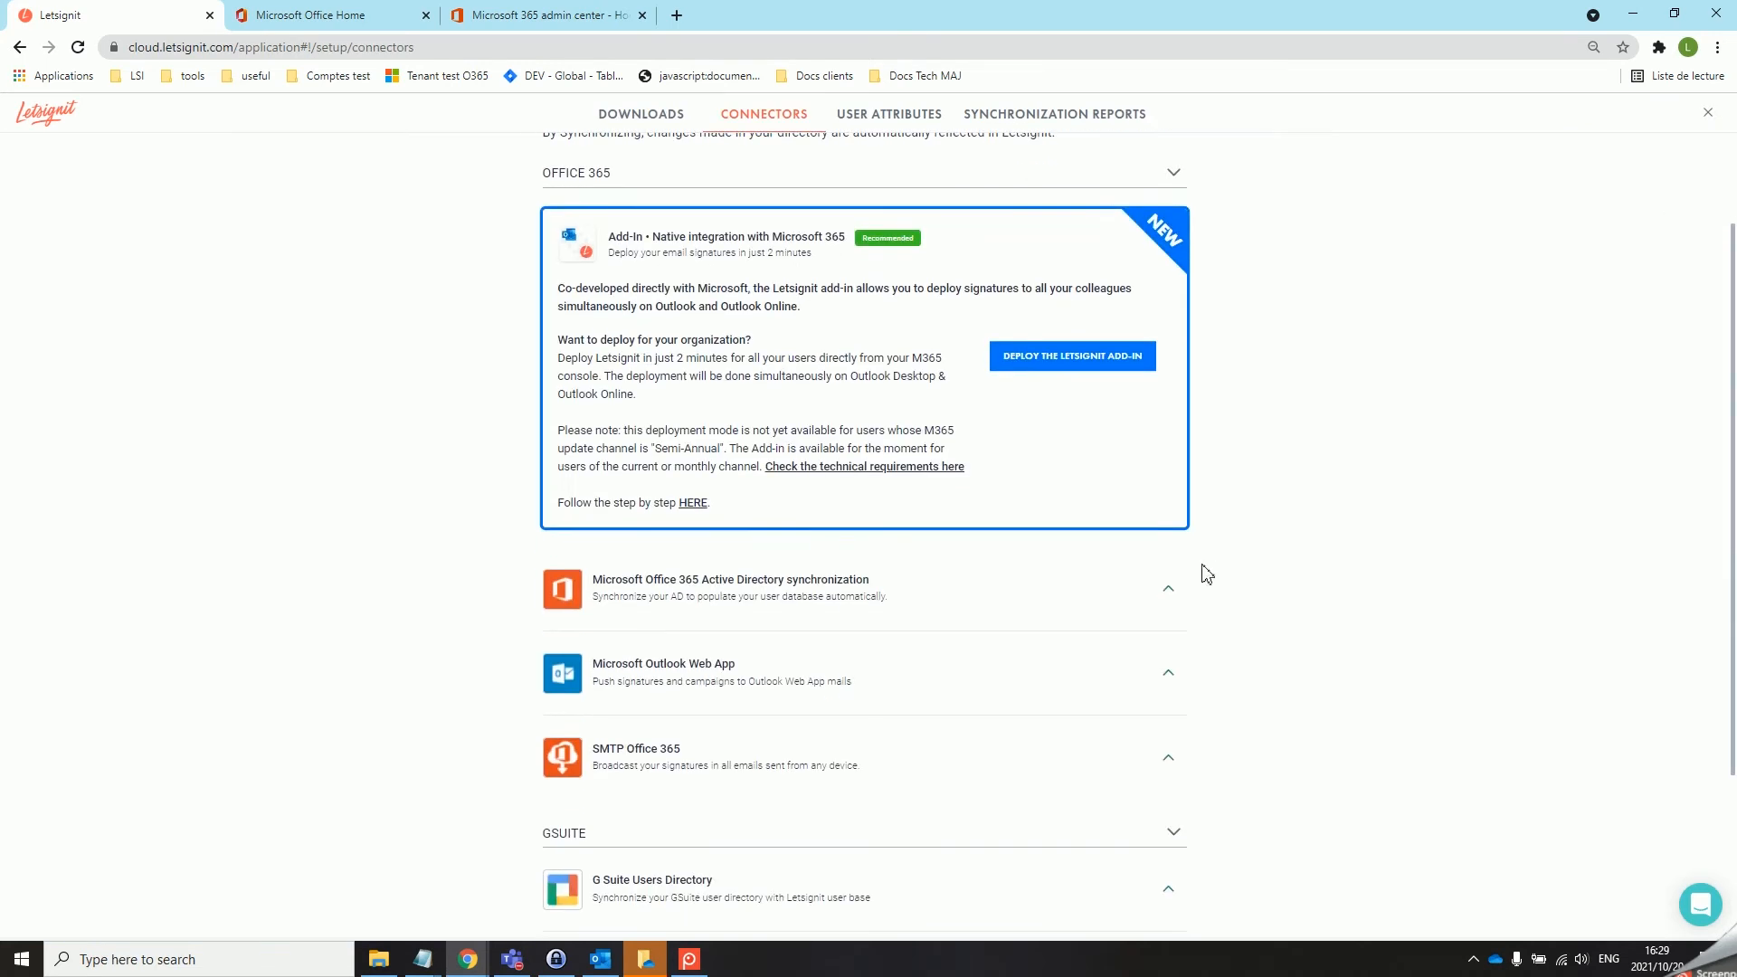
mouse_move(1171, 603)
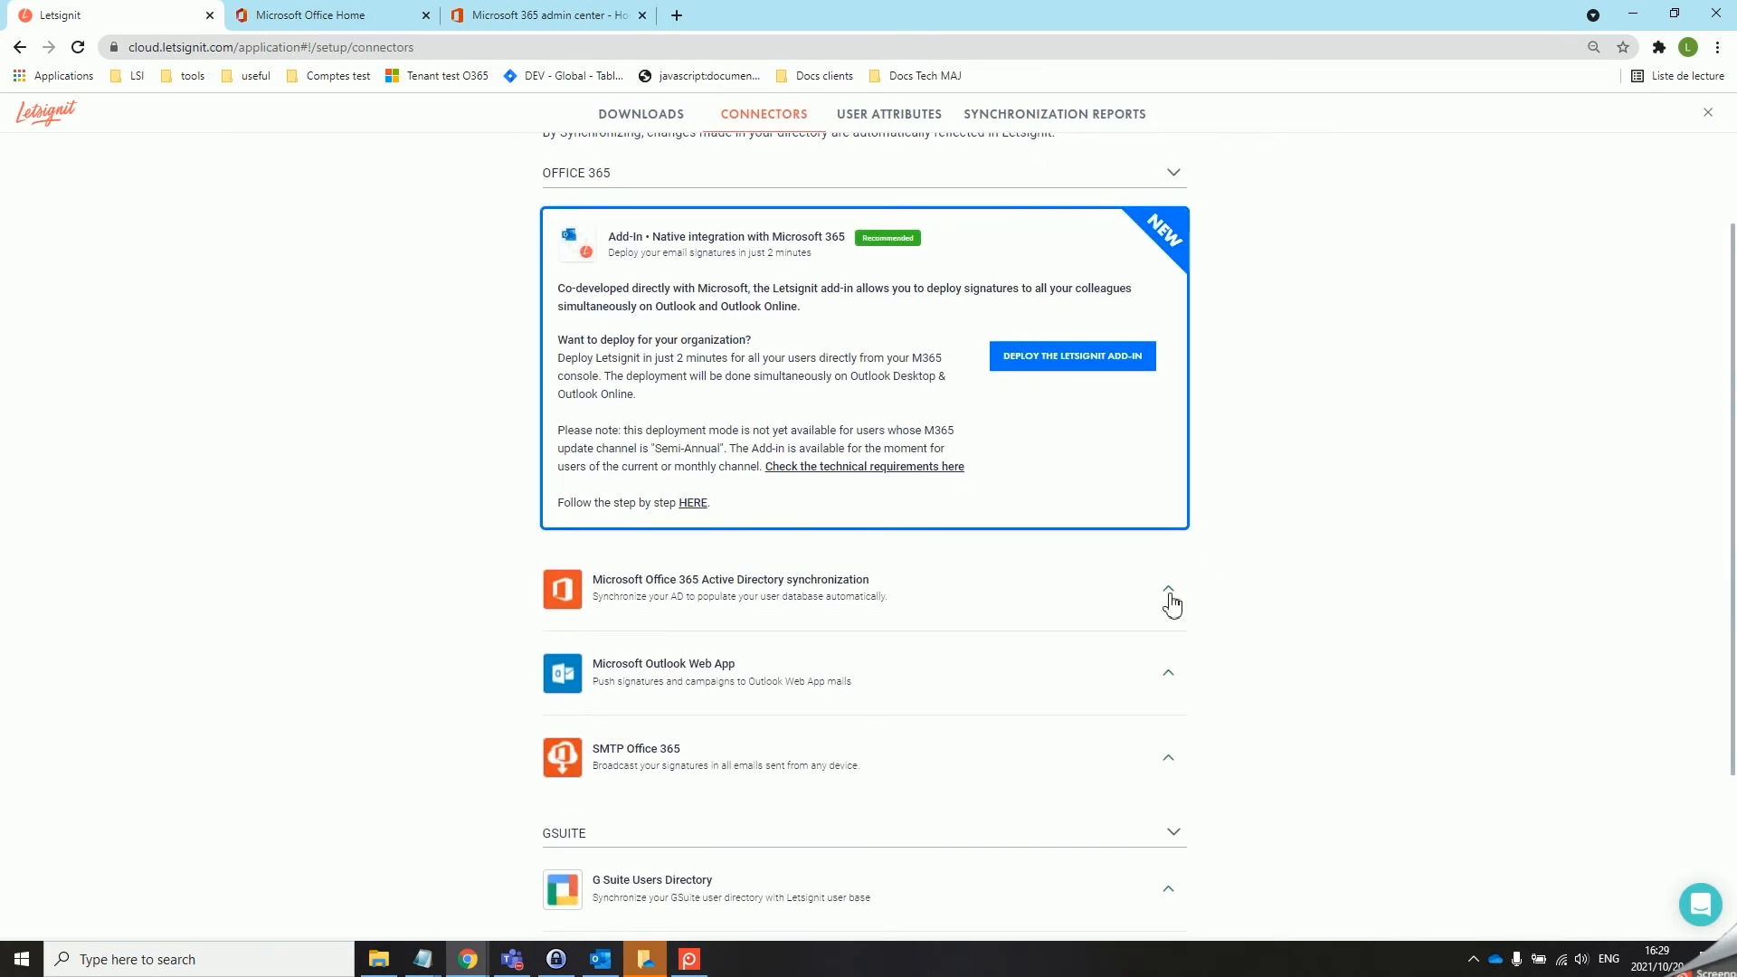
click(1167, 588)
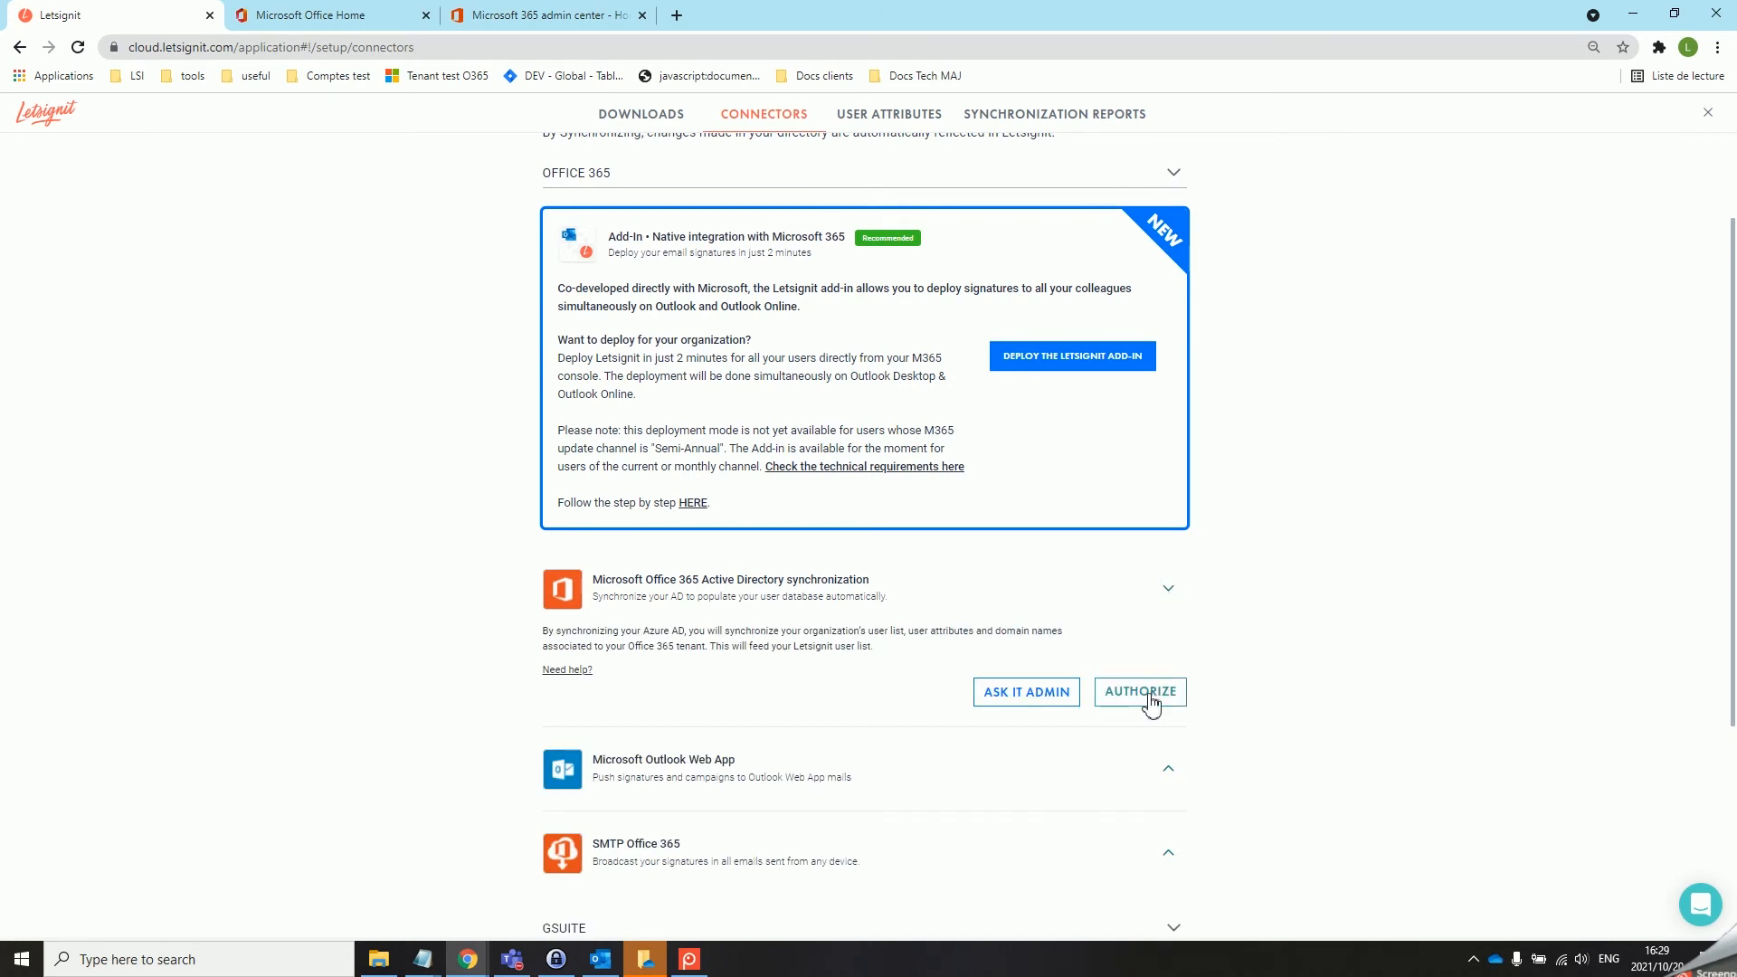
Authorize Letsignit Directory with the admin account, consenting for the whole organization.
click(1138, 691)
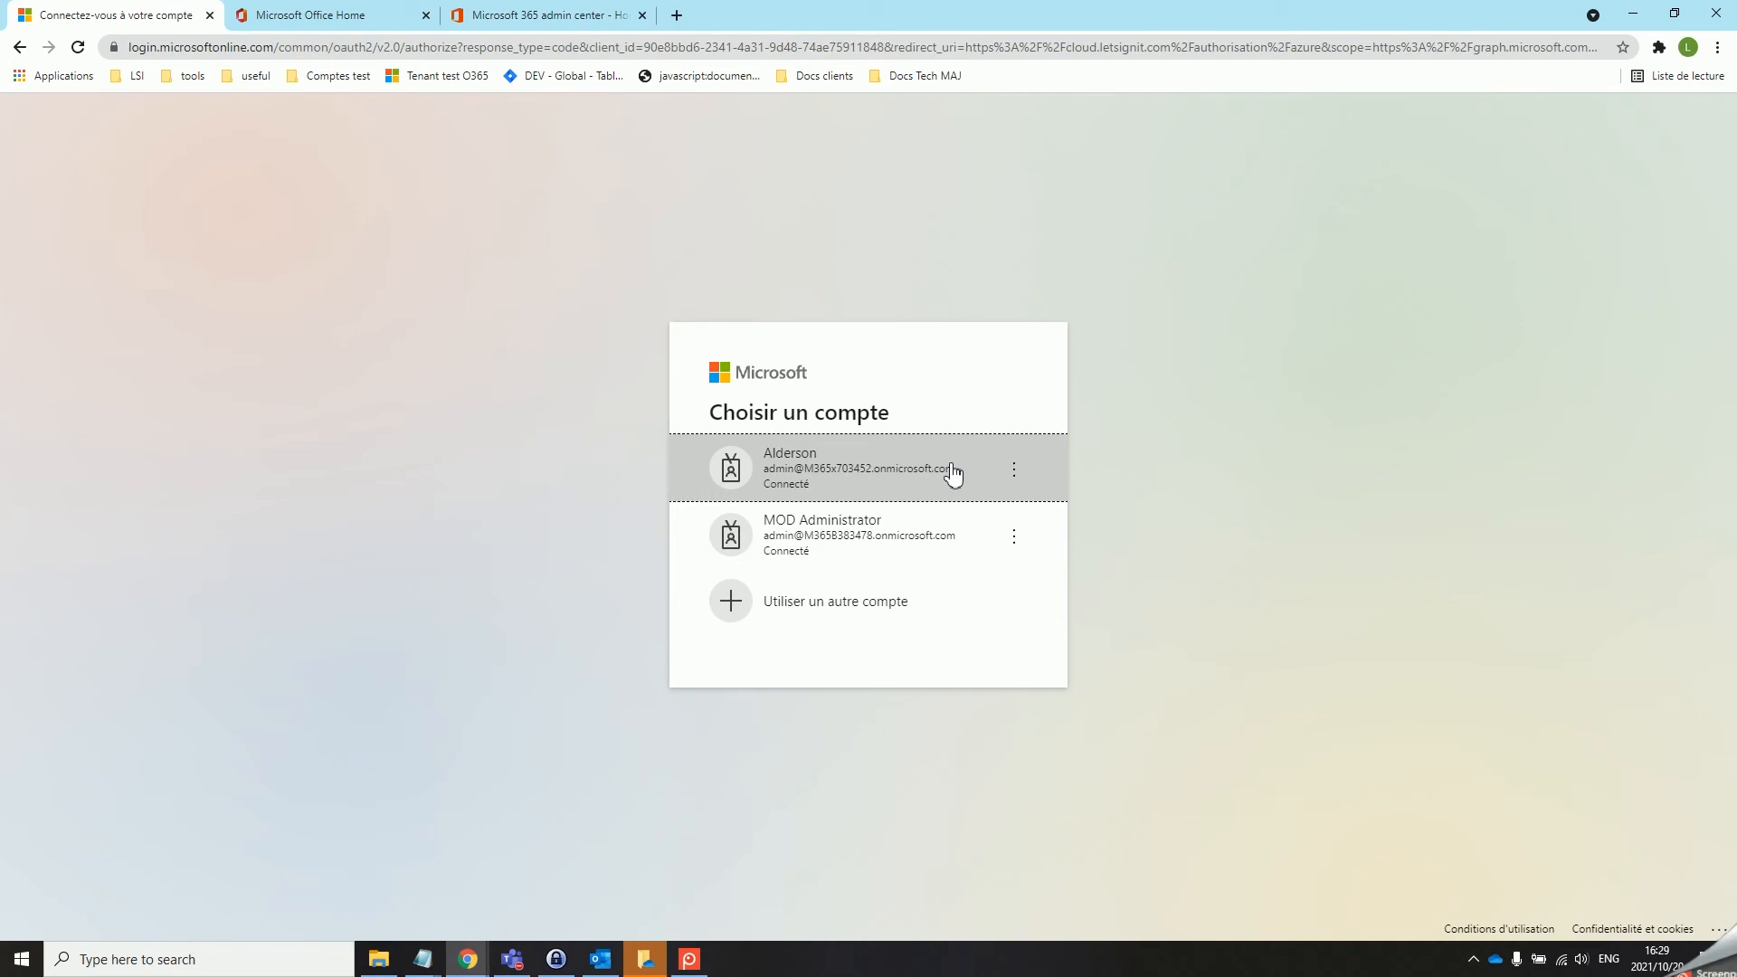
click(842, 466)
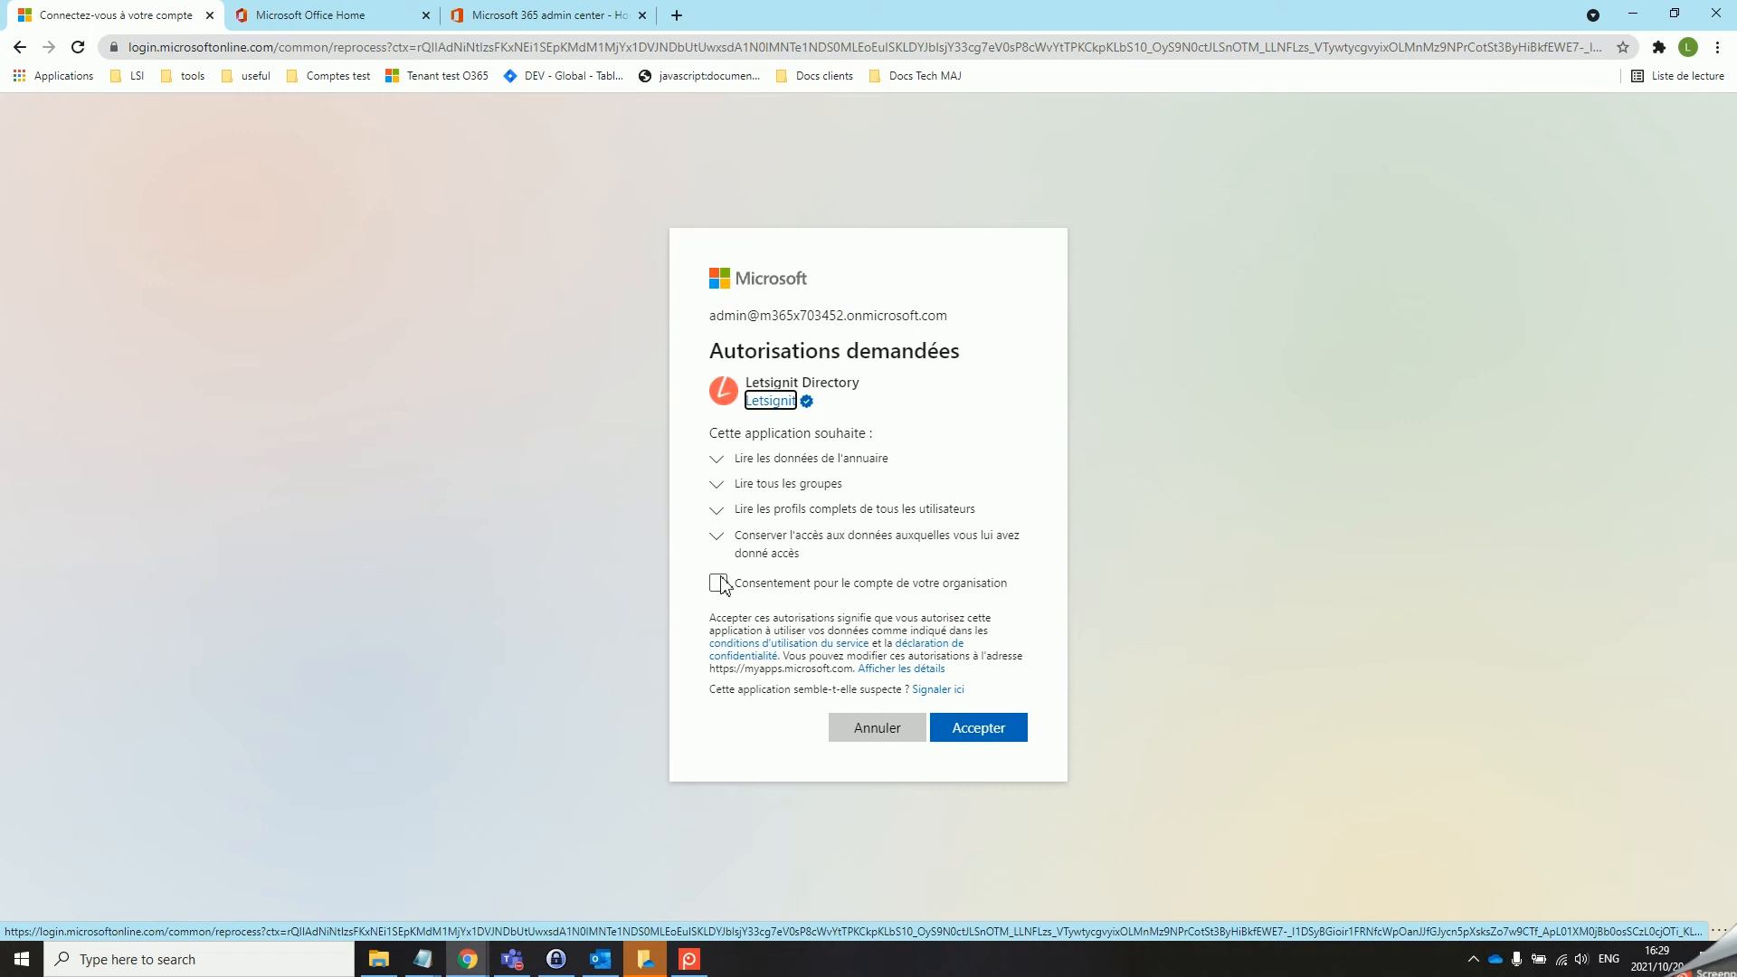
click(718, 583)
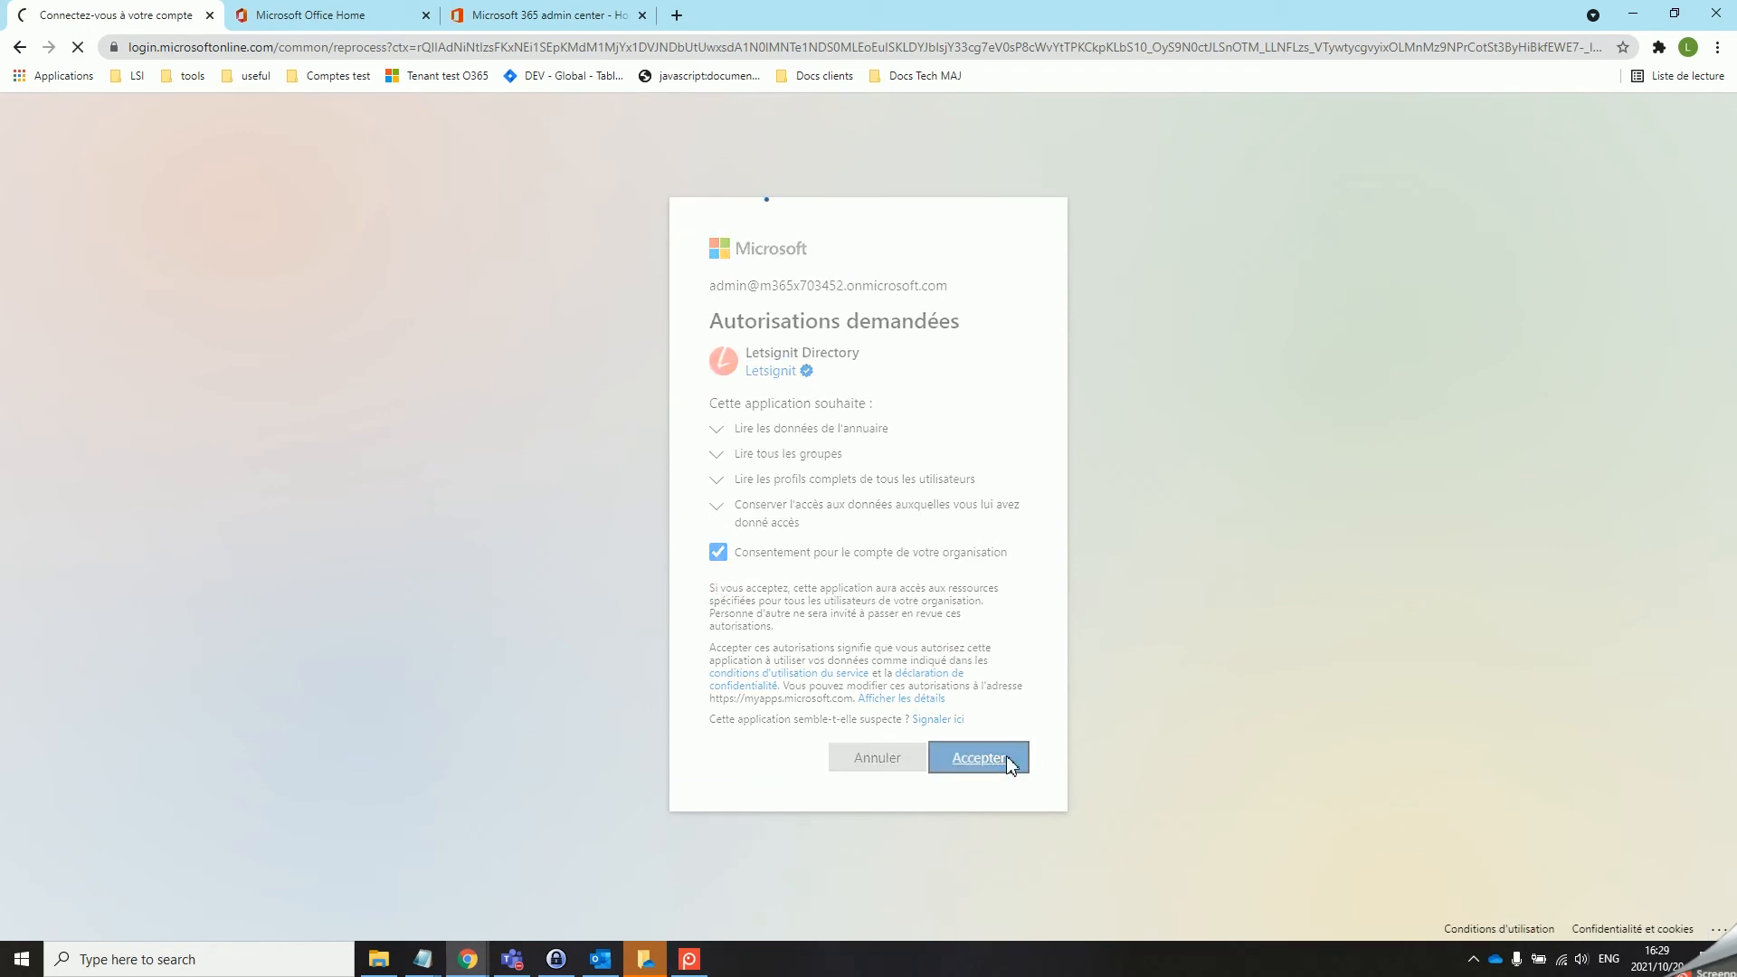
click(977, 758)
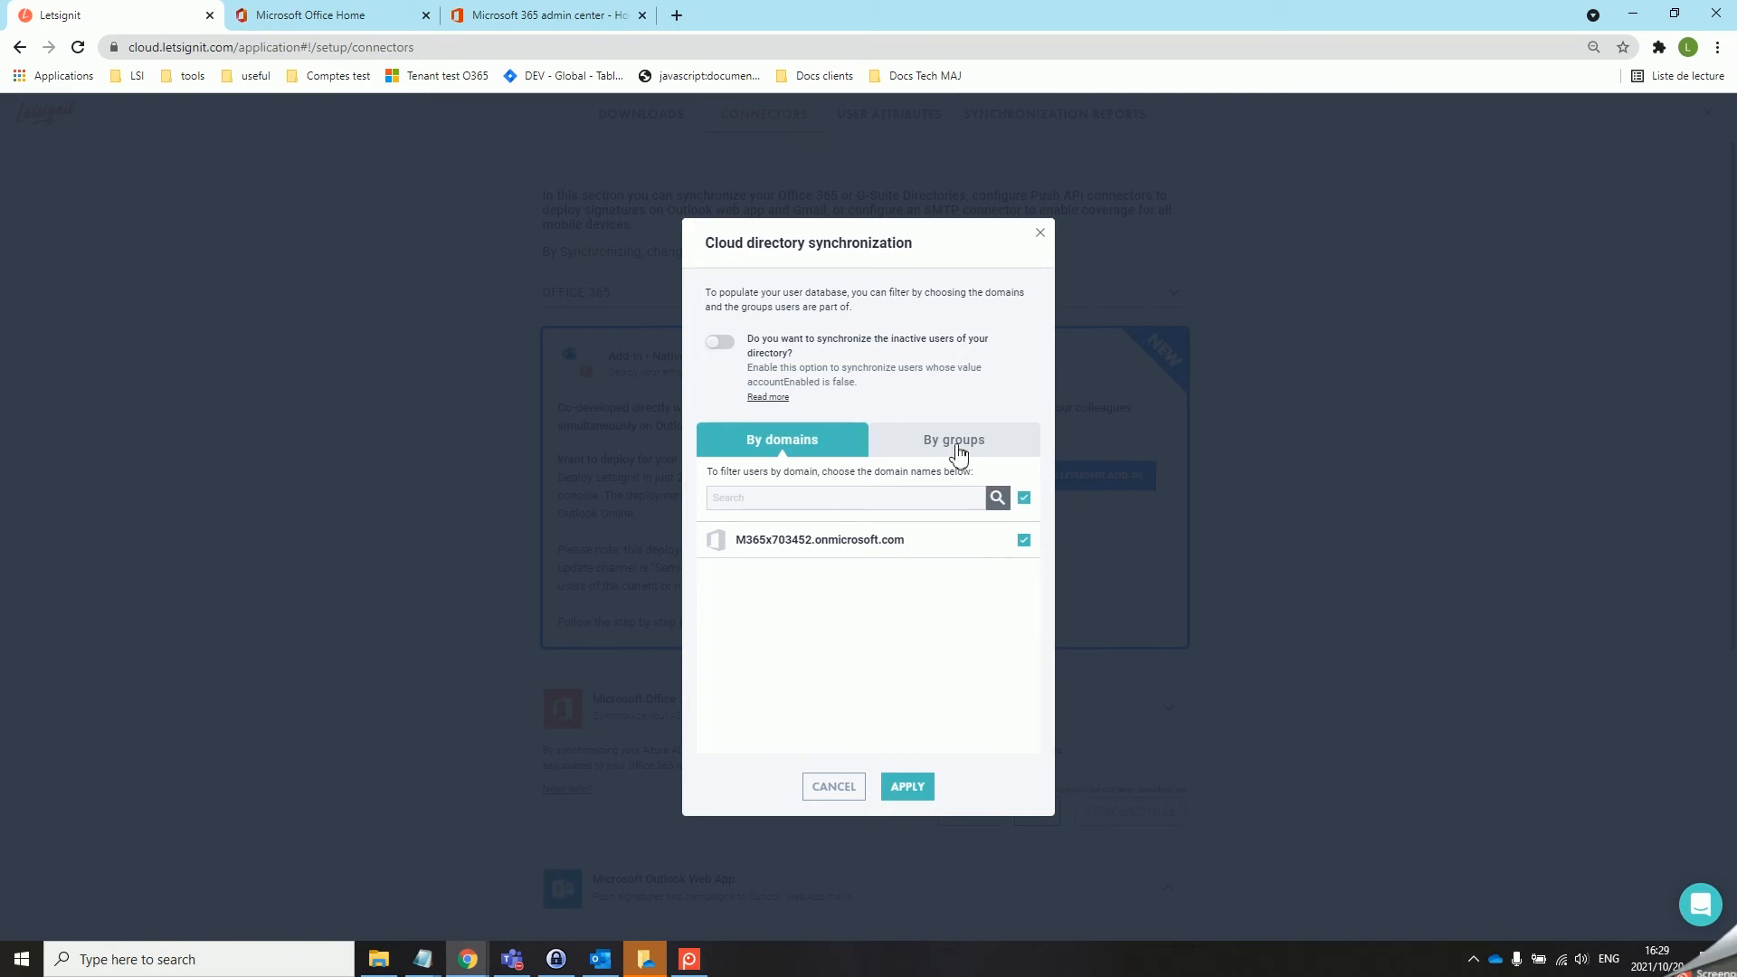
mouse_move(997, 573)
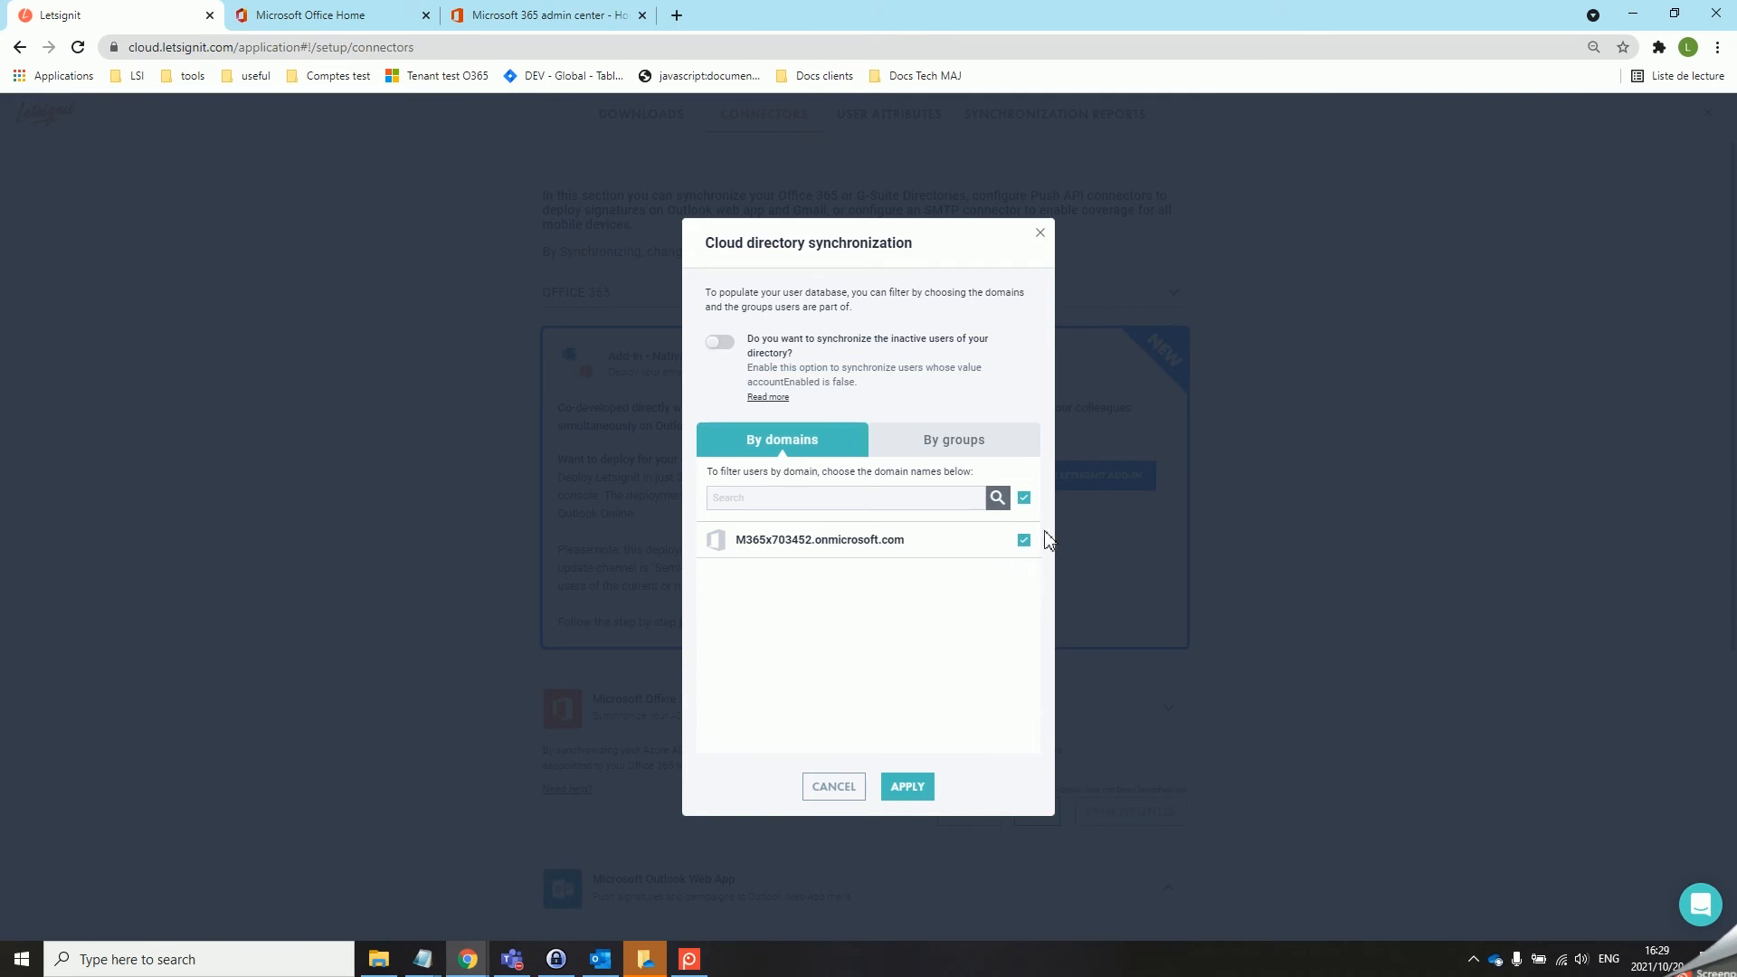
Apply the sync settings with the onmicrosoft domain re-included, starting synchronization.
click(1022, 540)
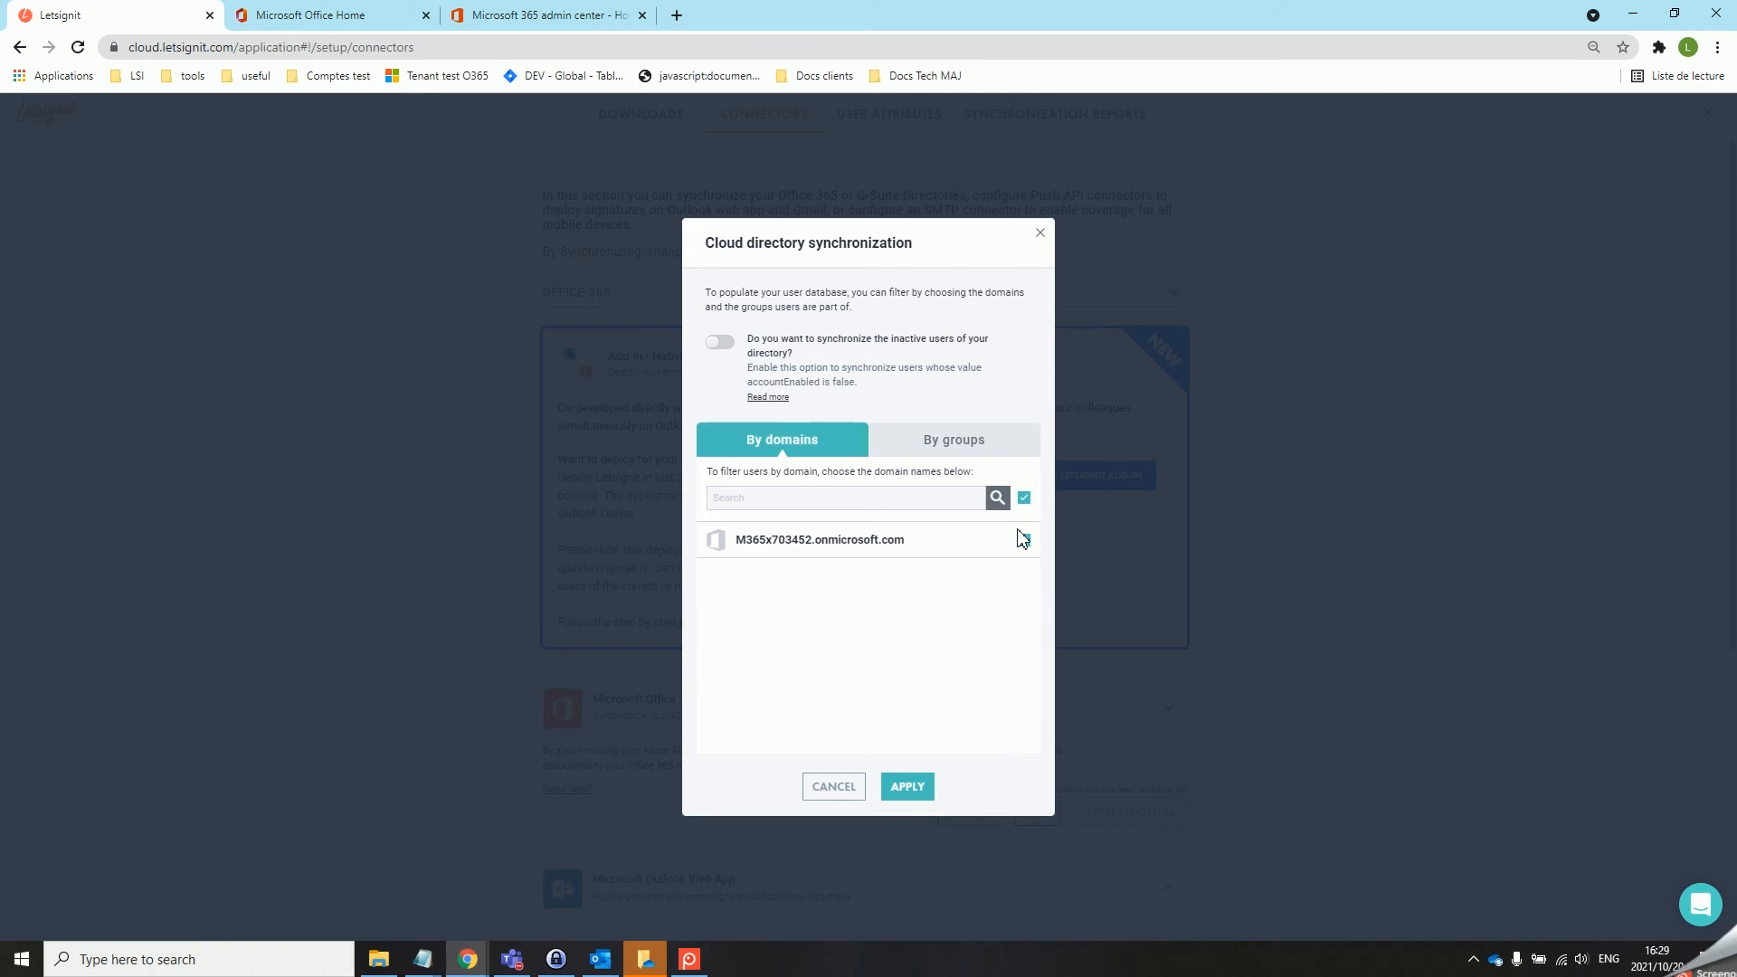
click(1021, 539)
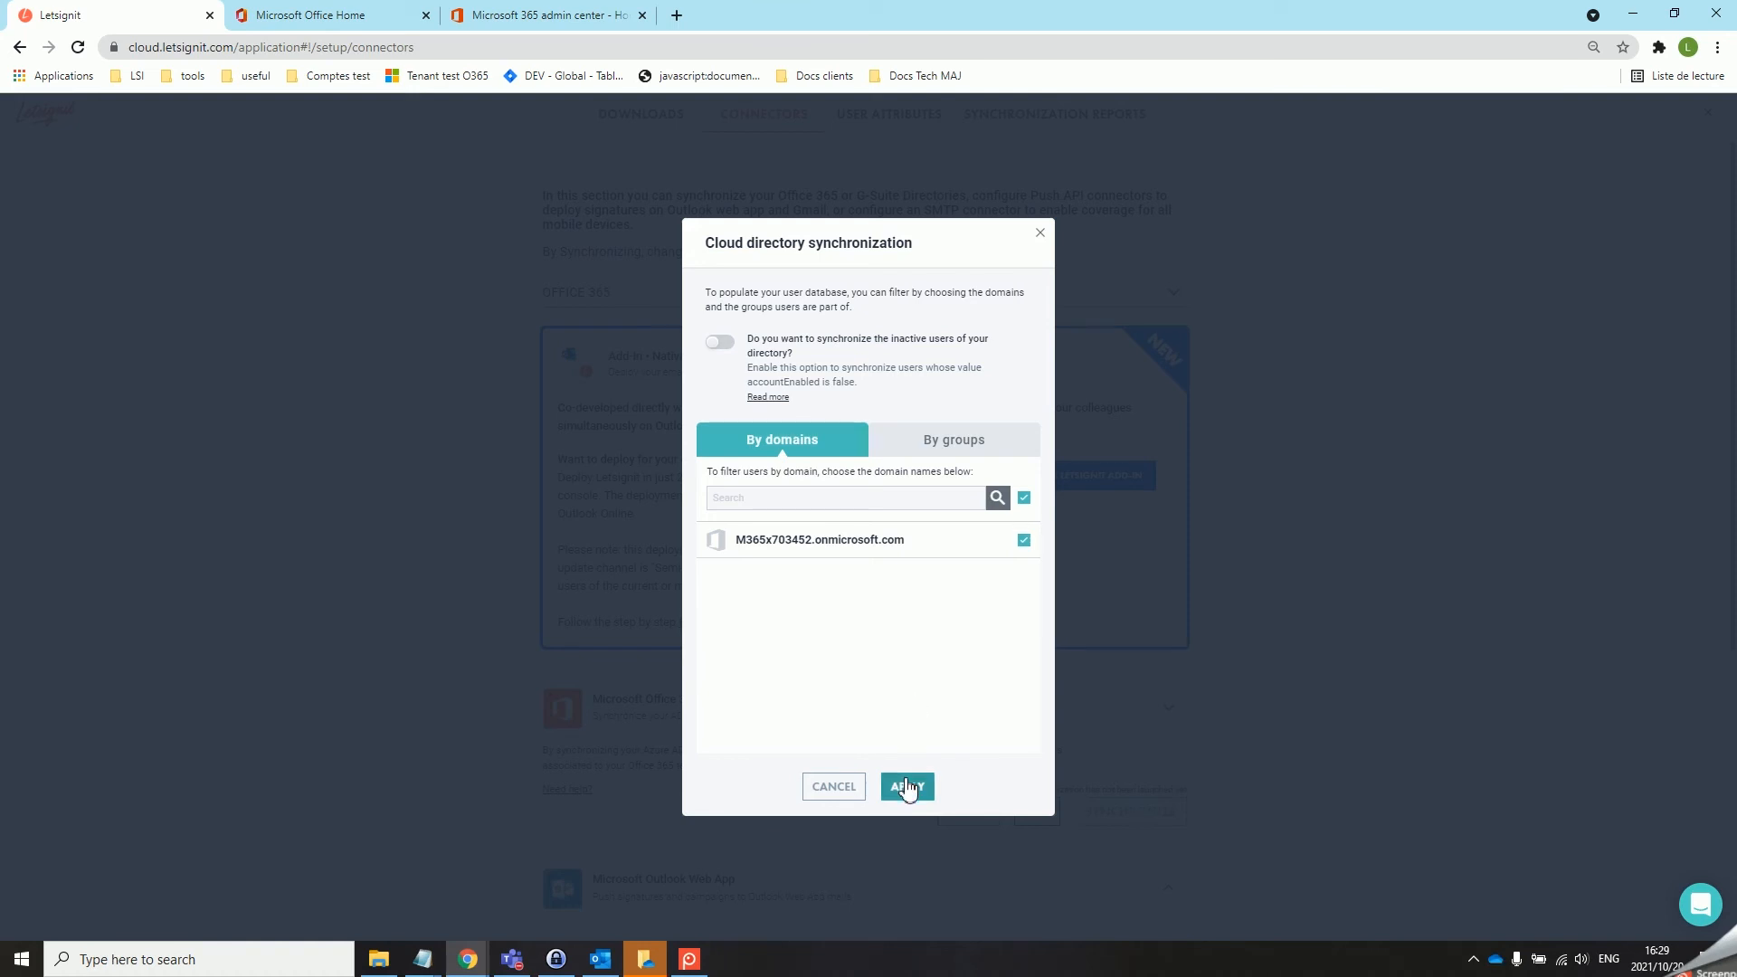
click(906, 787)
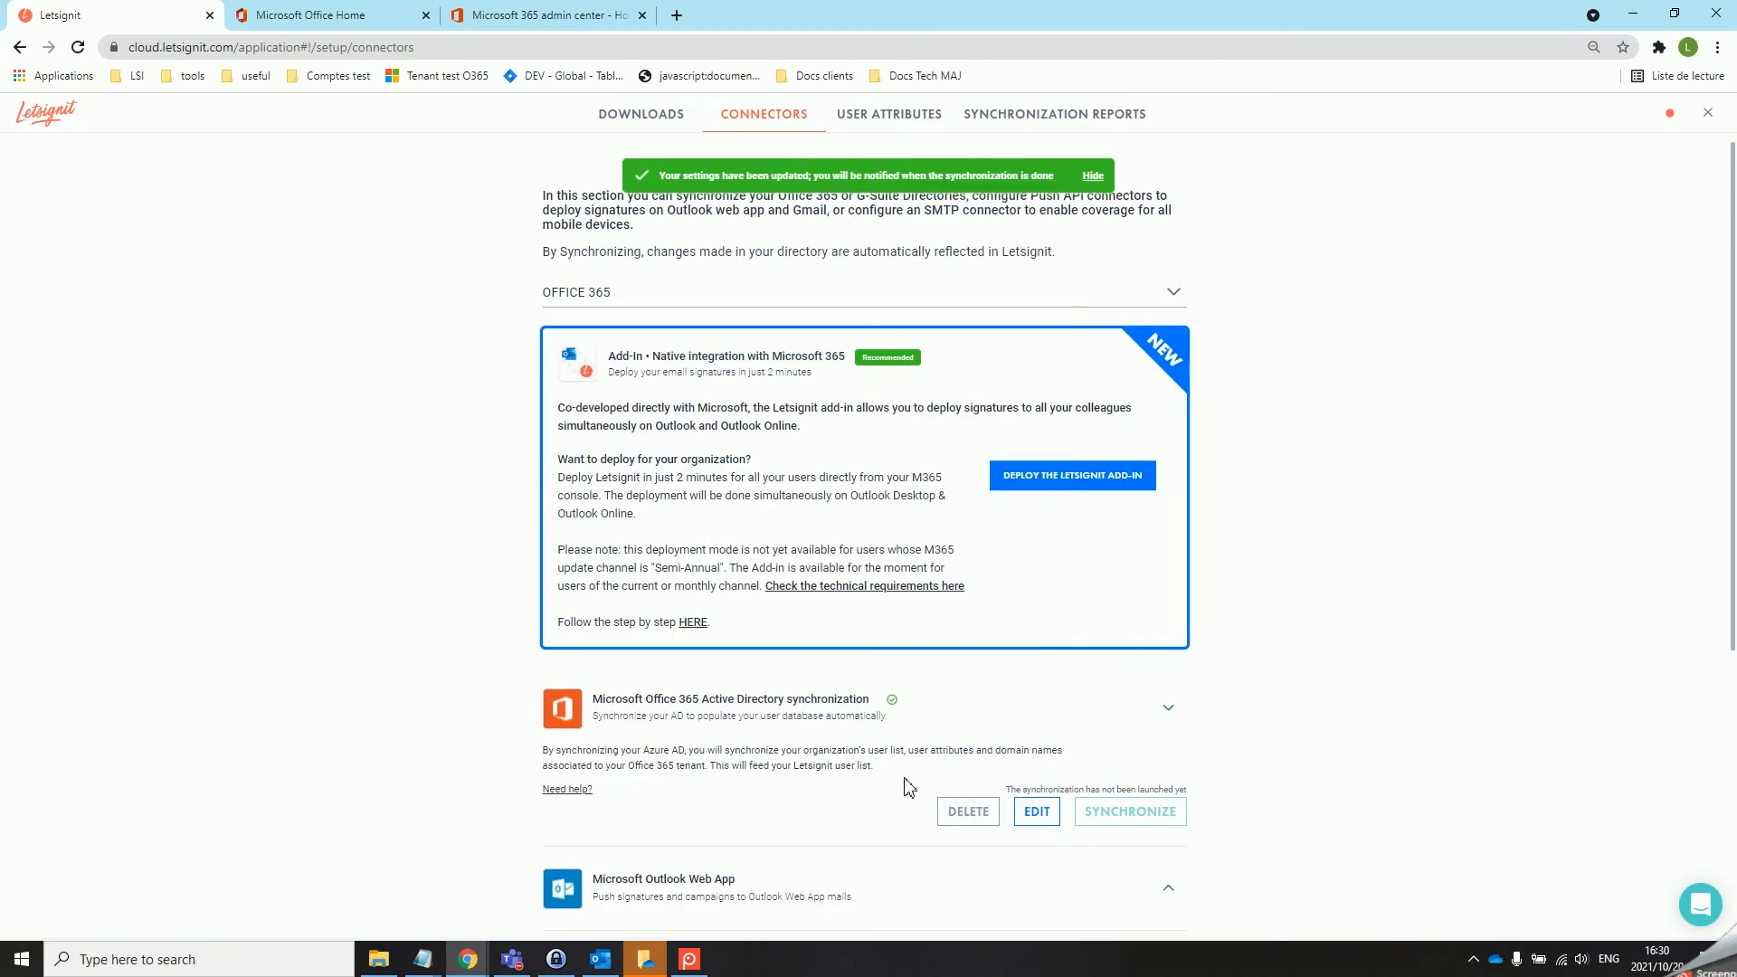
Leave the connector settings for the dashboard after the sync completes.
click(1129, 811)
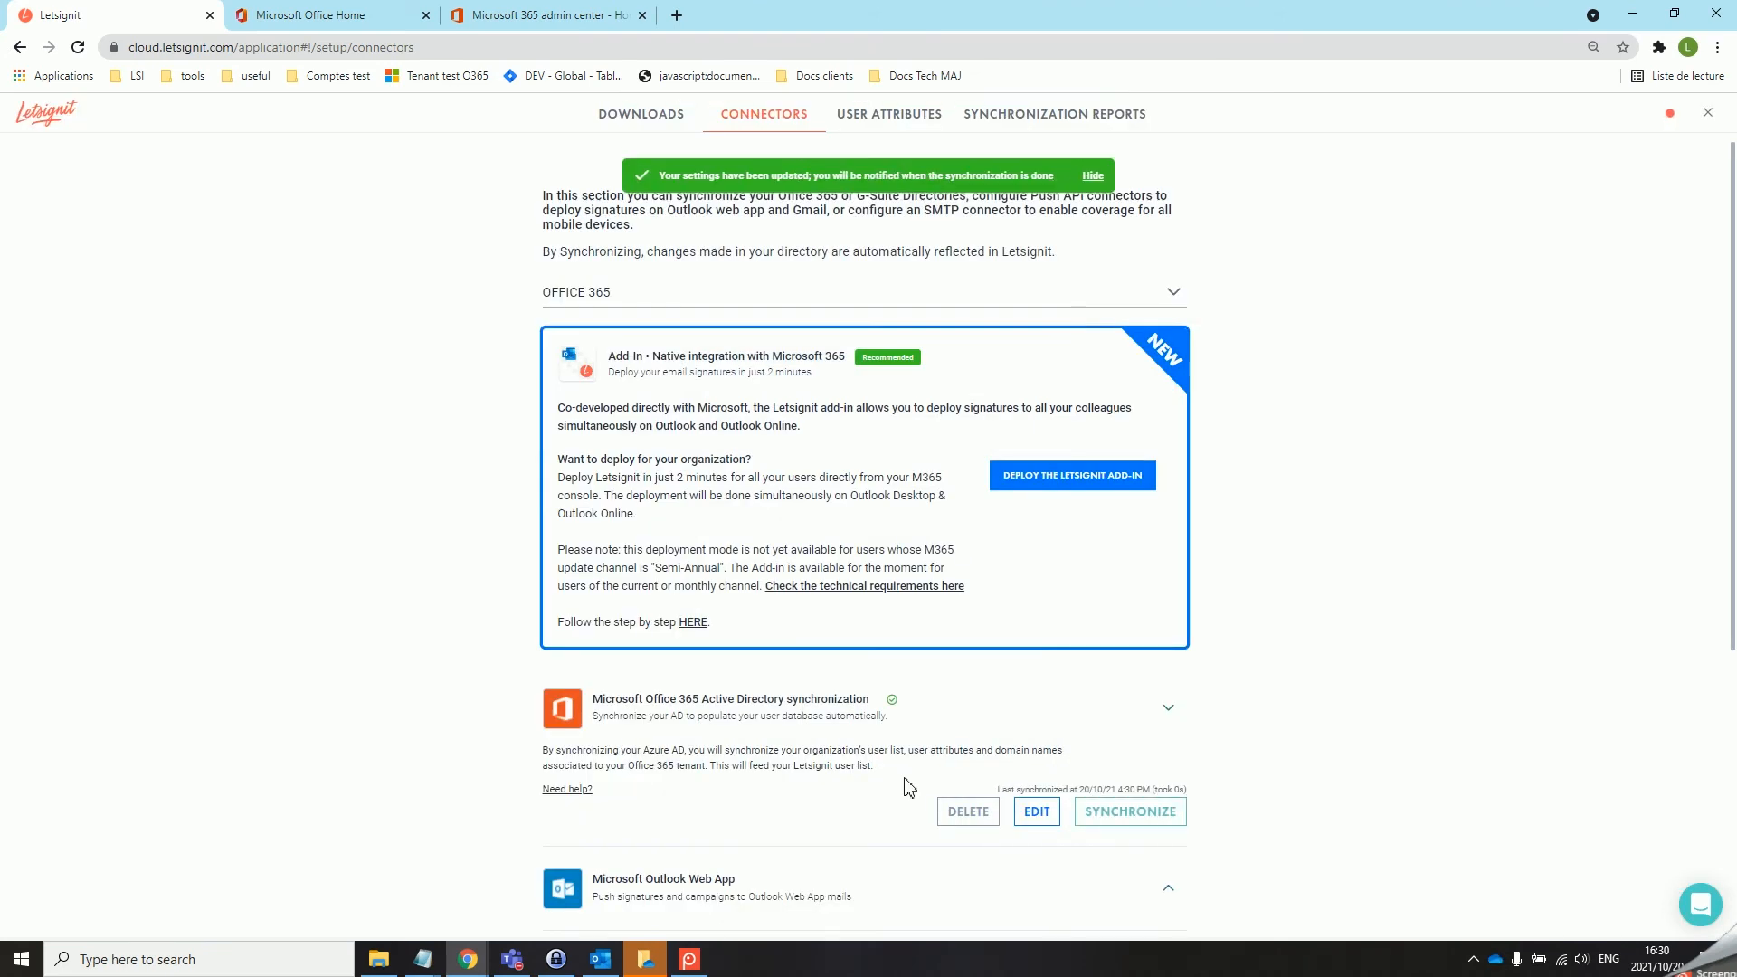
click(1129, 811)
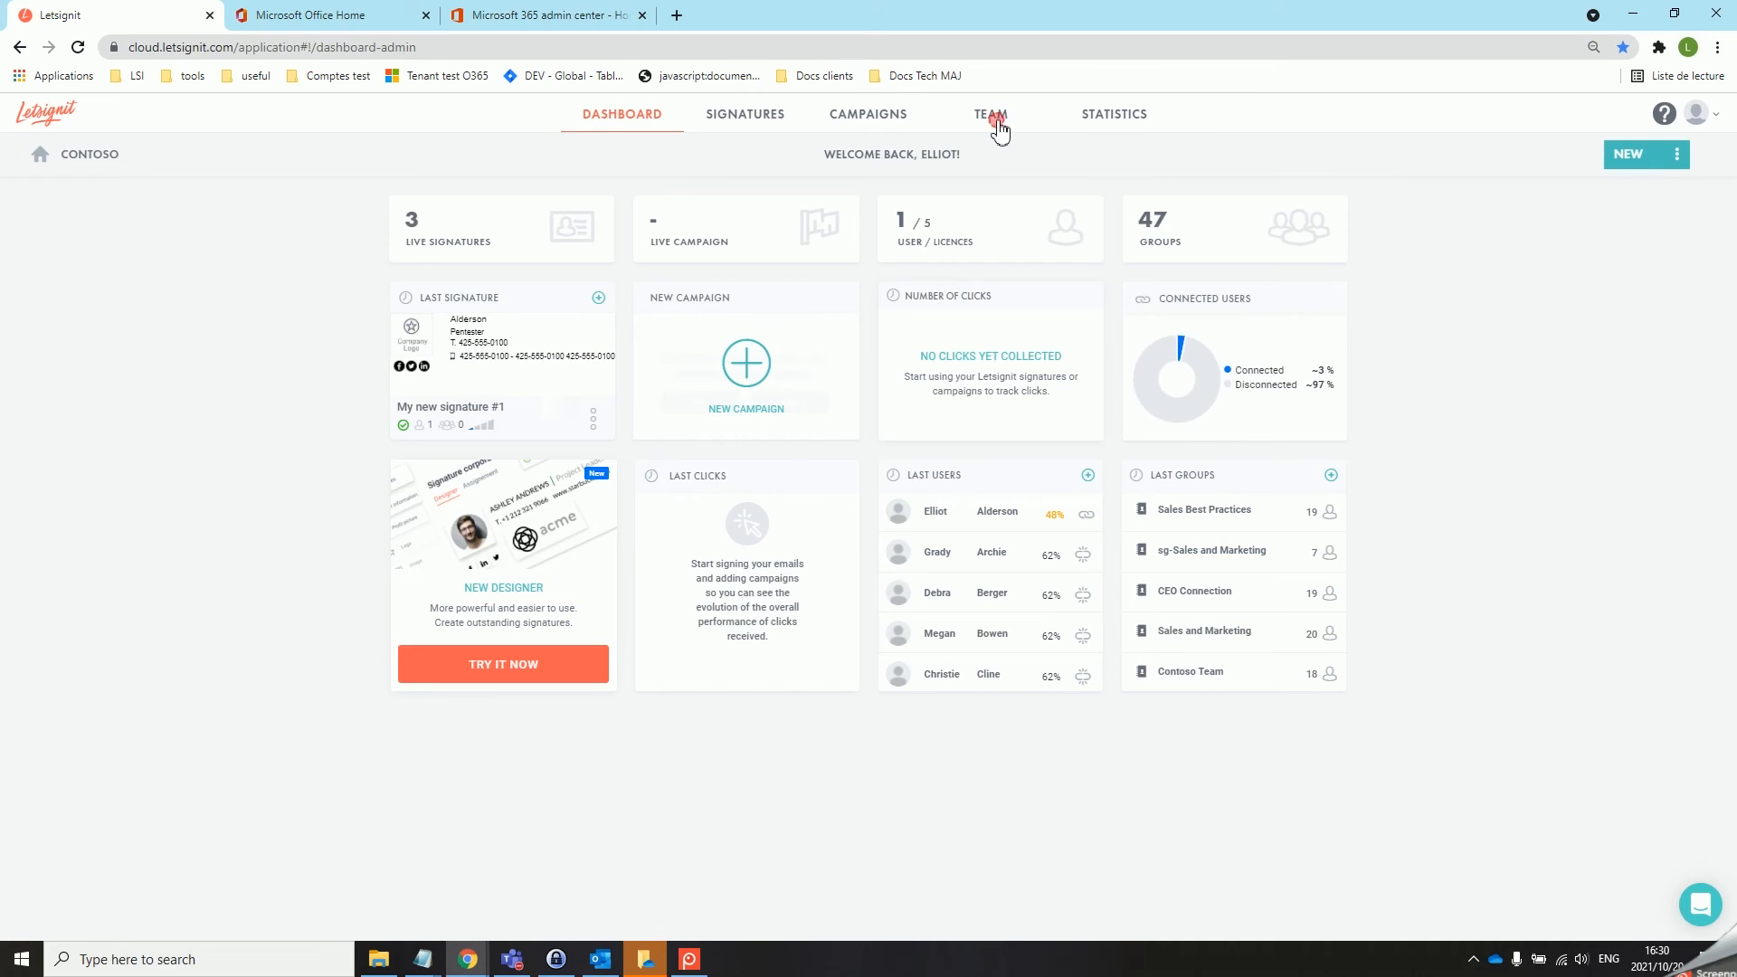
View the 31 synced users, then switch to the 47 imported groups.
click(990, 114)
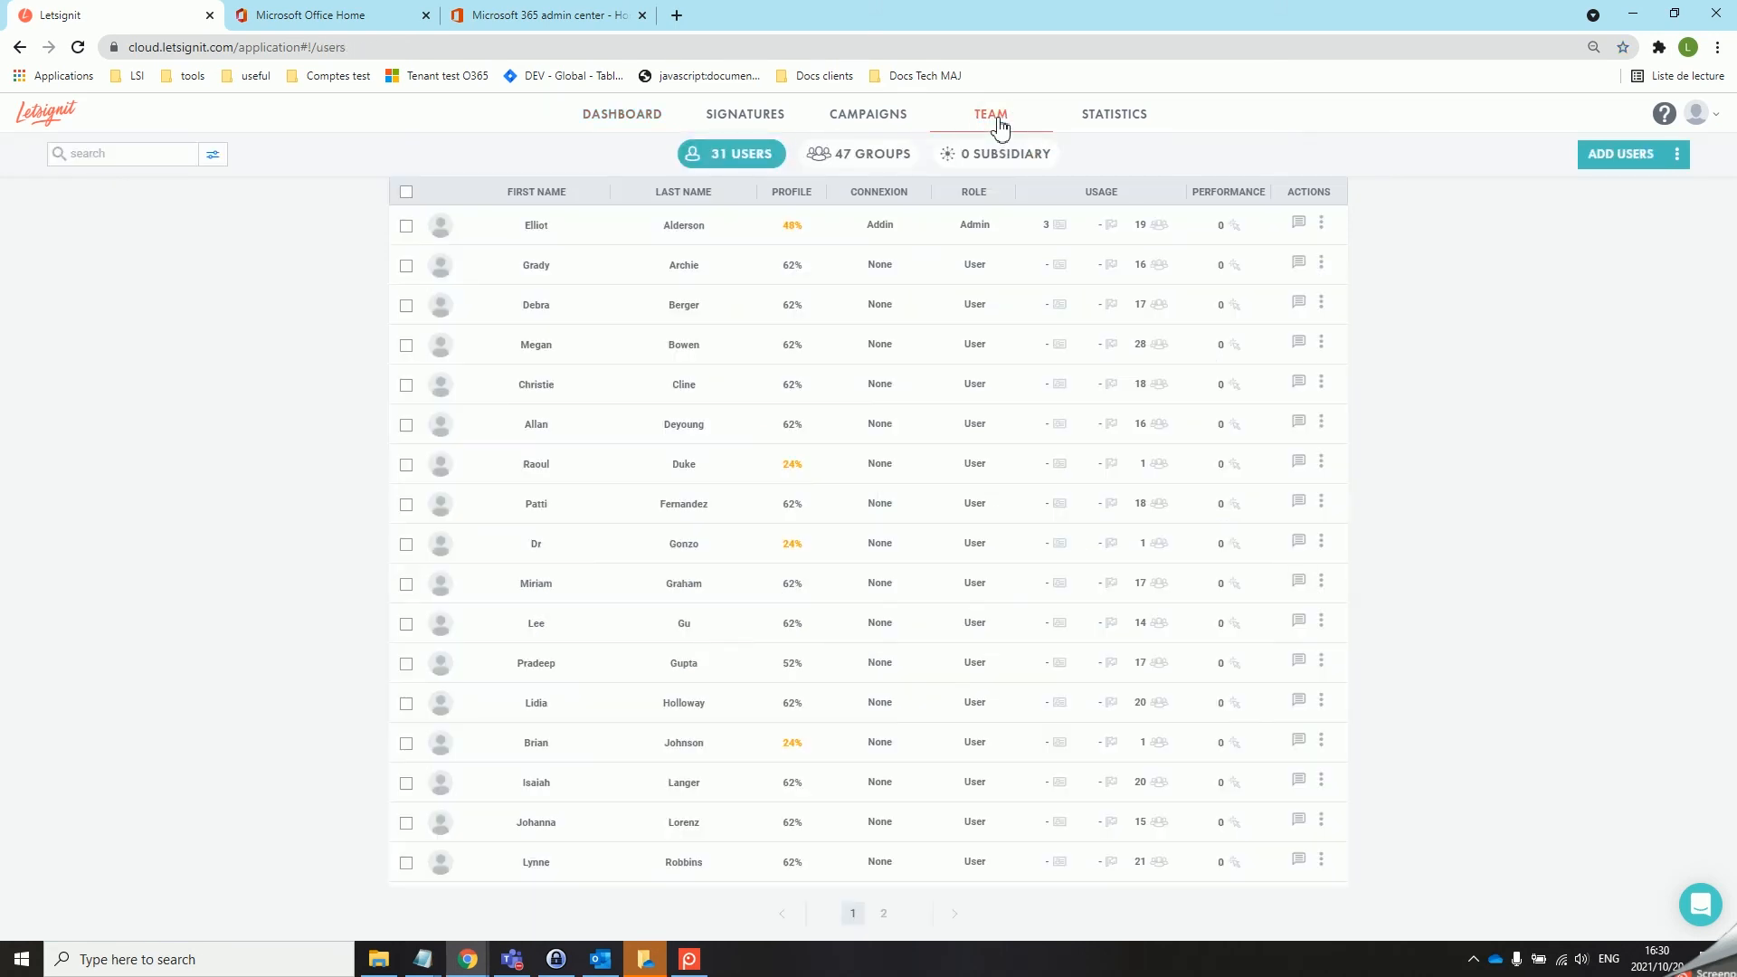
mouse_move(608, 299)
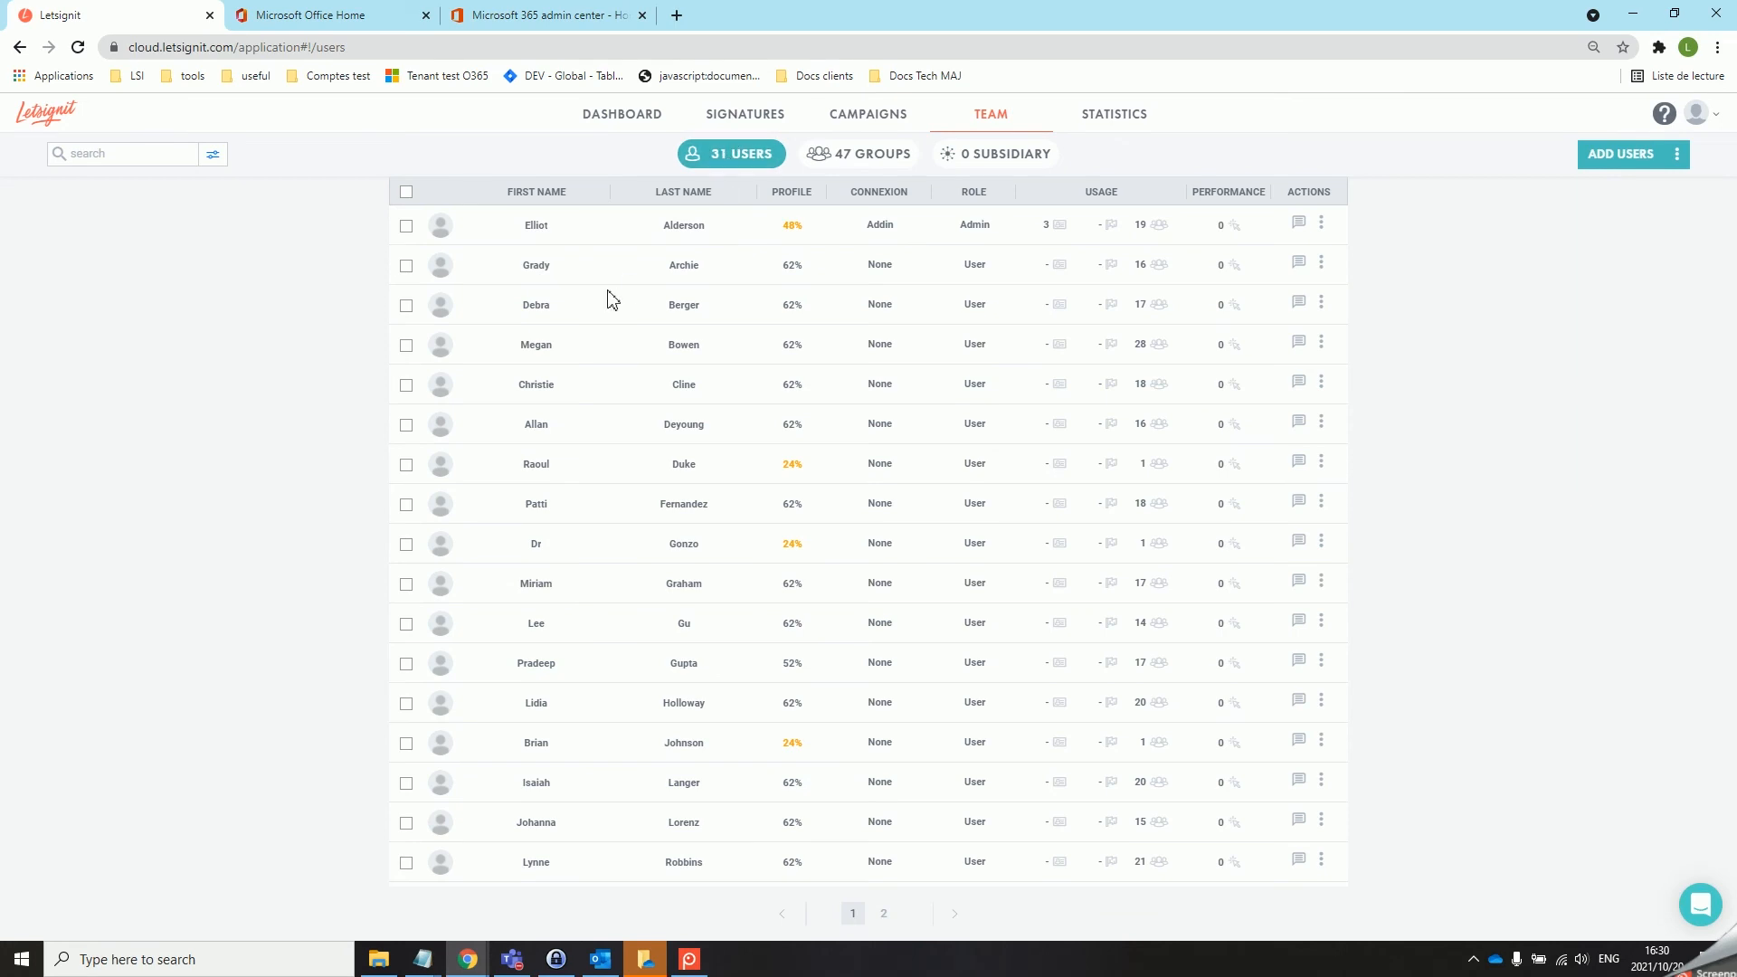
mouse_move(706, 288)
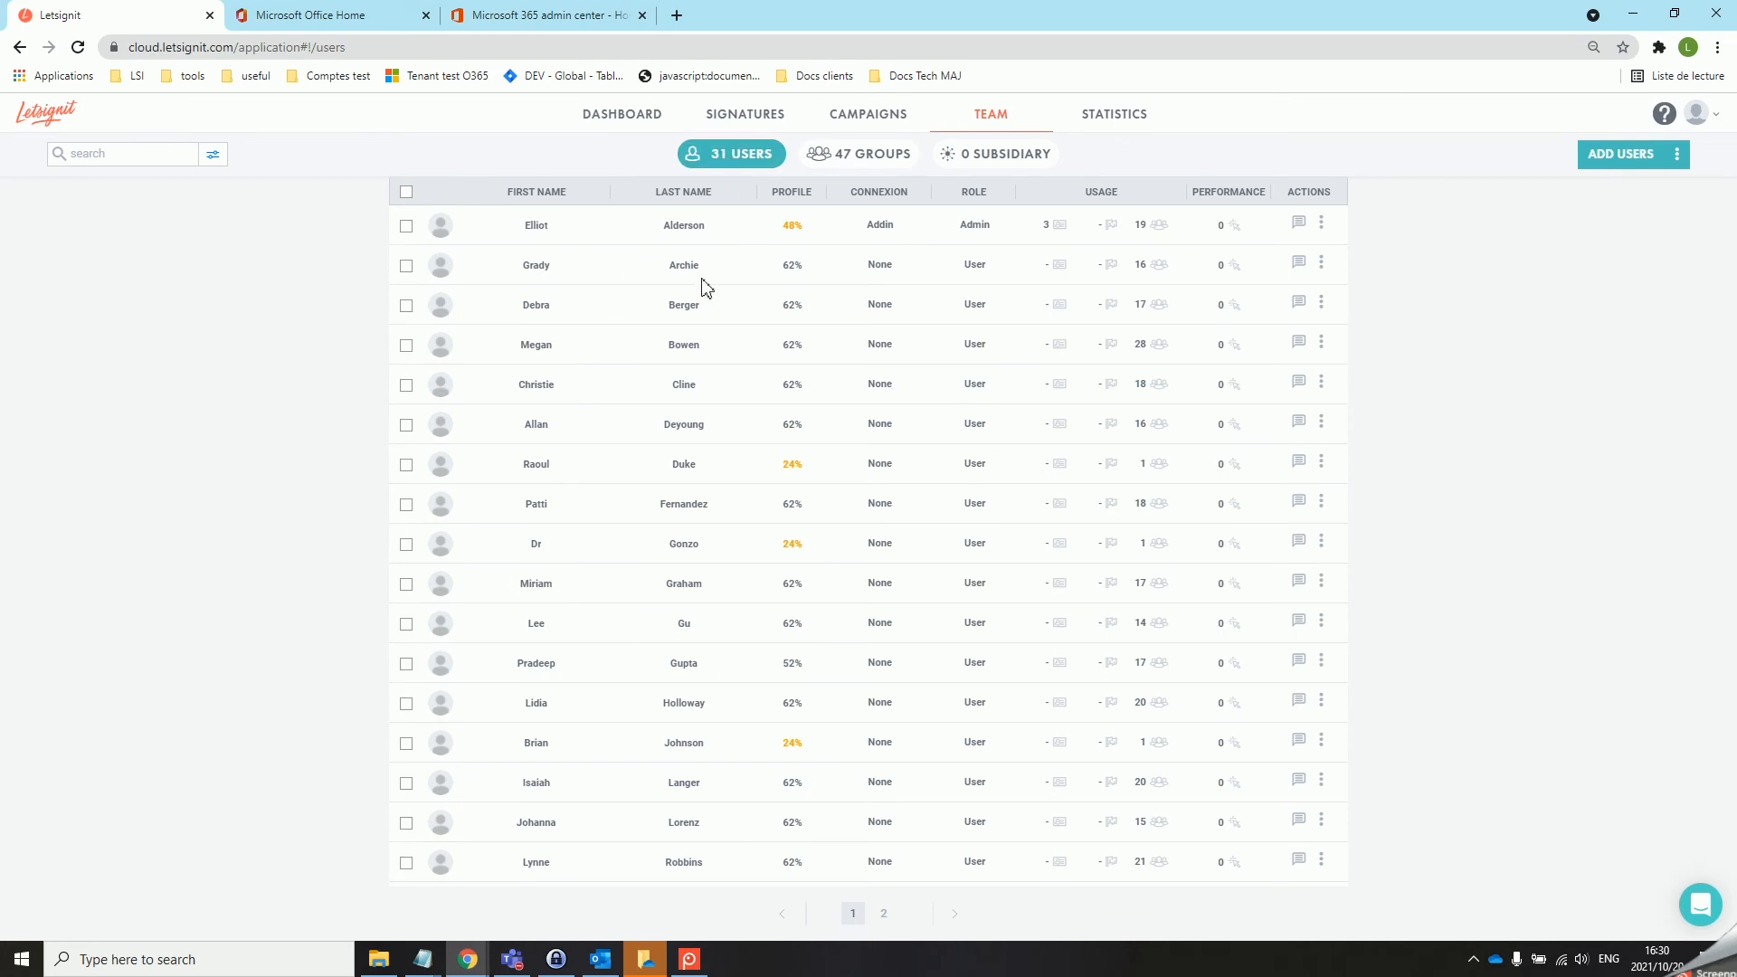
click(857, 152)
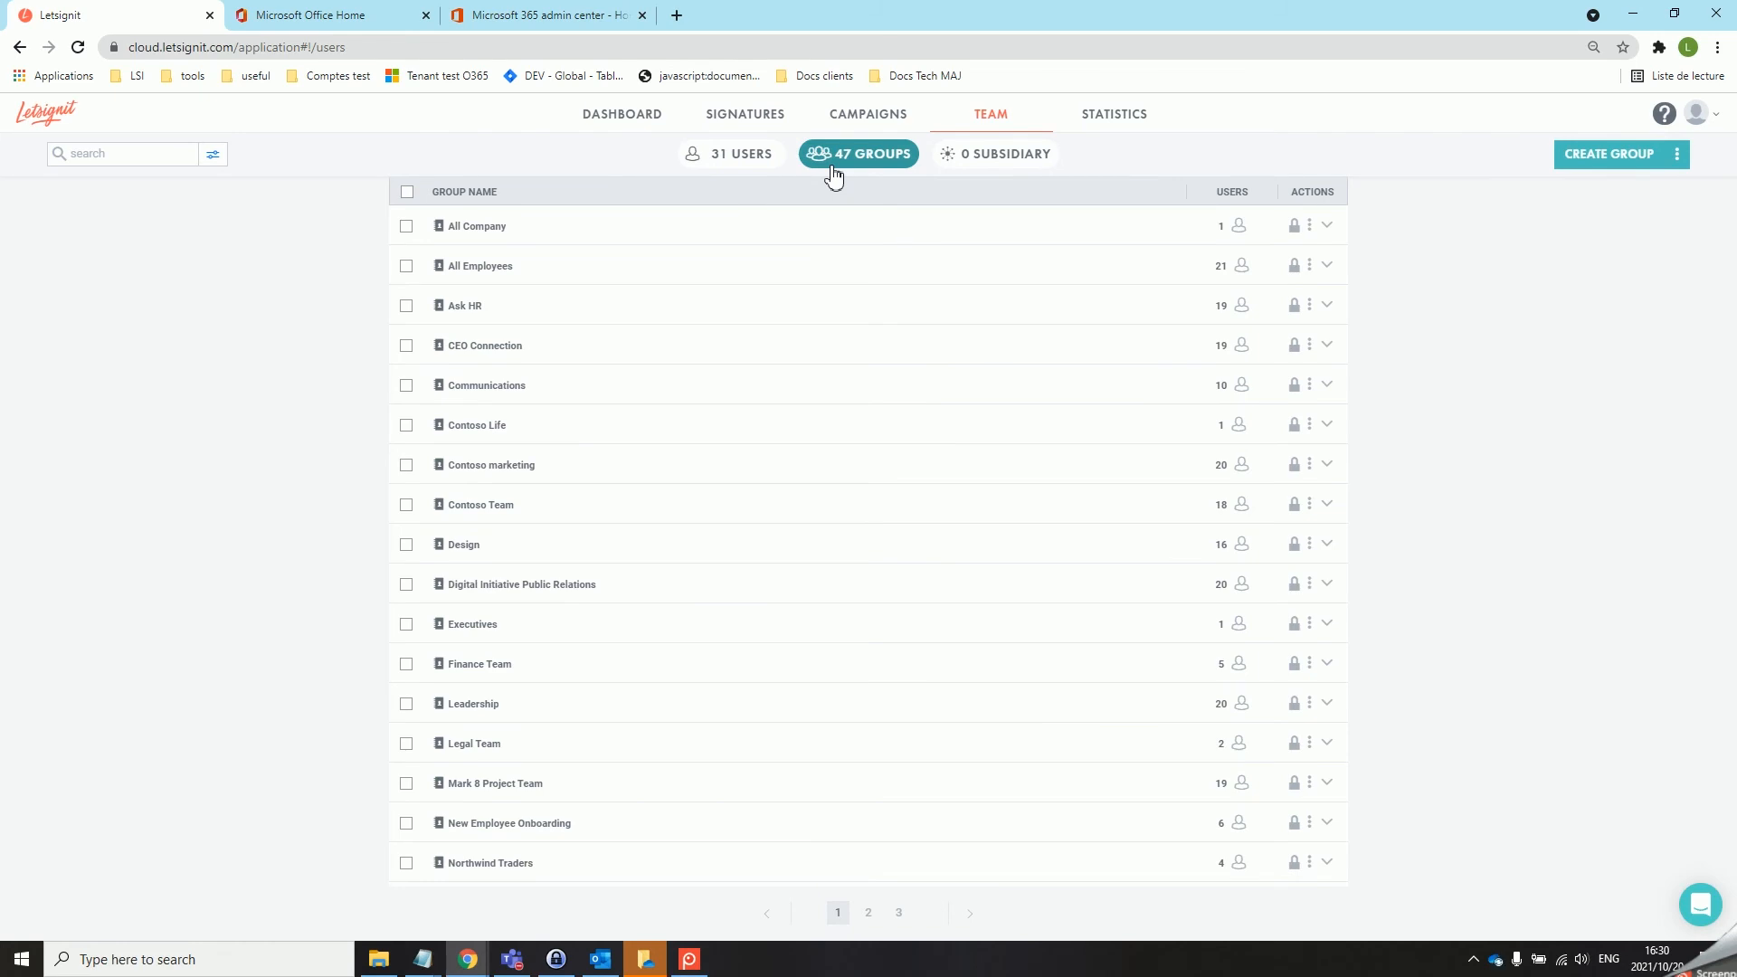
mouse_move(910, 212)
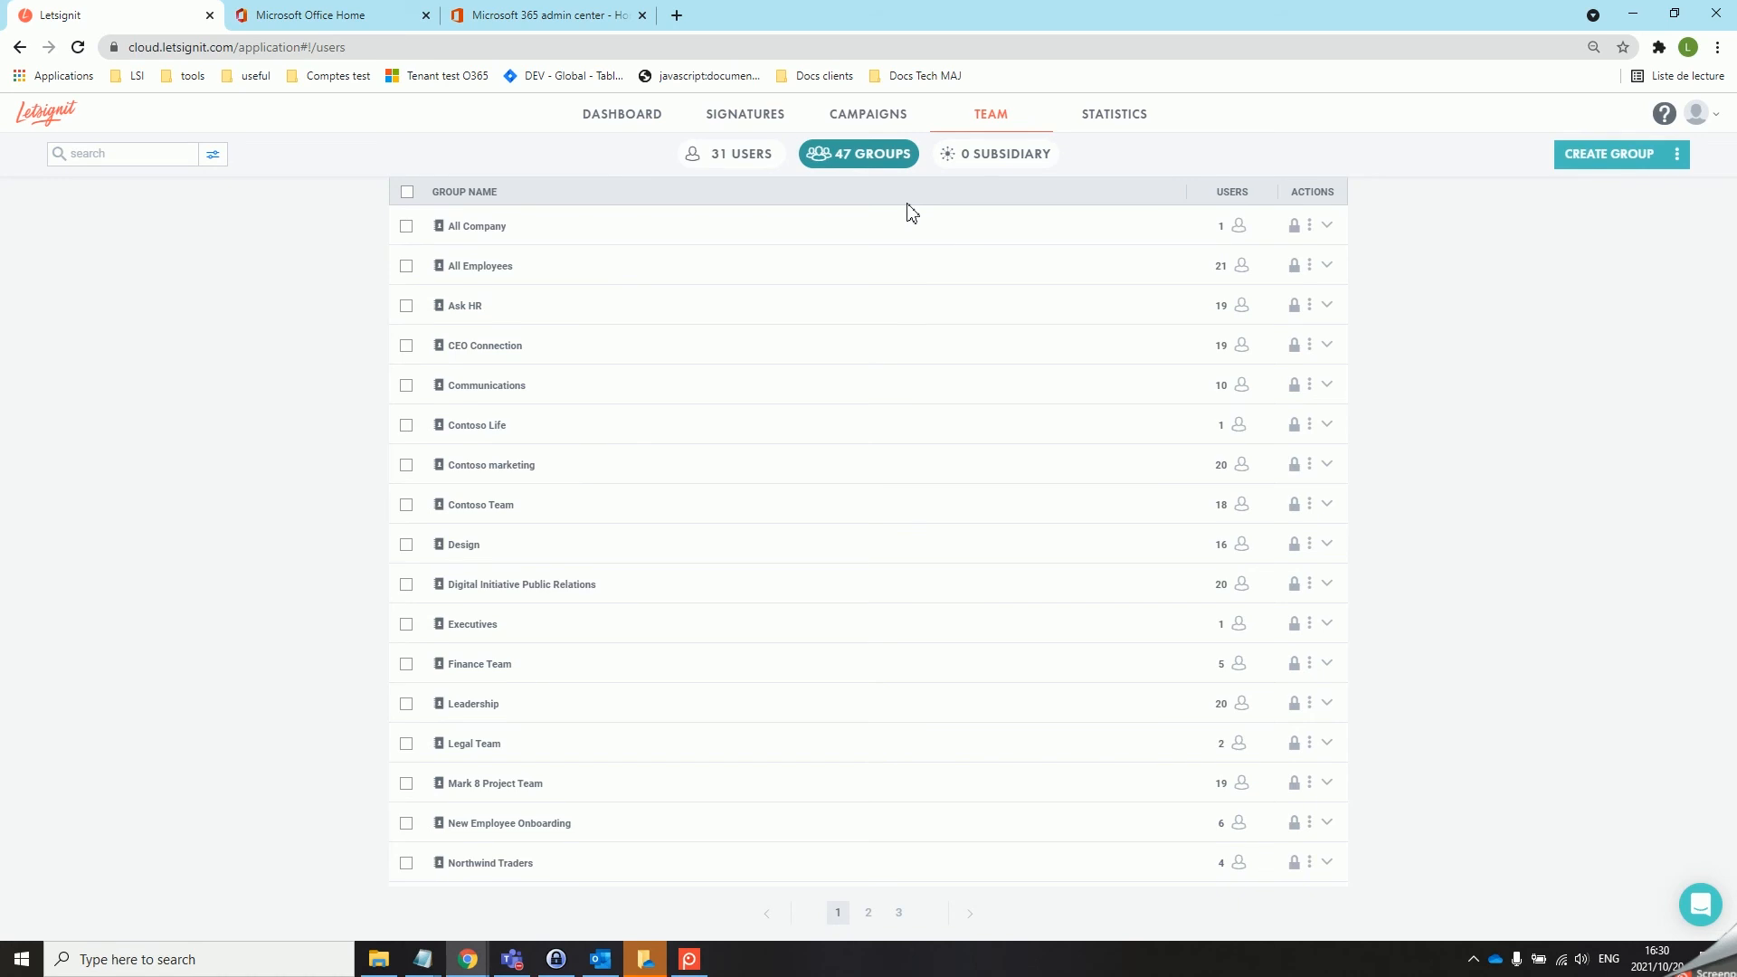
mouse_move(1710, 125)
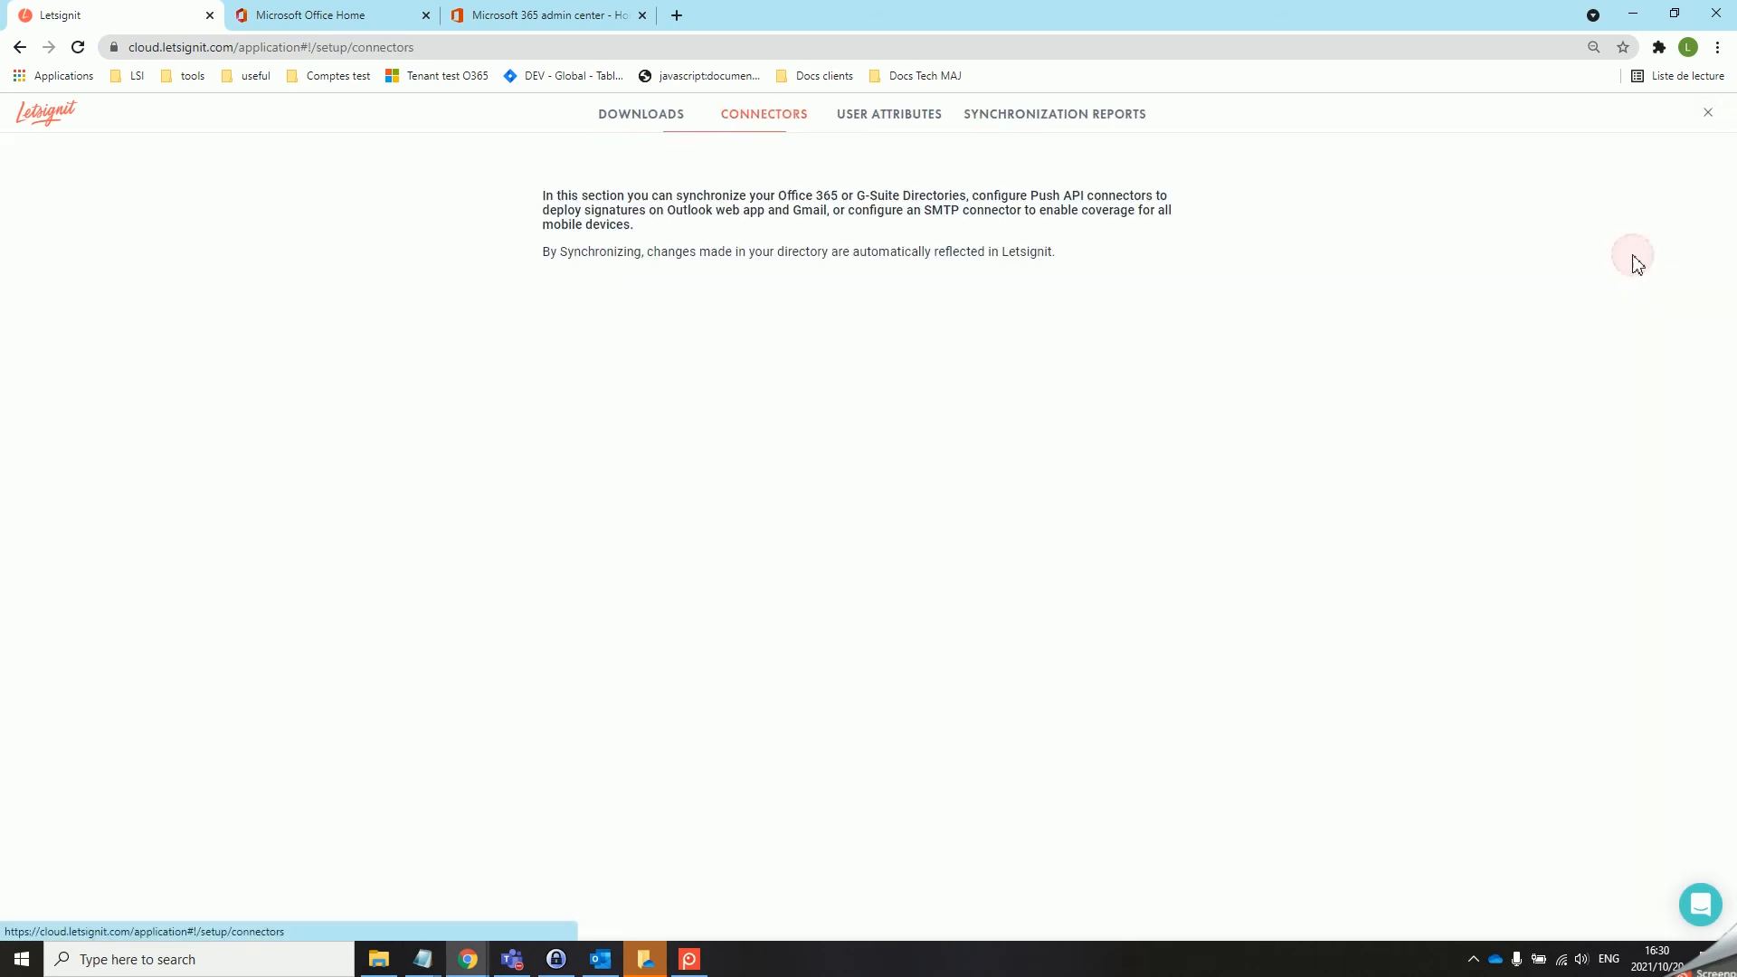
Reopen the Office 365 Active Directory sync connector for editing.
scroll(down, 3)
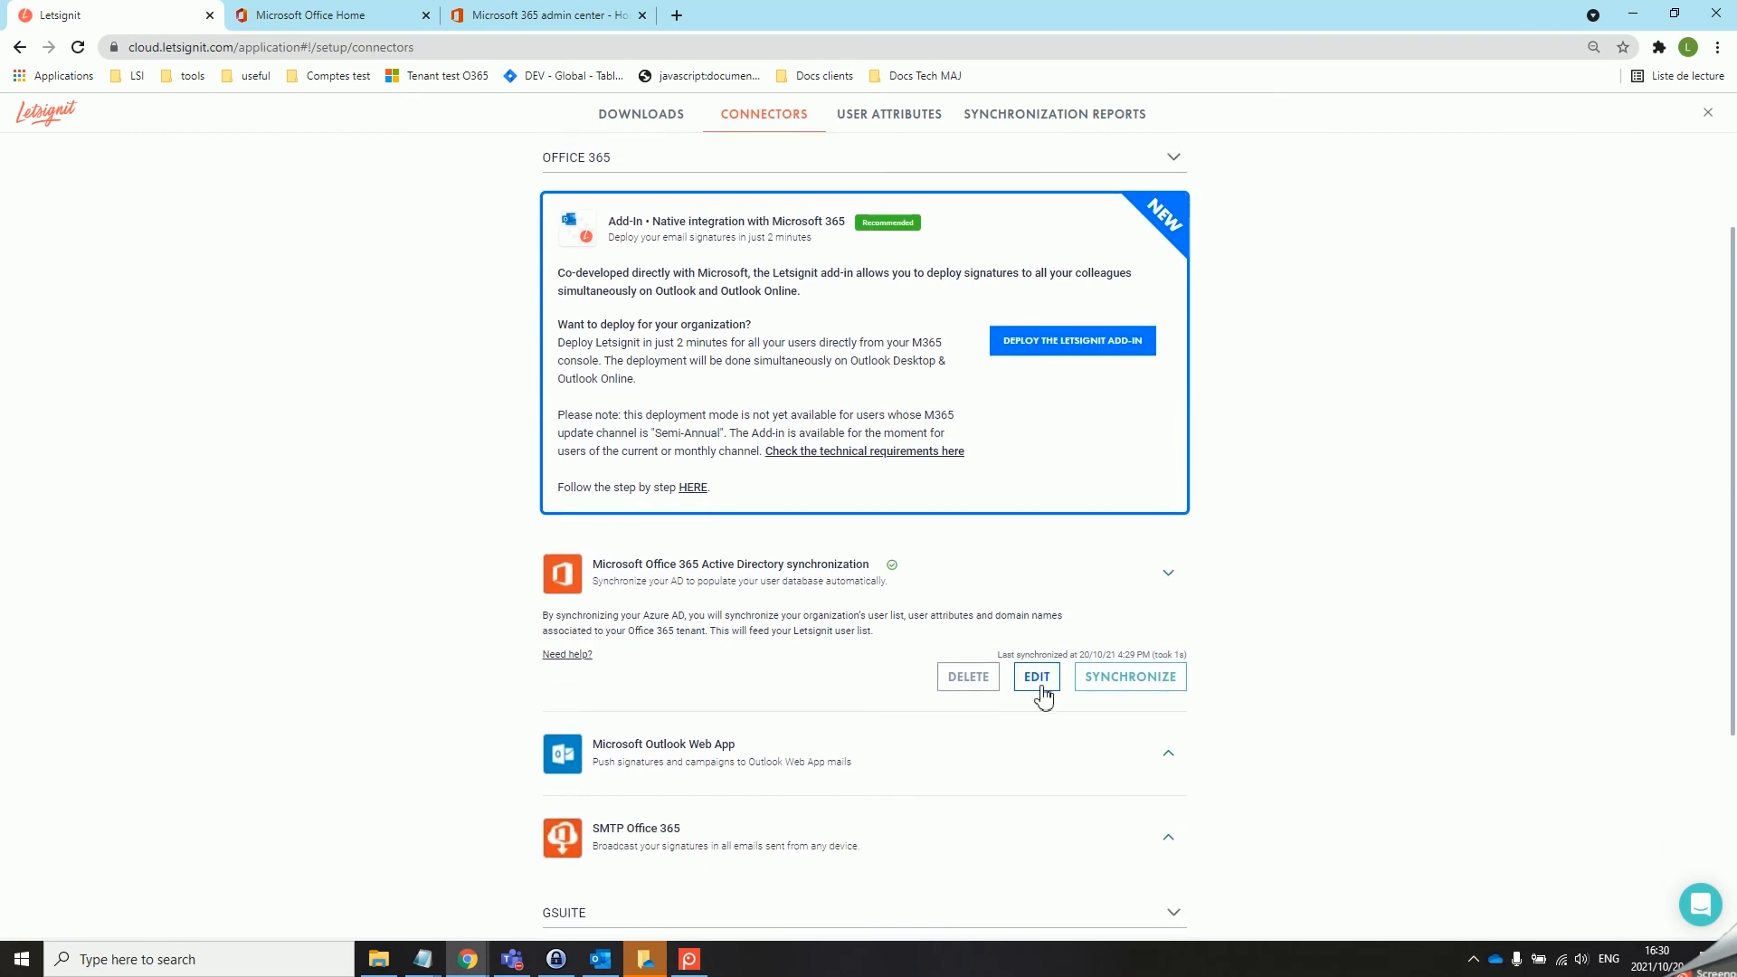
click(1035, 675)
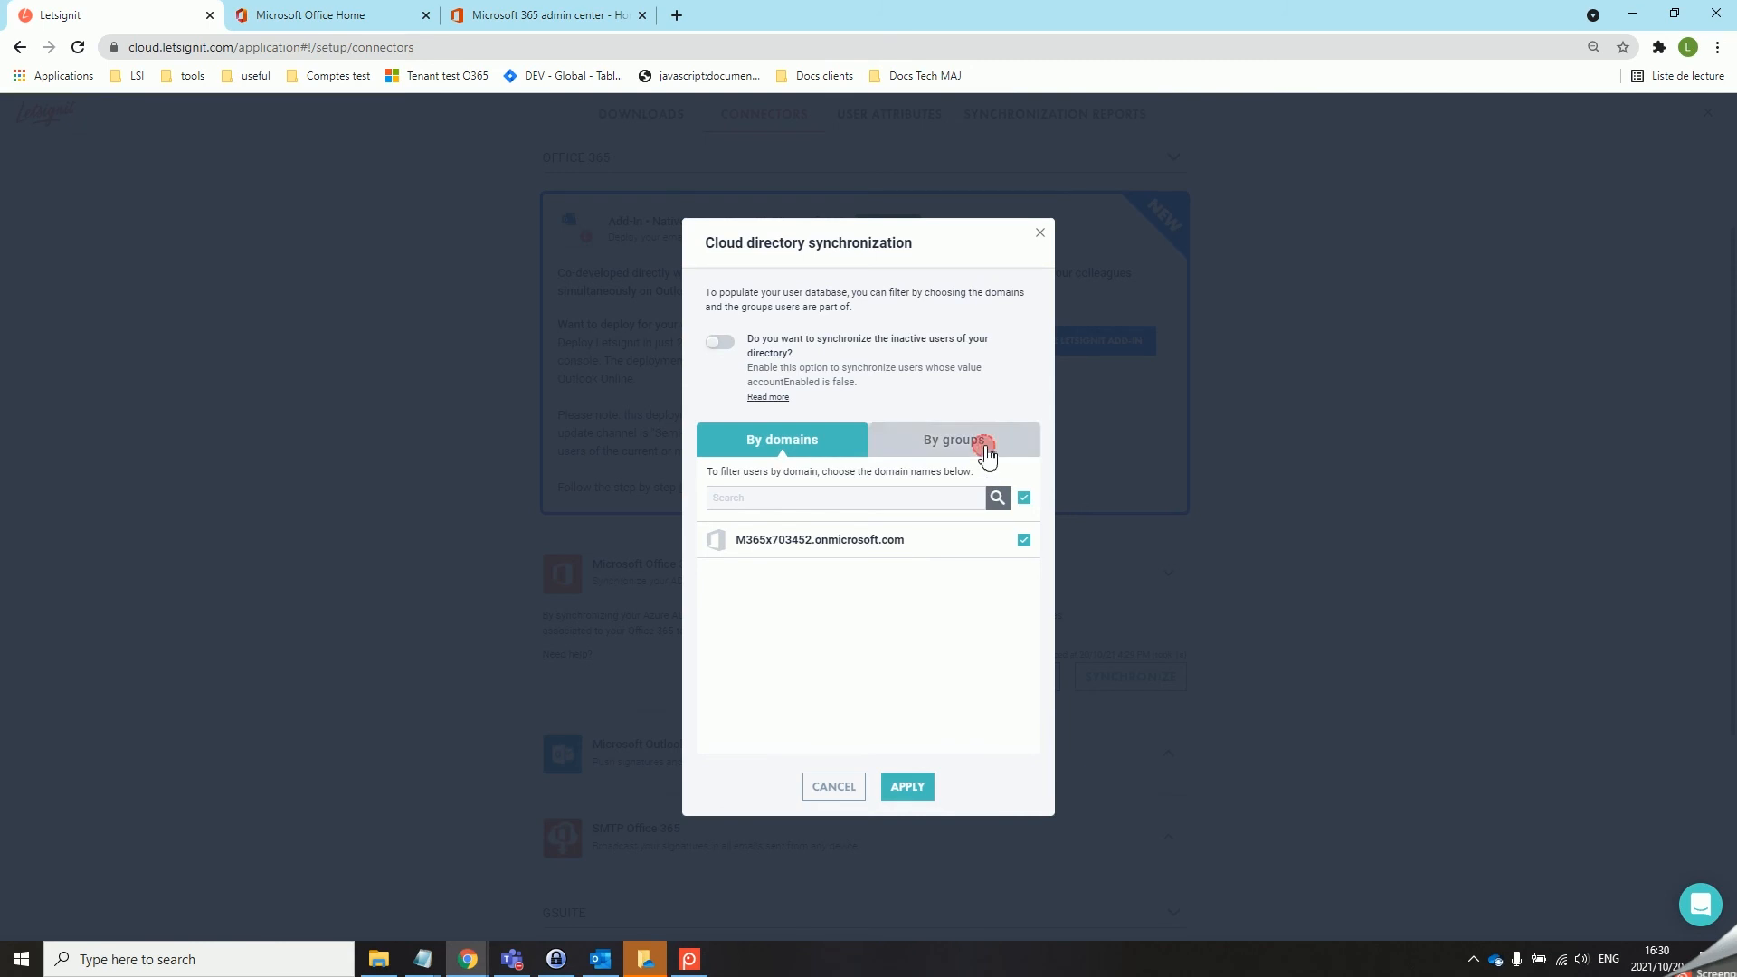
Enable group-based user filtering and add TEST1234 as the only synchronized group.
click(954, 440)
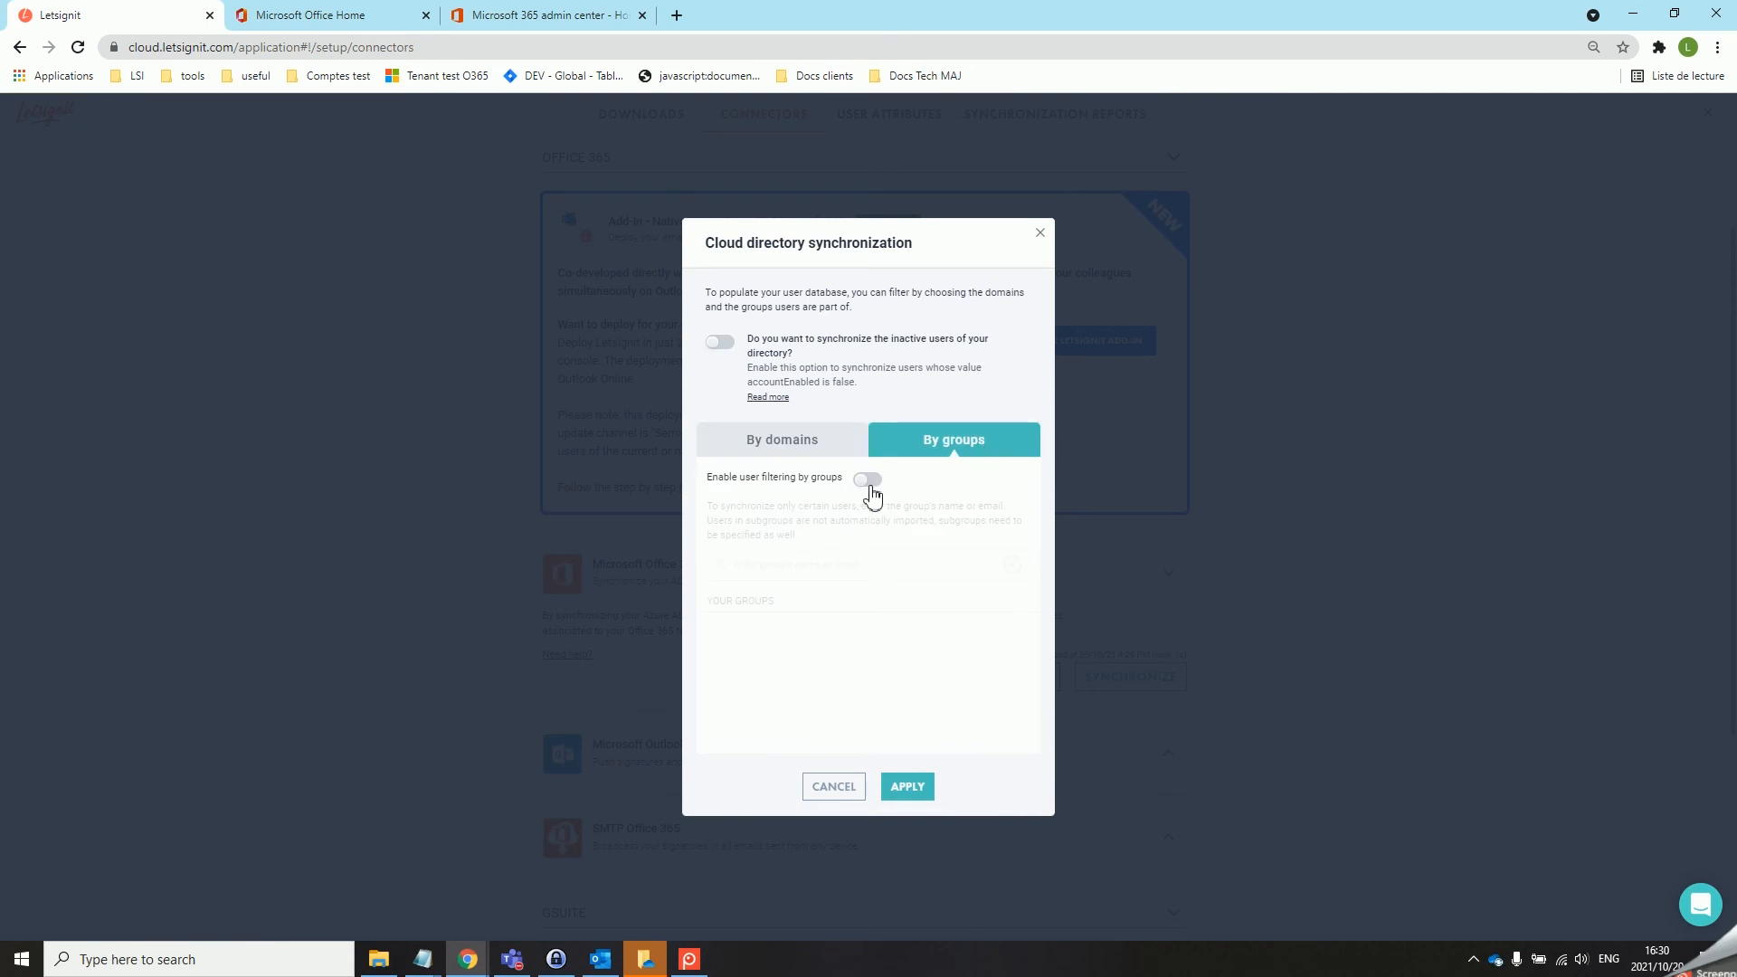
click(867, 478)
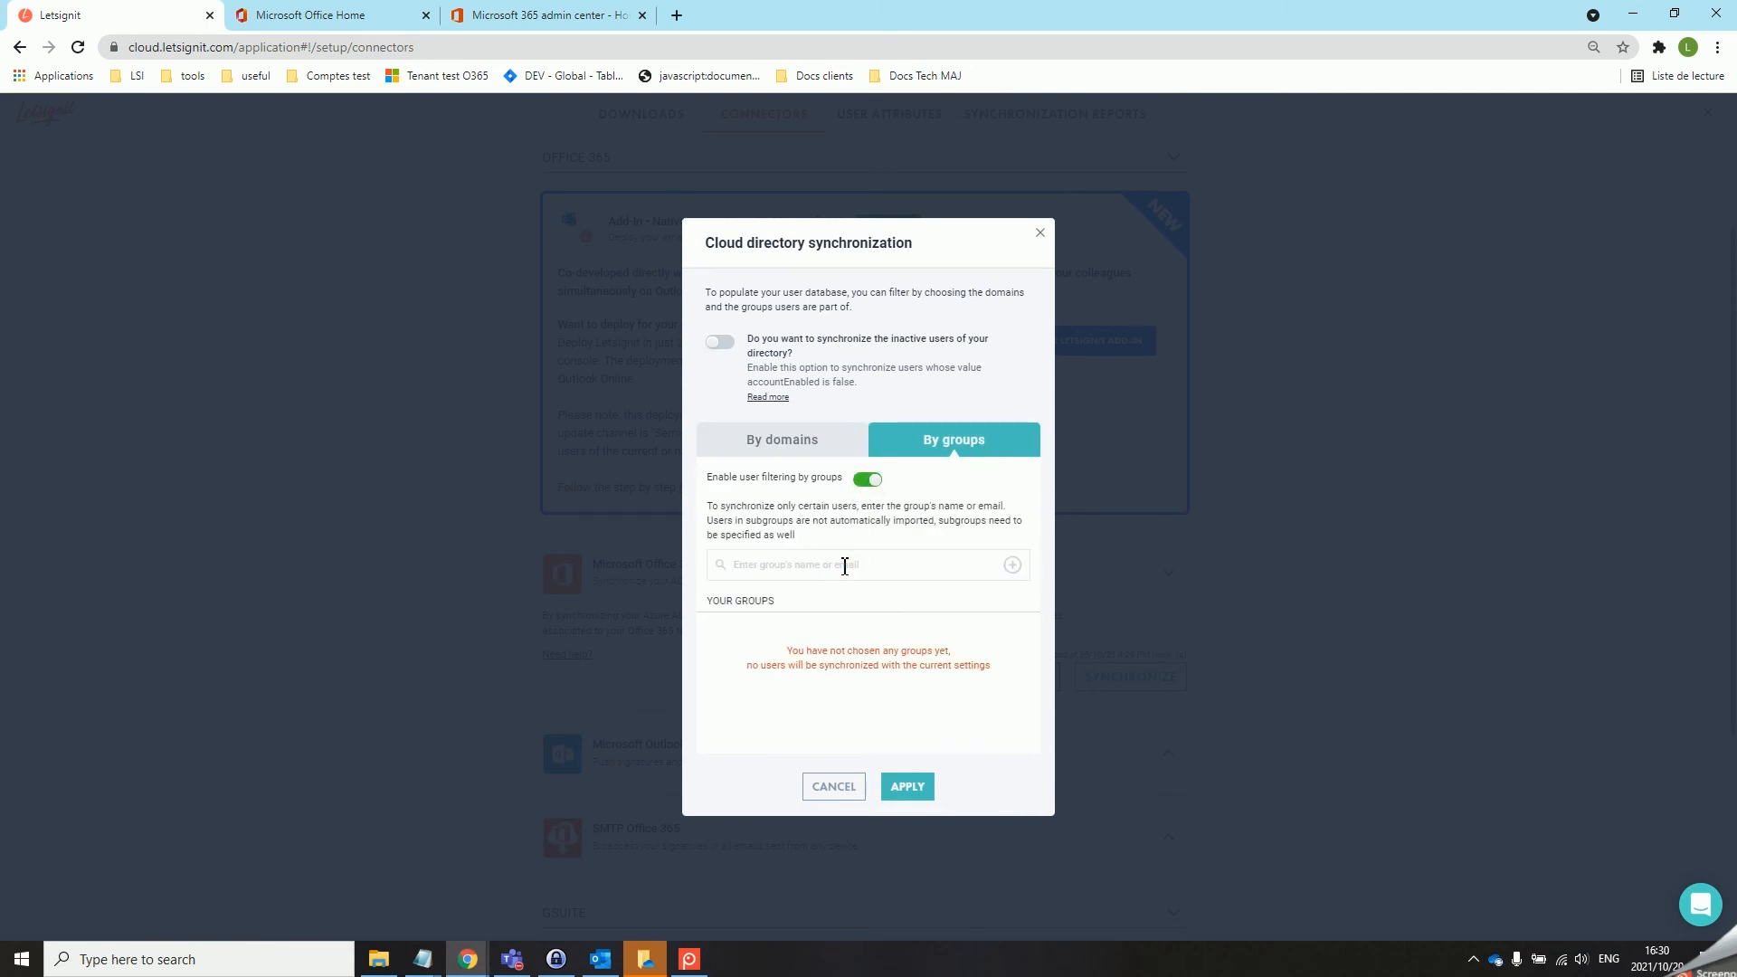
text(TEST)
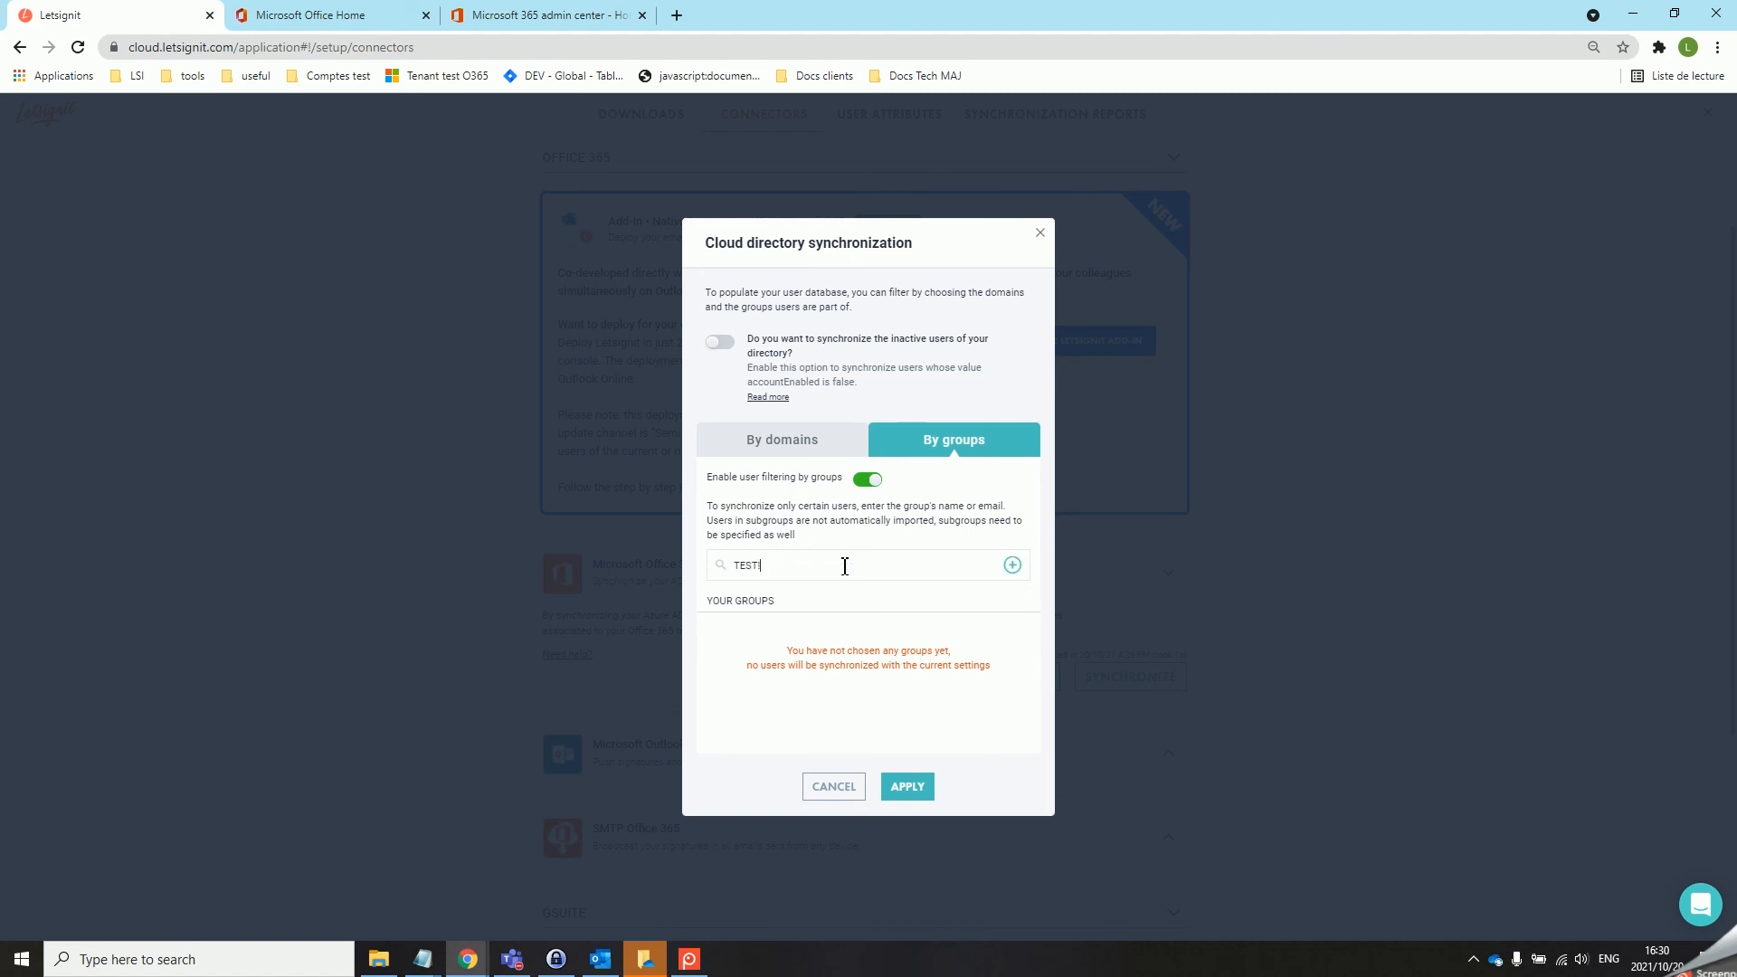
text(1234)
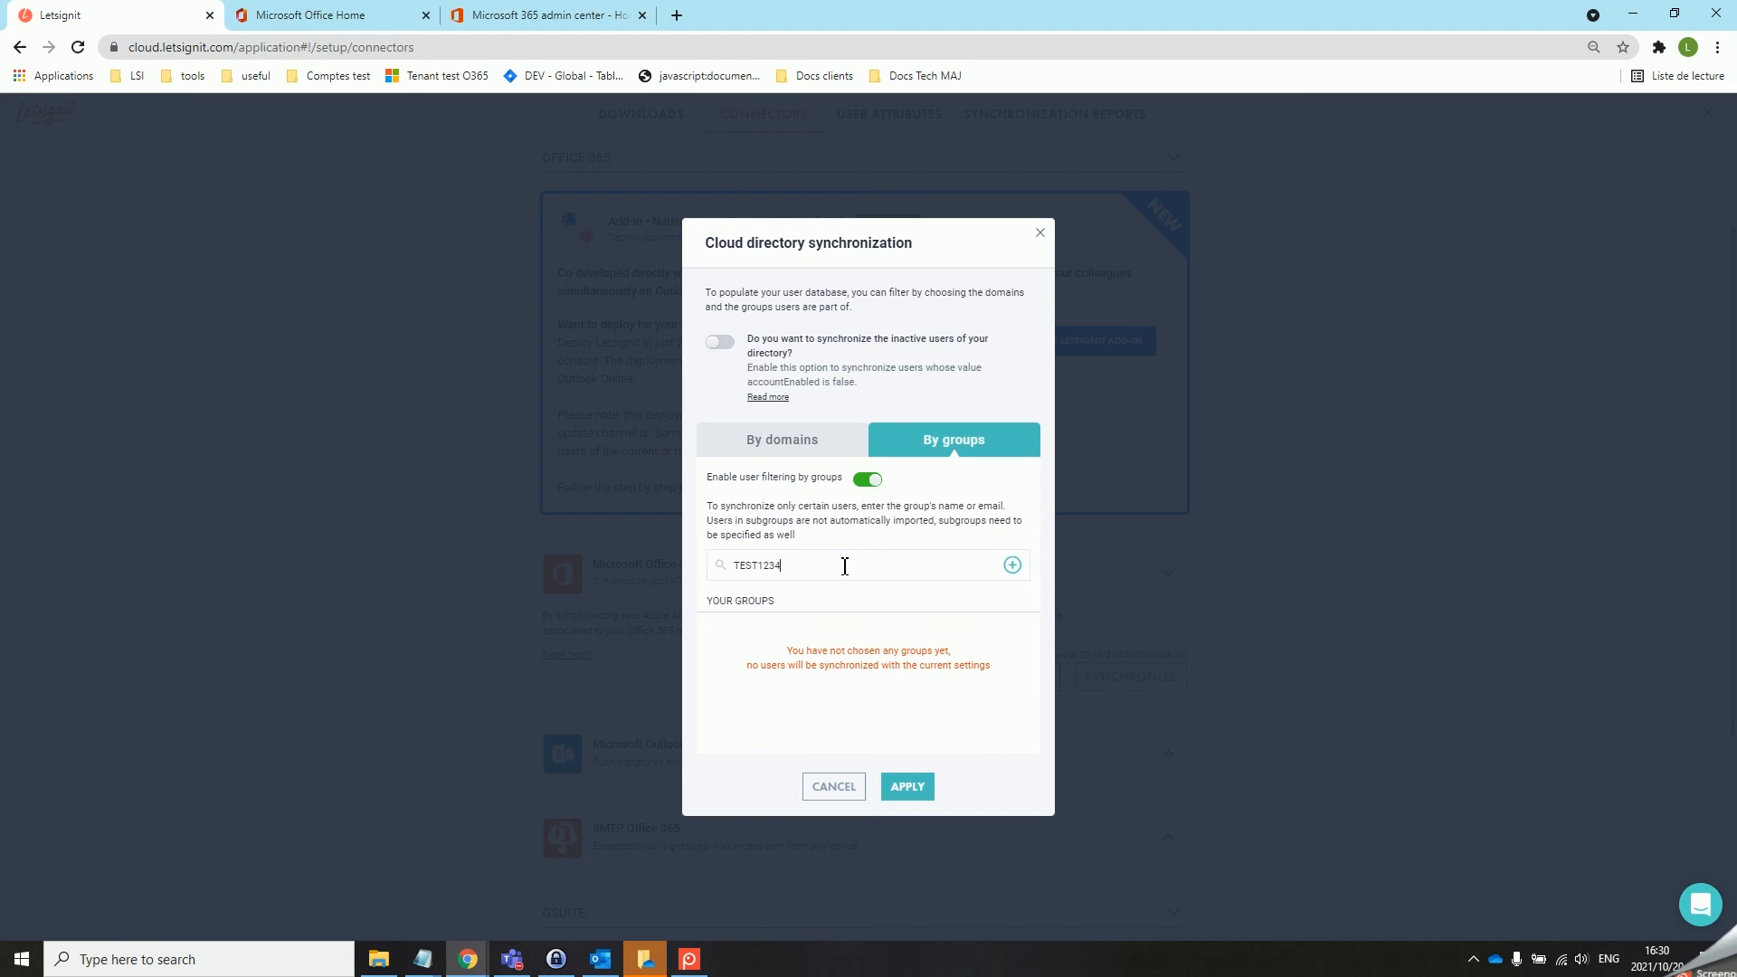
click(1010, 564)
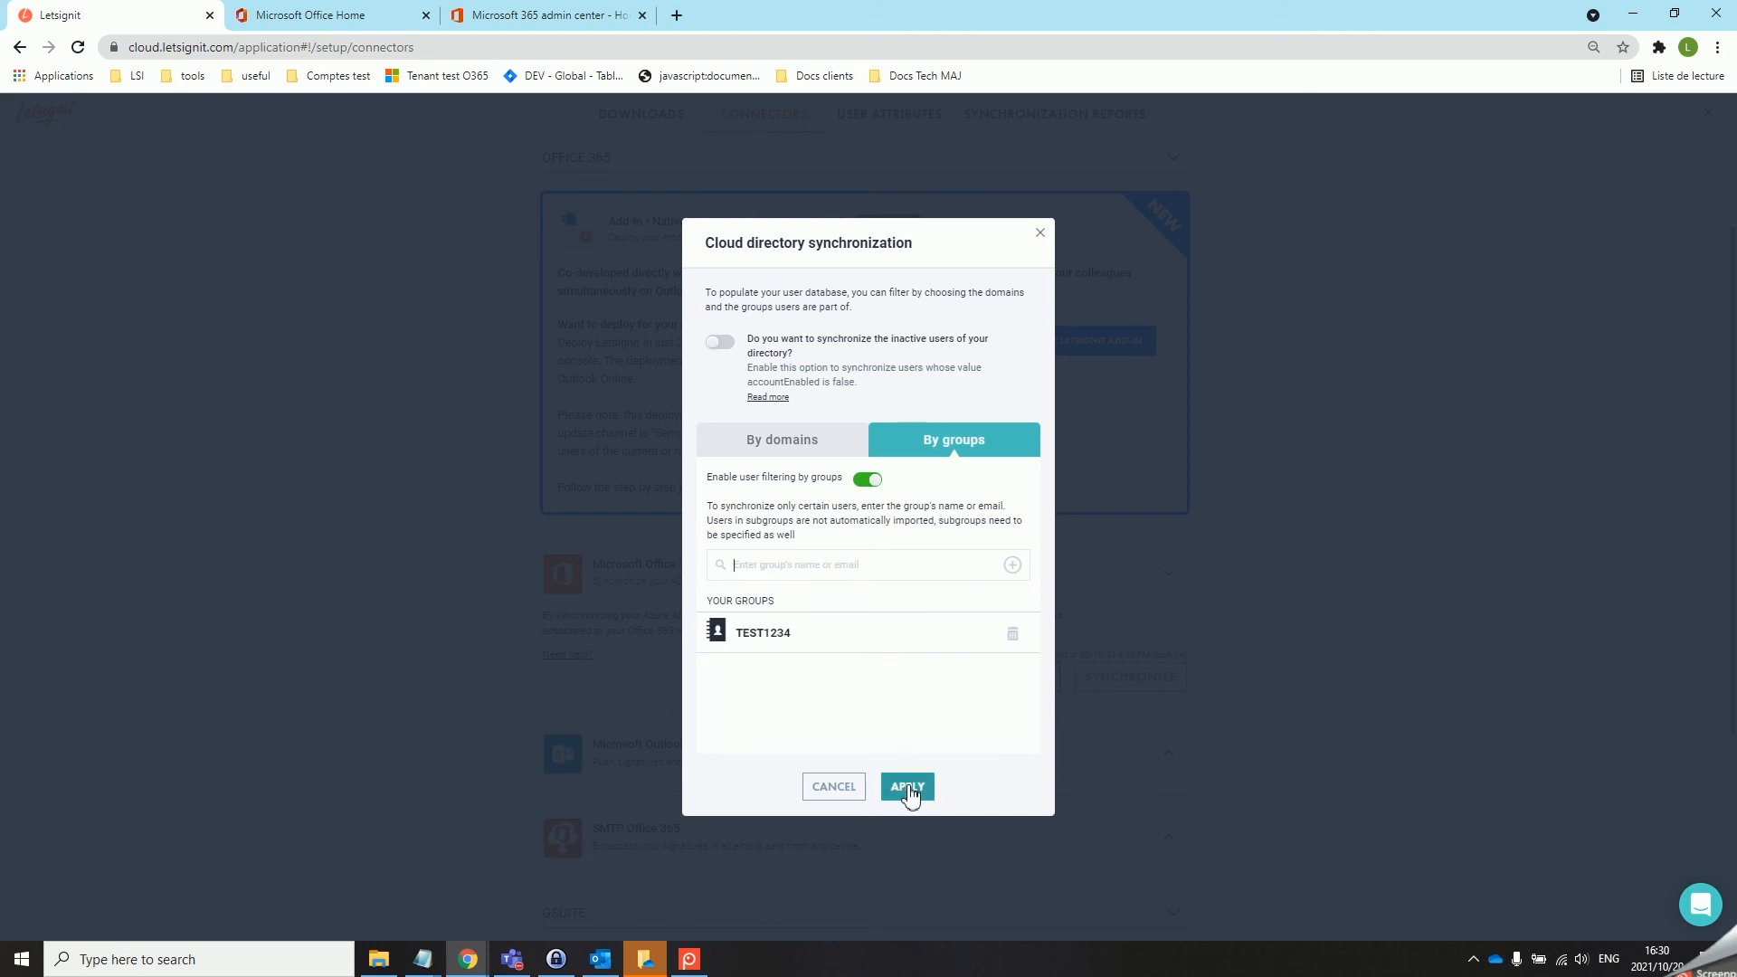
Apply the group-filtered sync settings and view the team, now 5 users and 1 group.
click(907, 787)
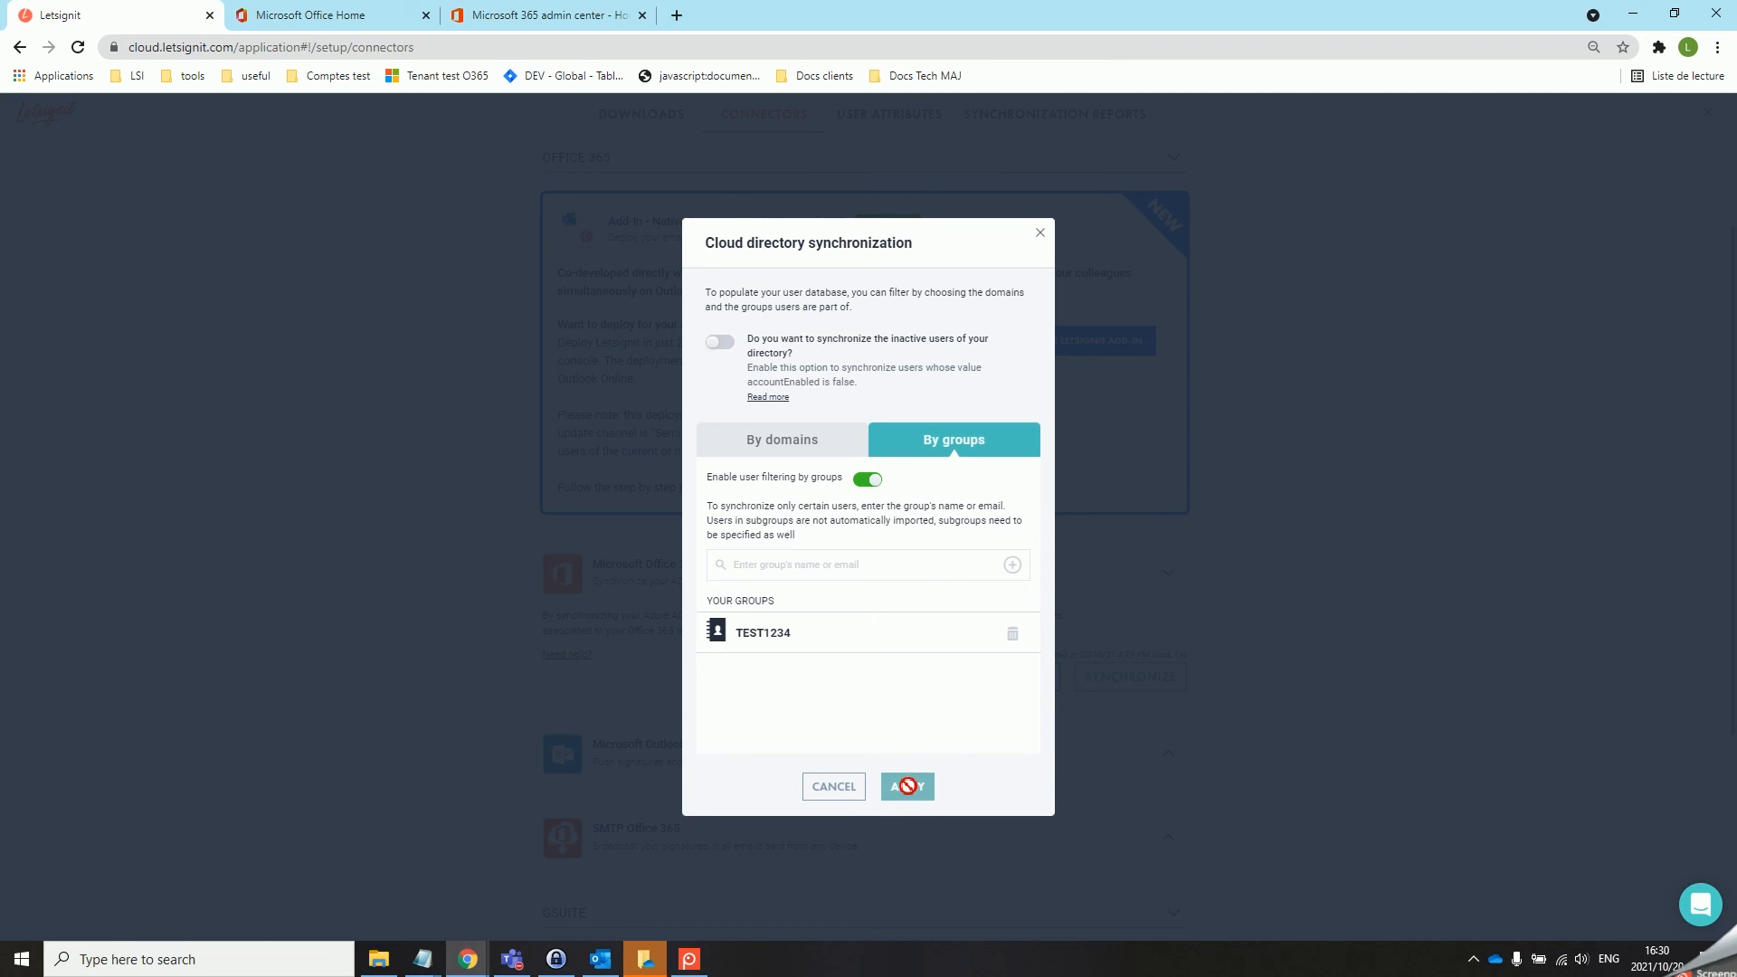
click(905, 791)
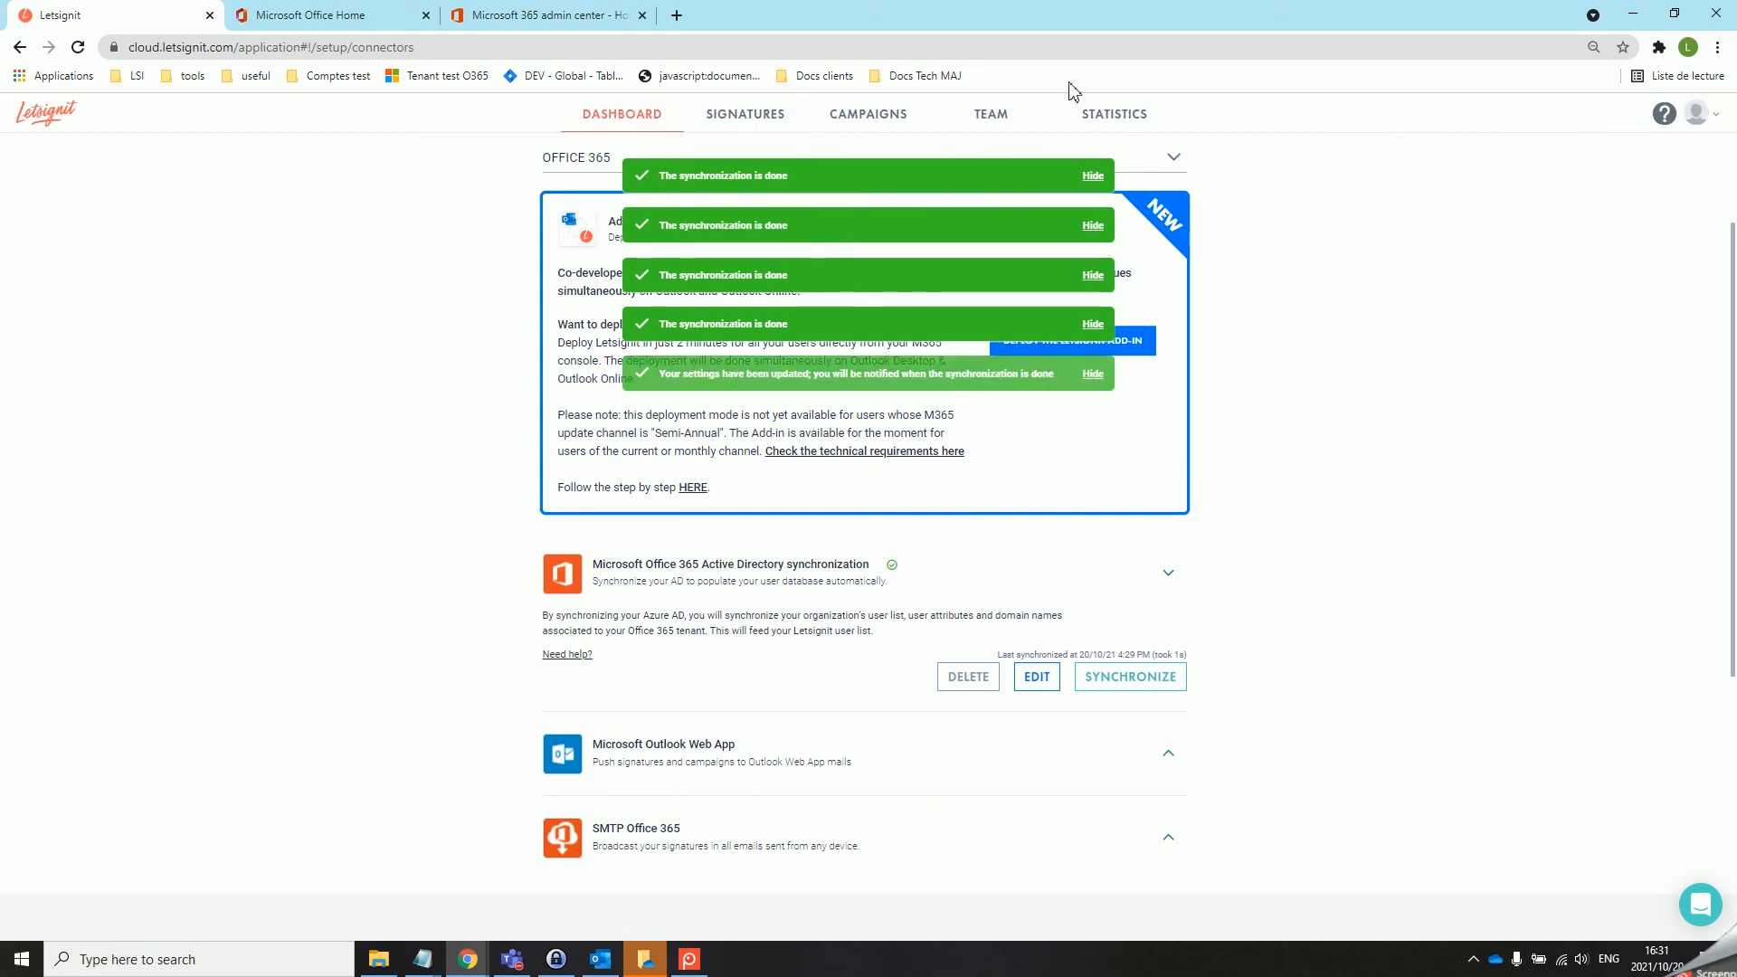
click(990, 112)
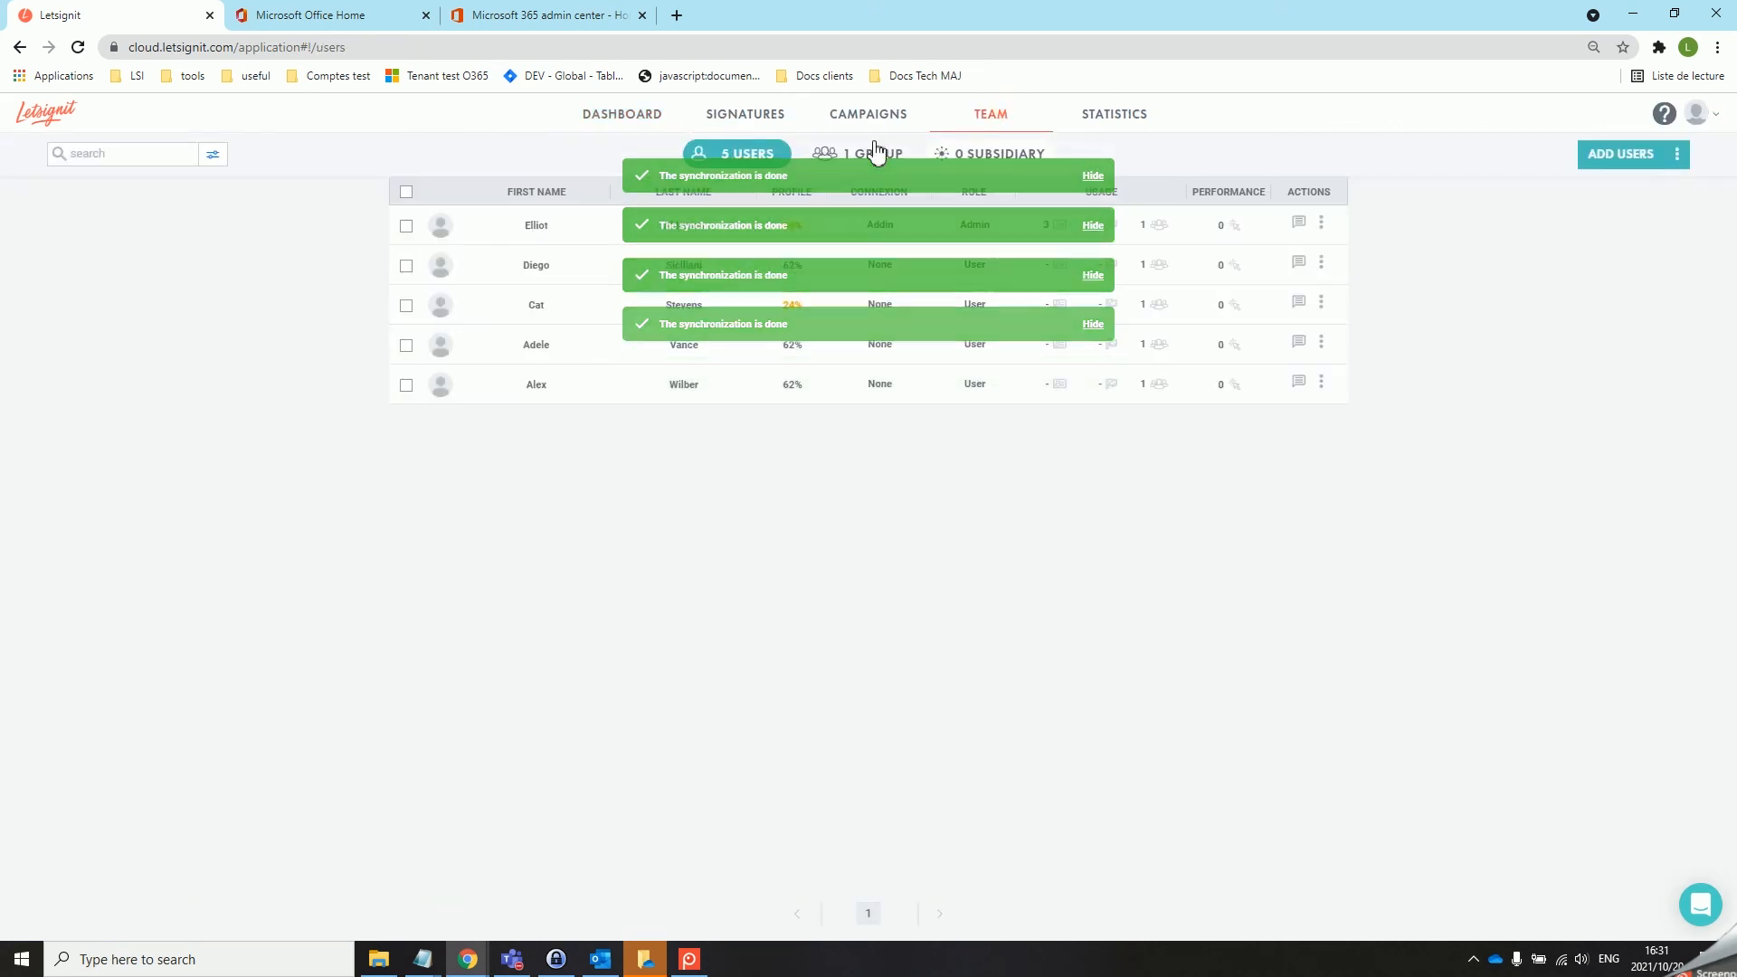
Show the groups list and view the 5 members of the sole group TEST1234.
click(868, 153)
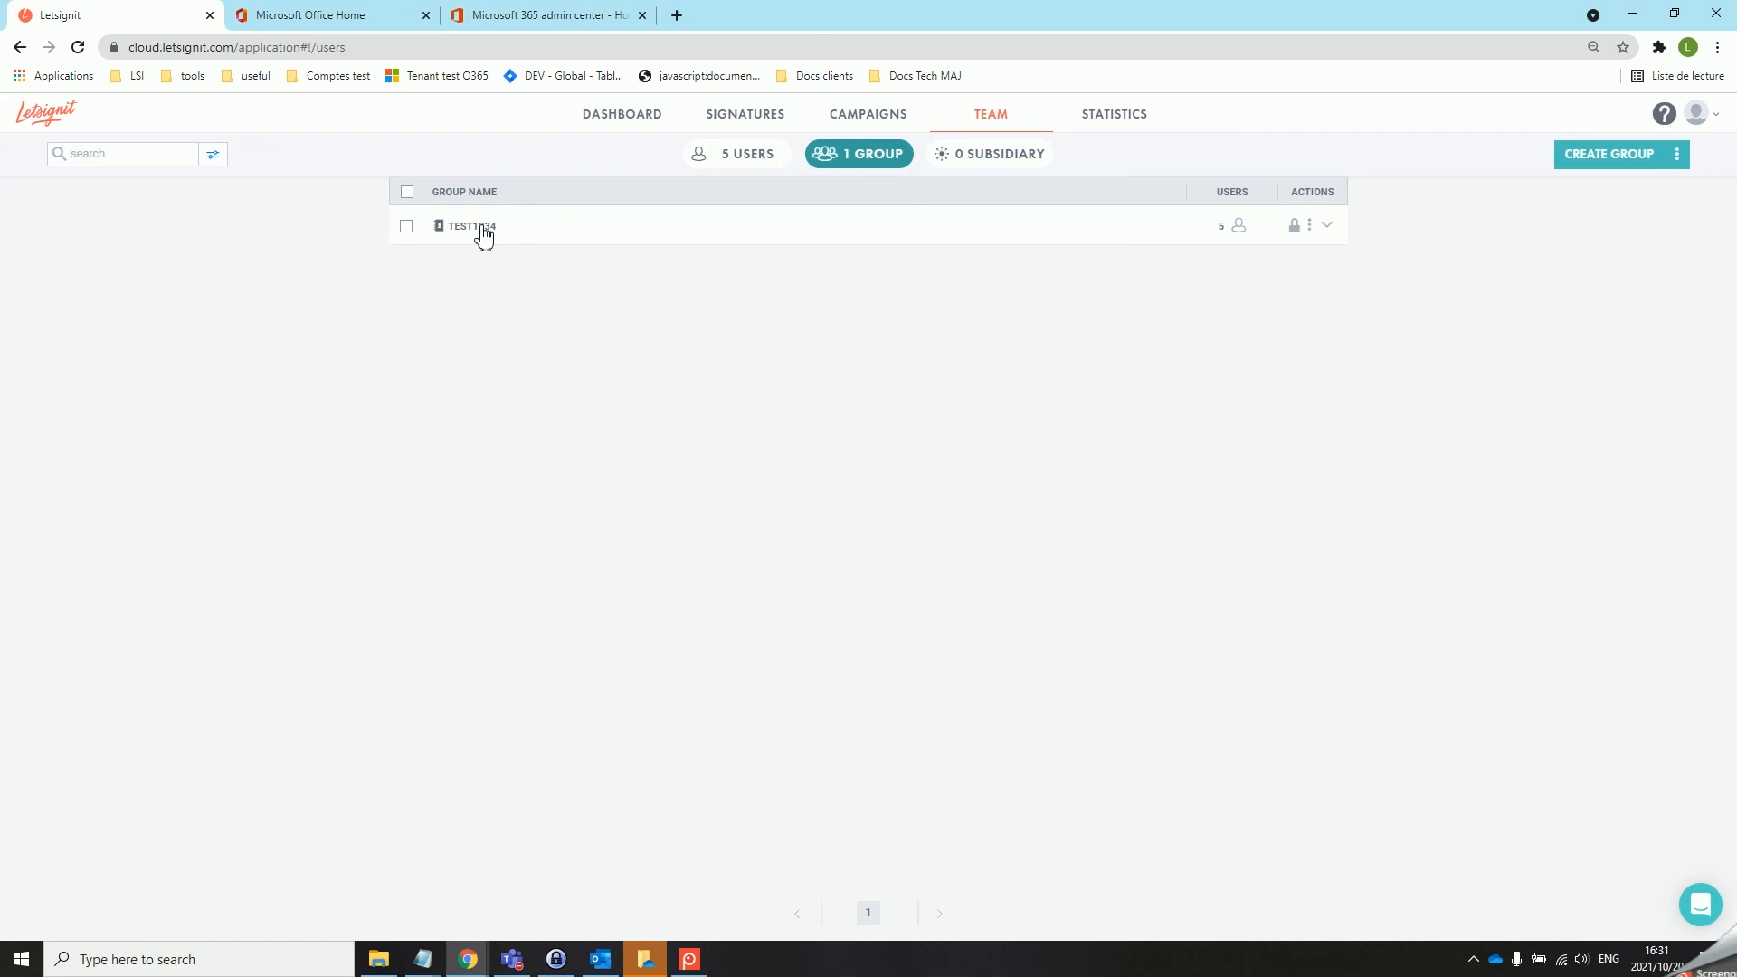
click(736, 153)
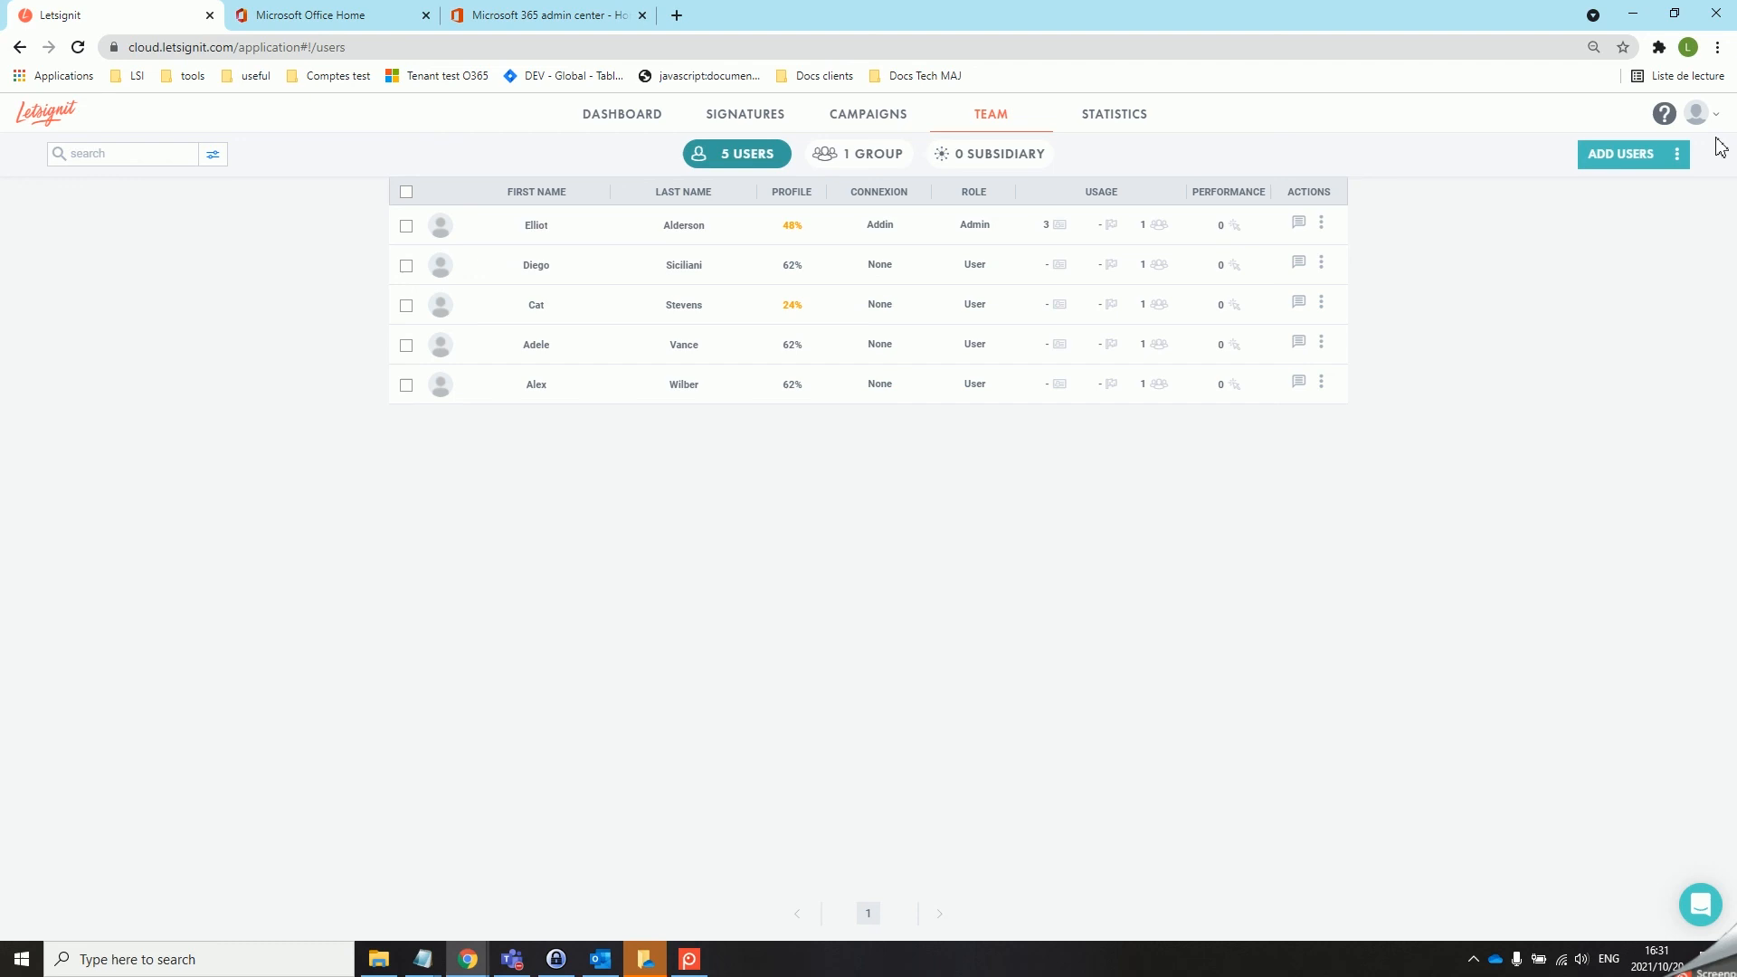
mouse_move(1524, 240)
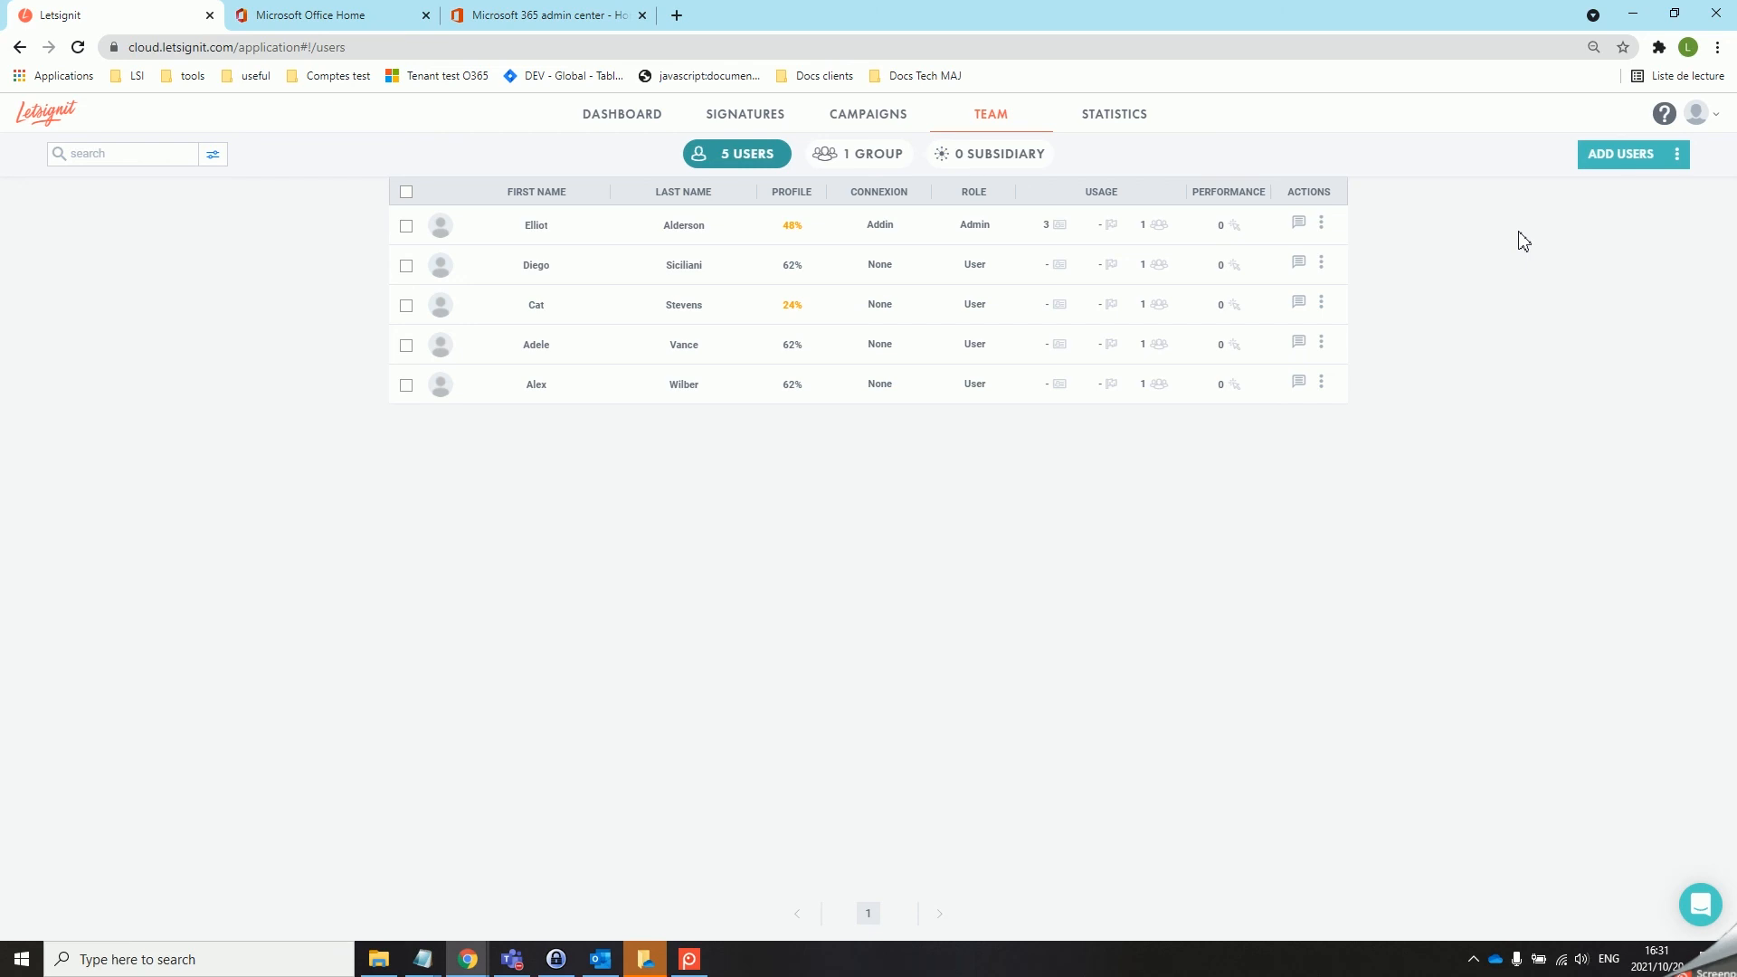
mouse_move(1516, 525)
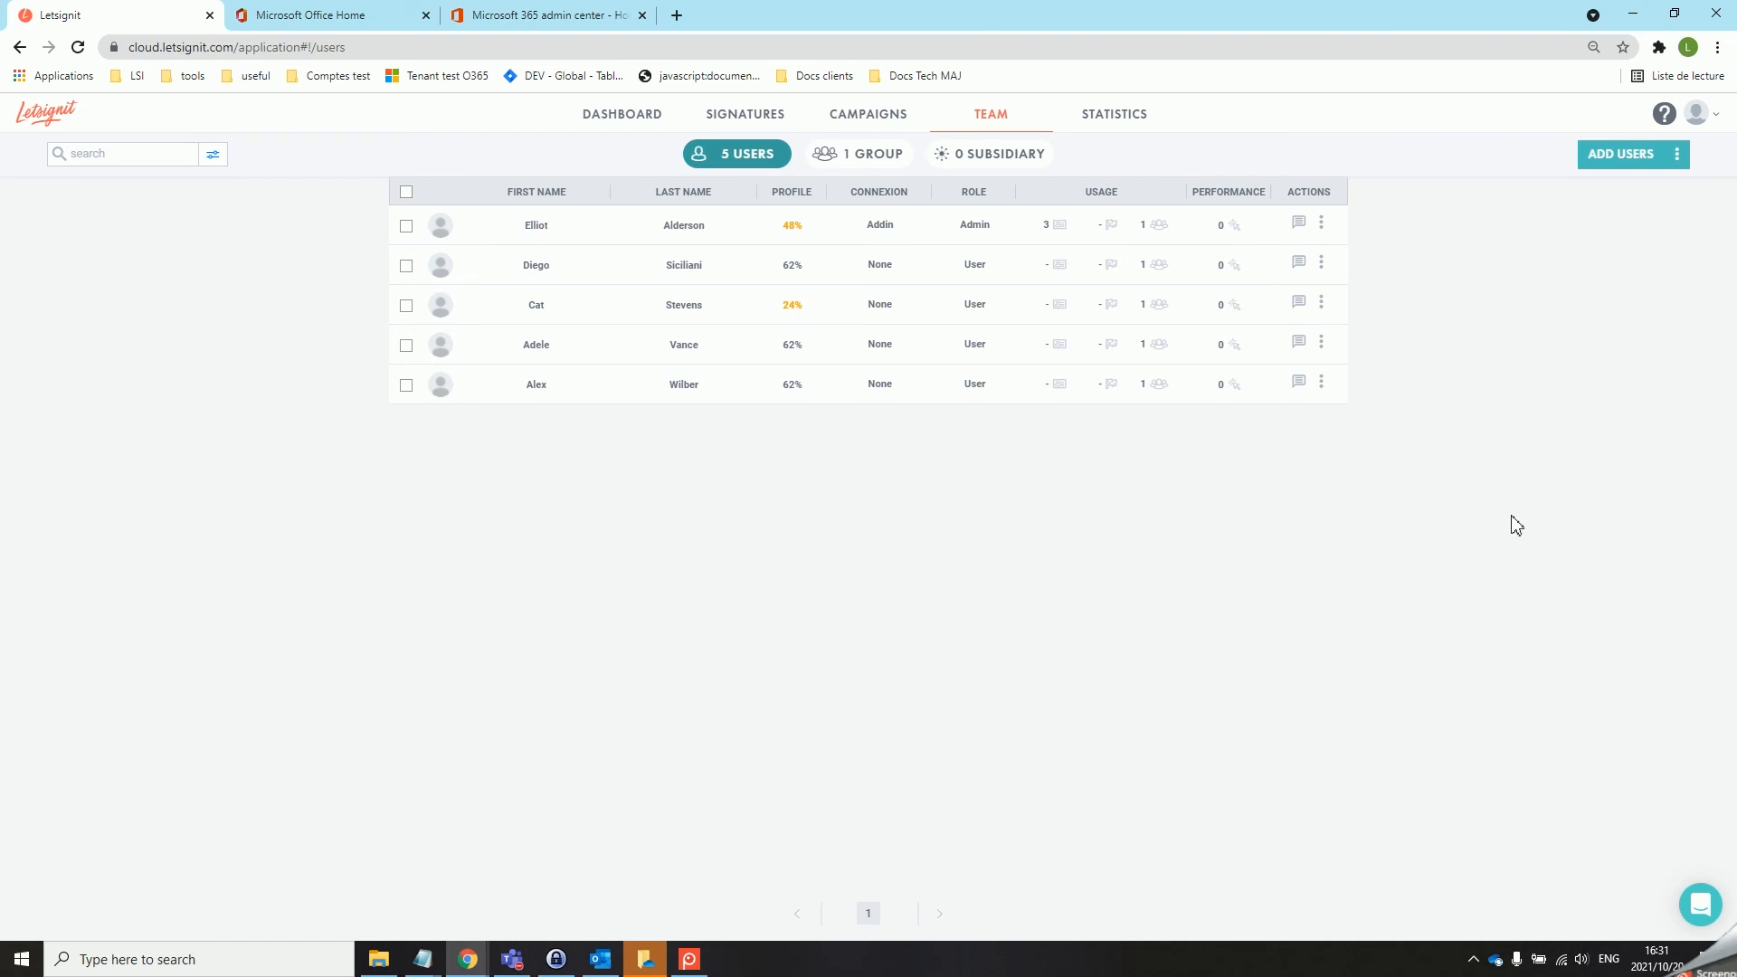